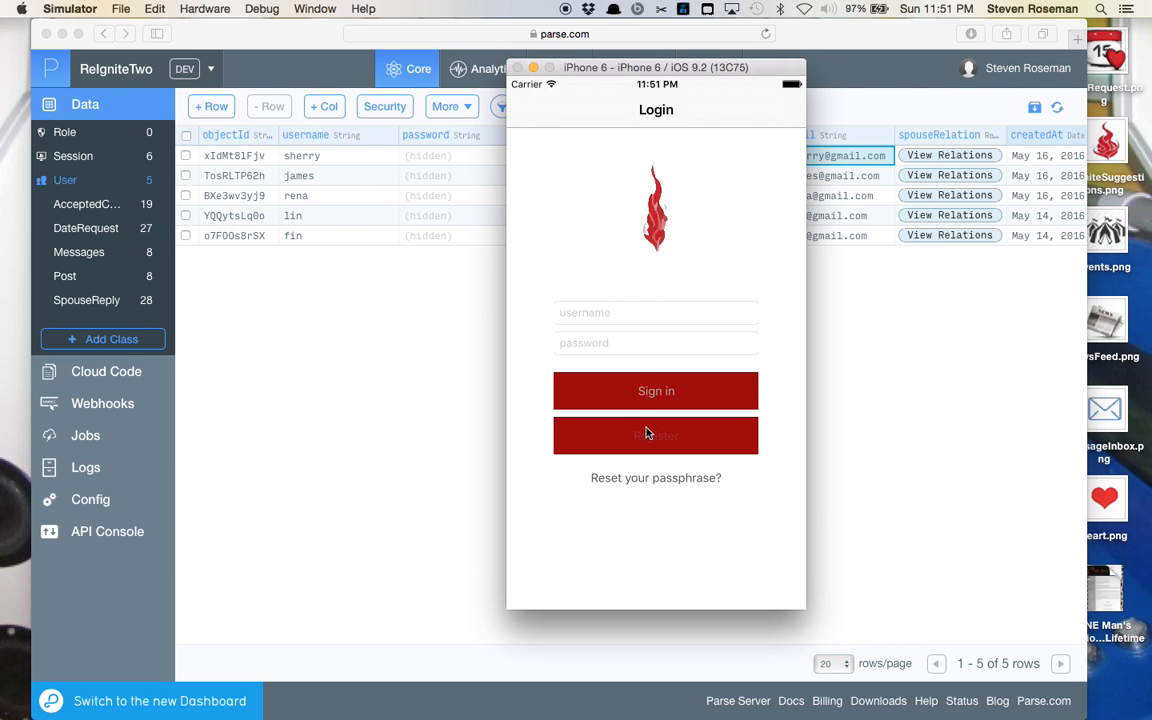
left_click(656, 434)
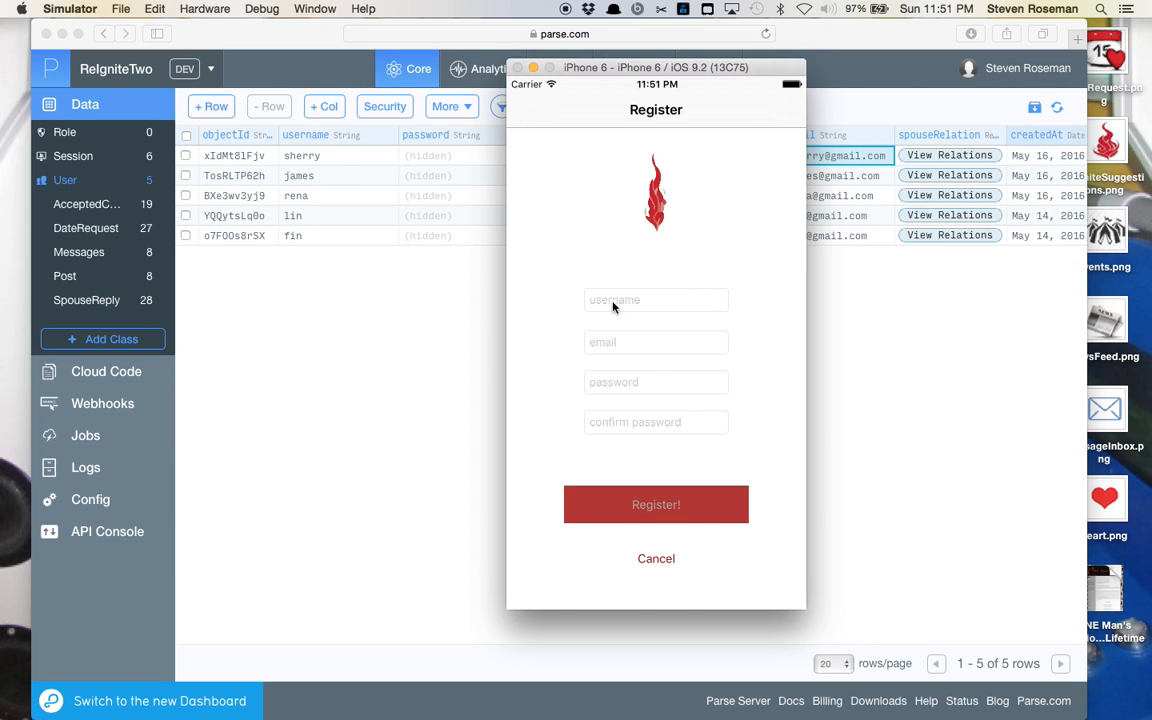
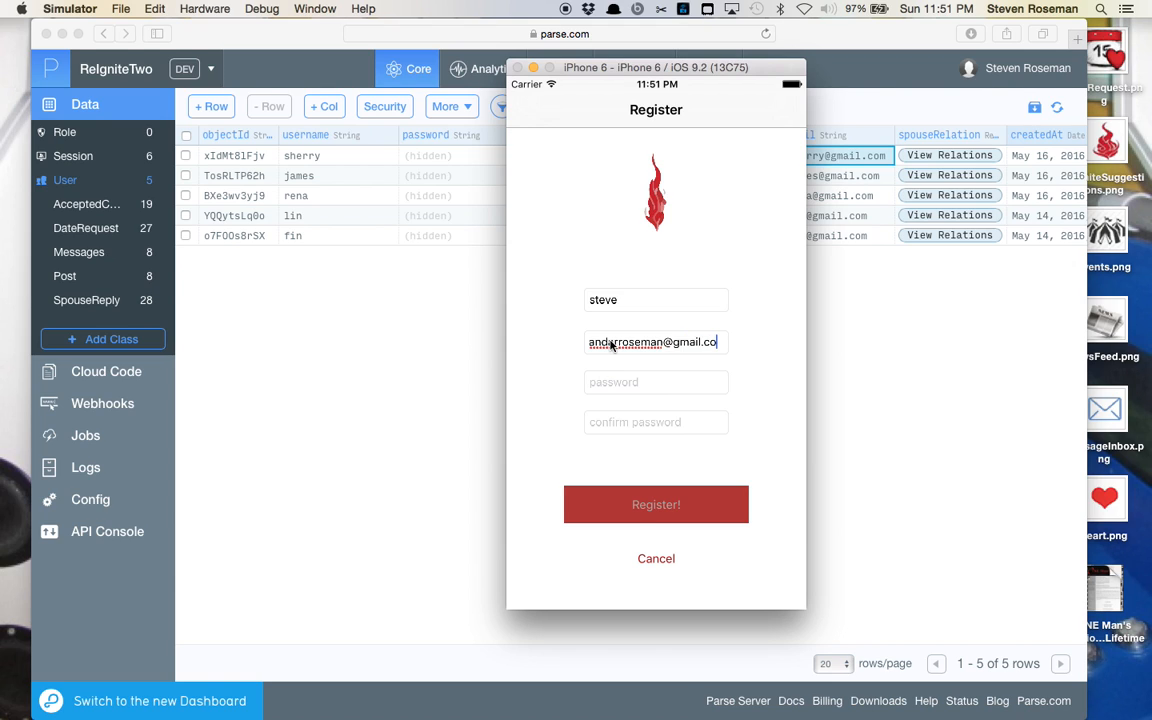
Enter the password and matching confirmation in the registration form.
left_click(656, 382)
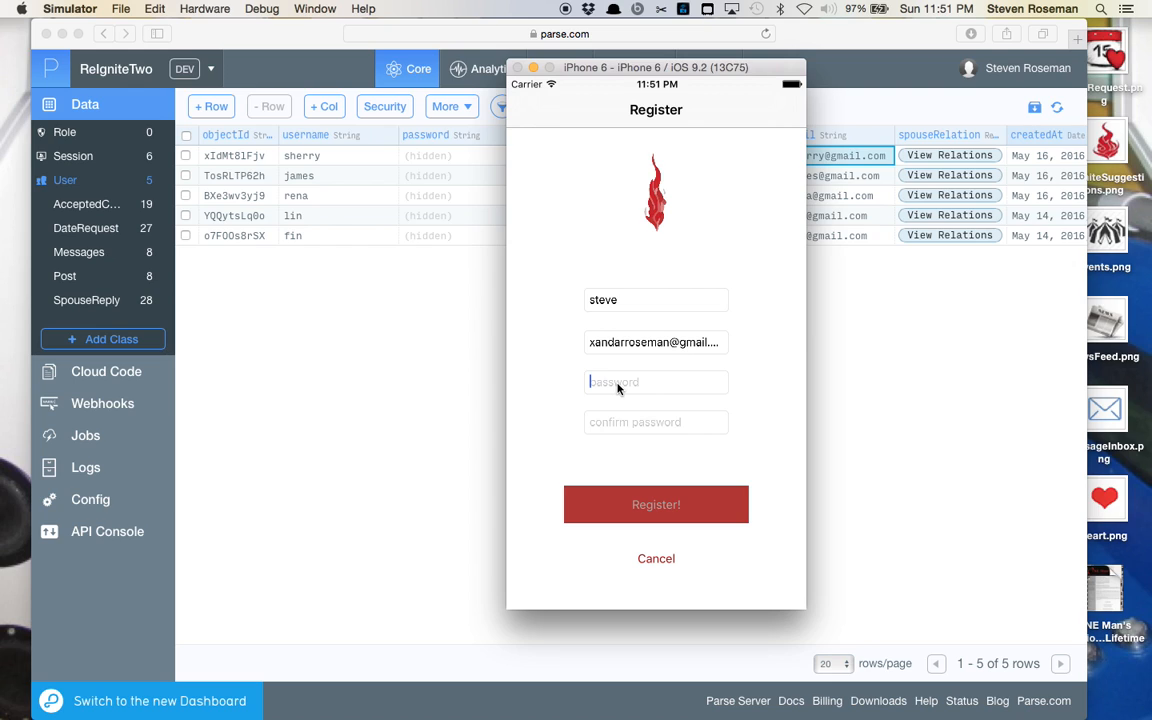
type("password")
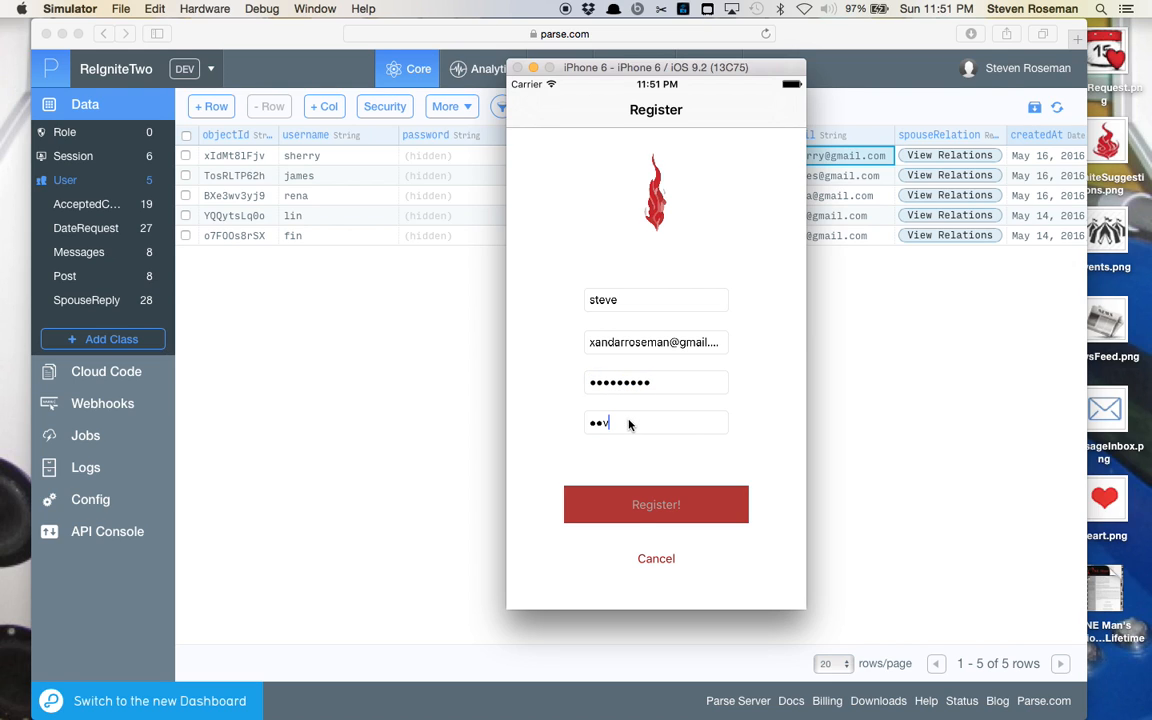
type("1")
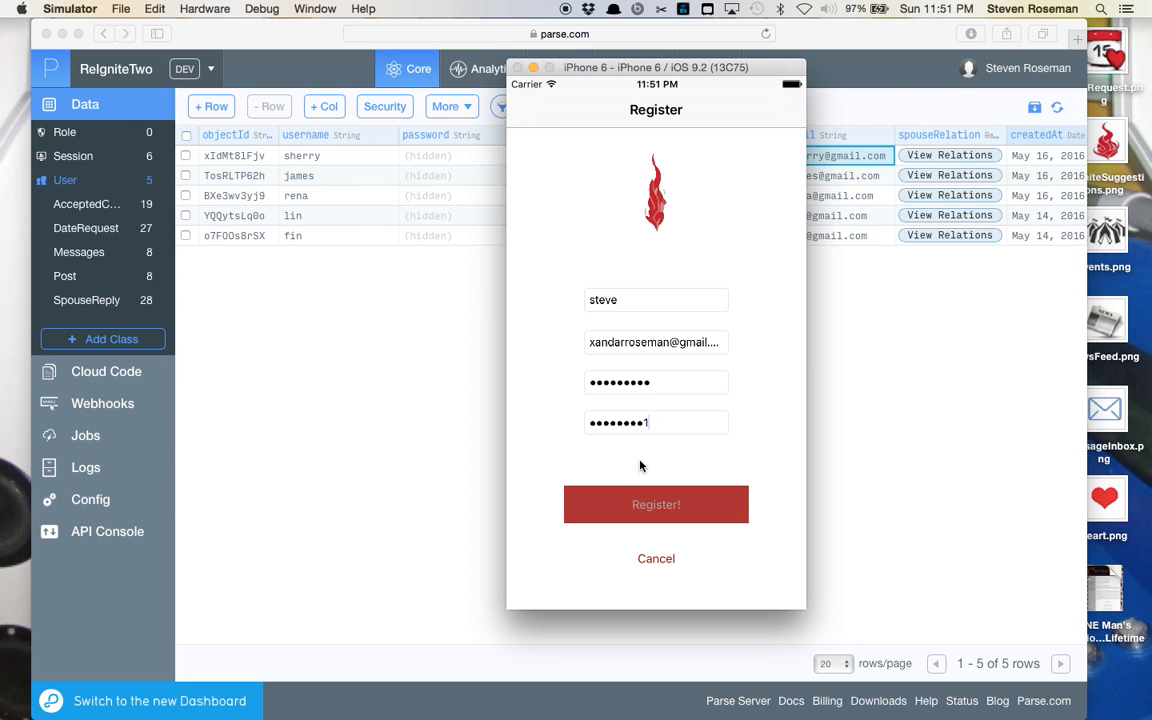
Submit the registration, choose a partner from the Find your baby! list, and log out.
left_click(656, 504)
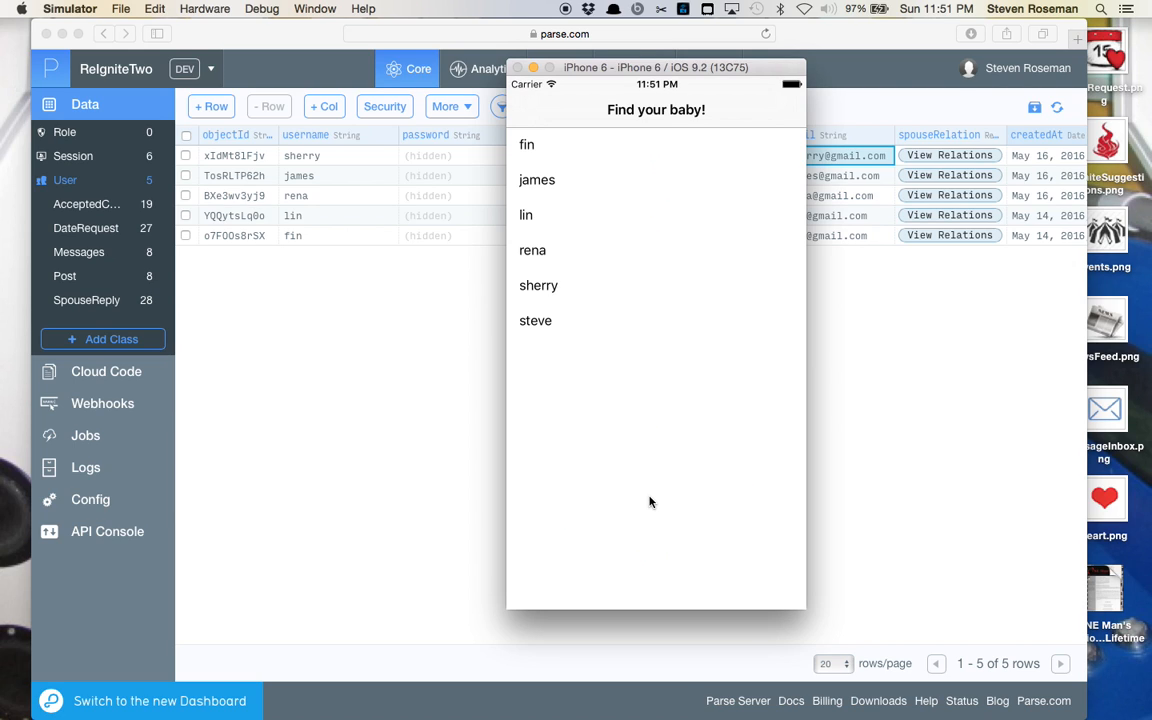
left_click(538, 284)
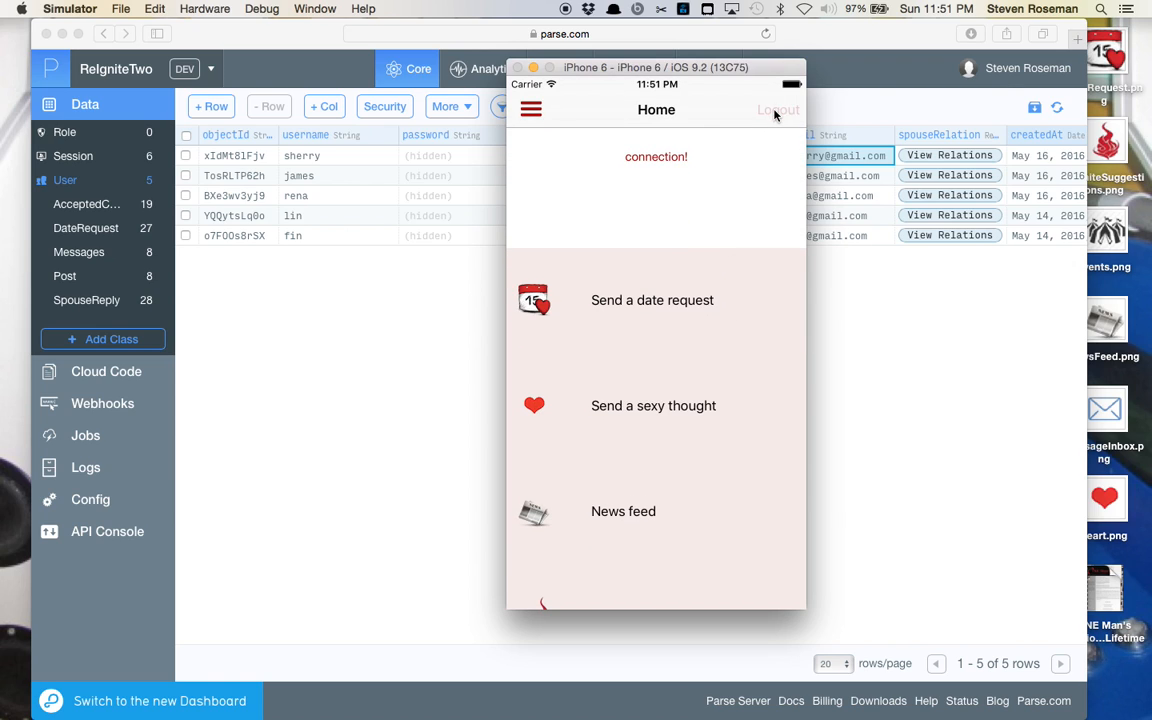
left_click(778, 110)
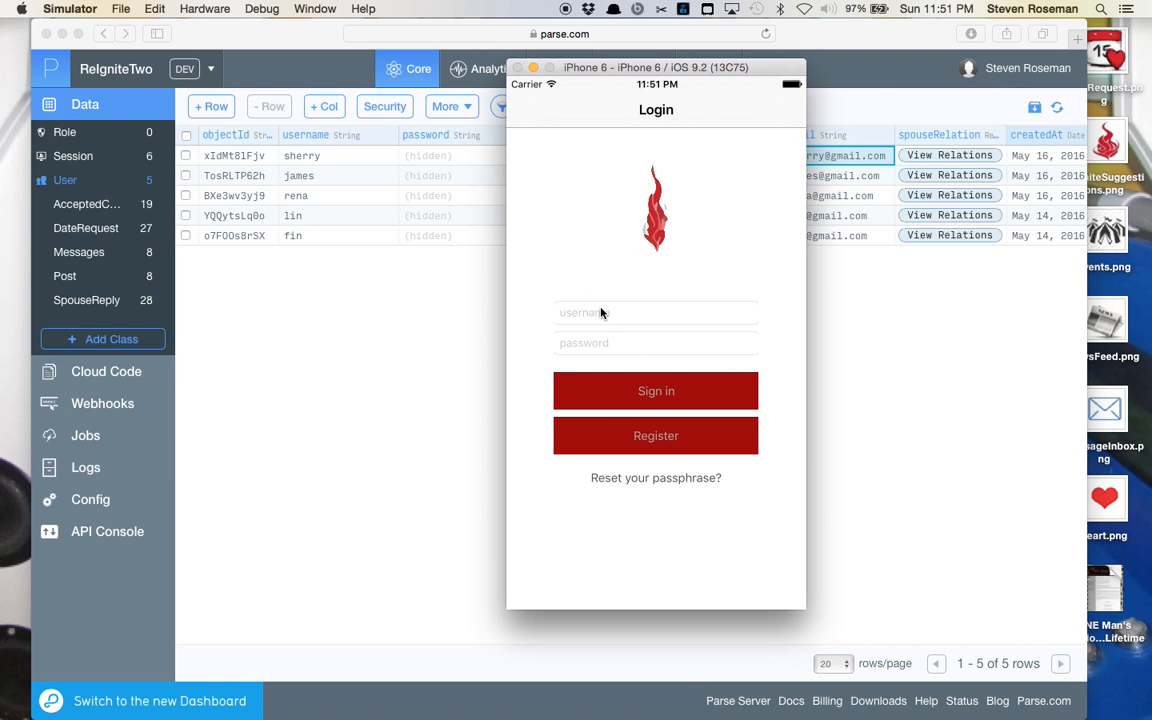
Attempt to sign in as sherry and dismiss the incorrect-credentials alert.
type("sherry")
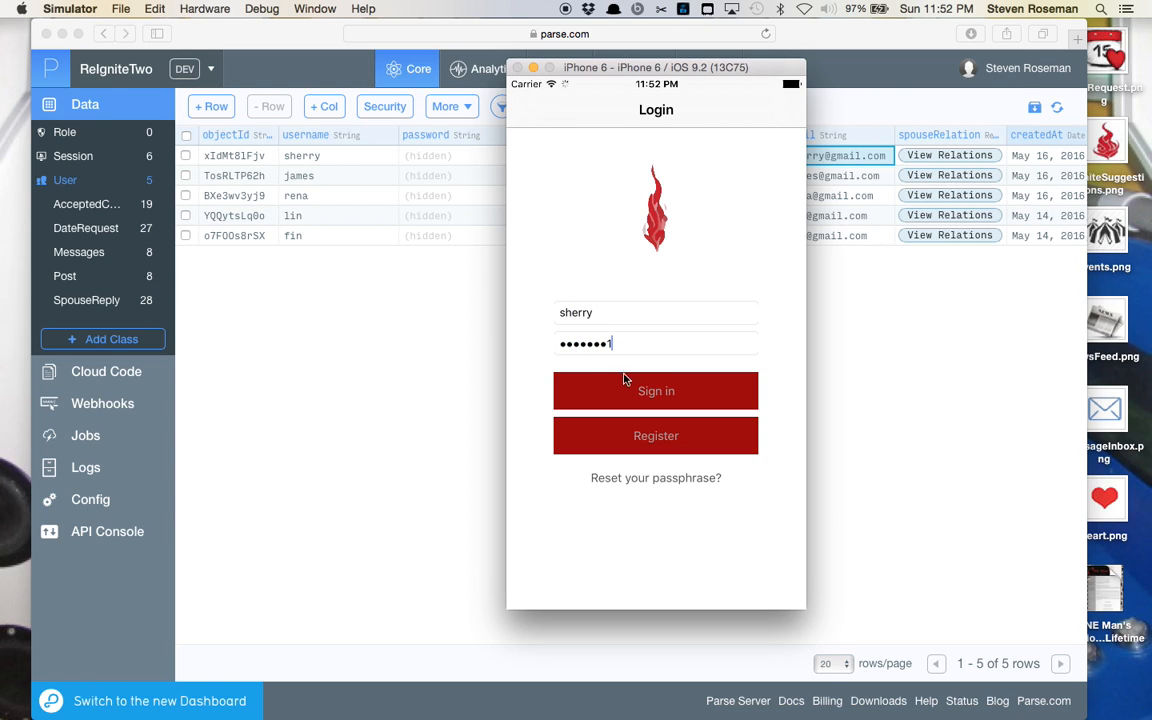
left_click(656, 390)
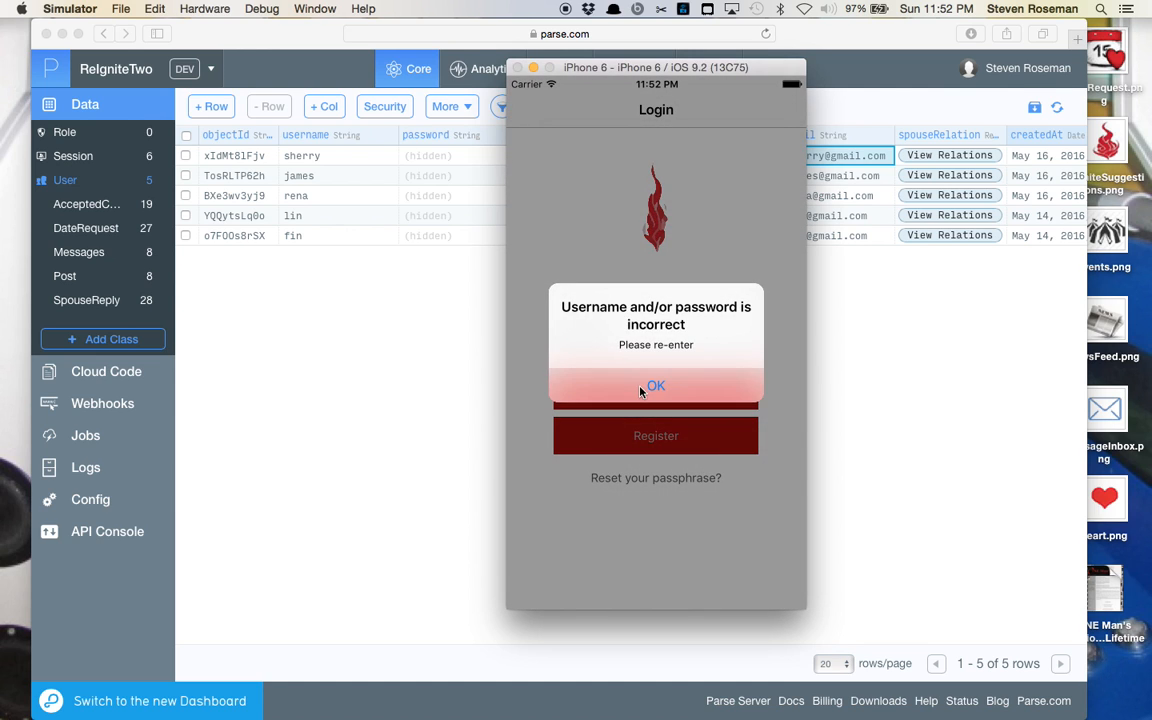
left_click(656, 384)
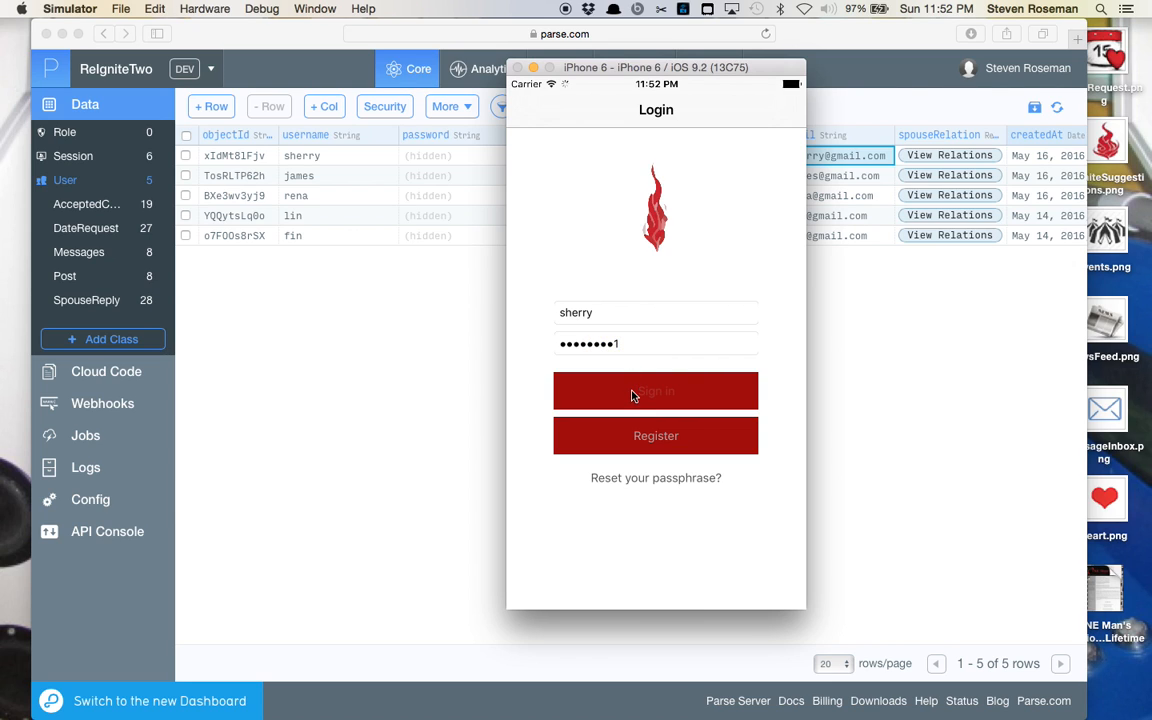
Sign in as sherry, relaunch ReIgnite via the Home screen, and accept the connection invitation.
left_click(656, 390)
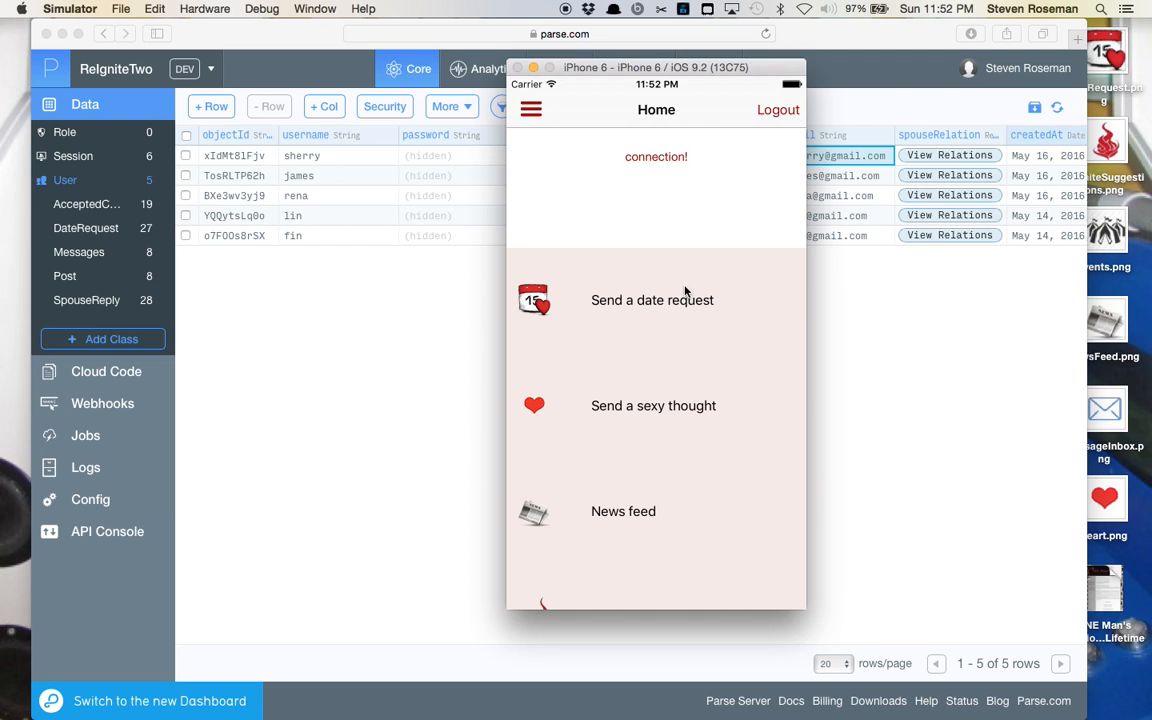
mouse_move(268, 14)
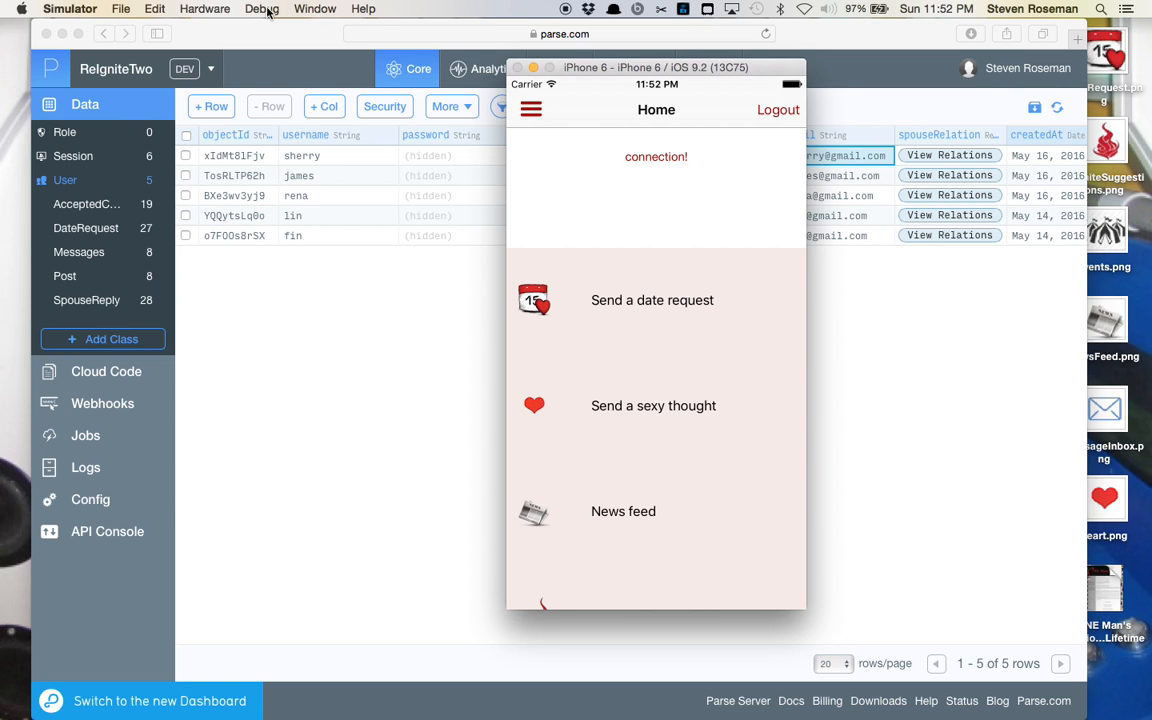
left_click(204, 8)
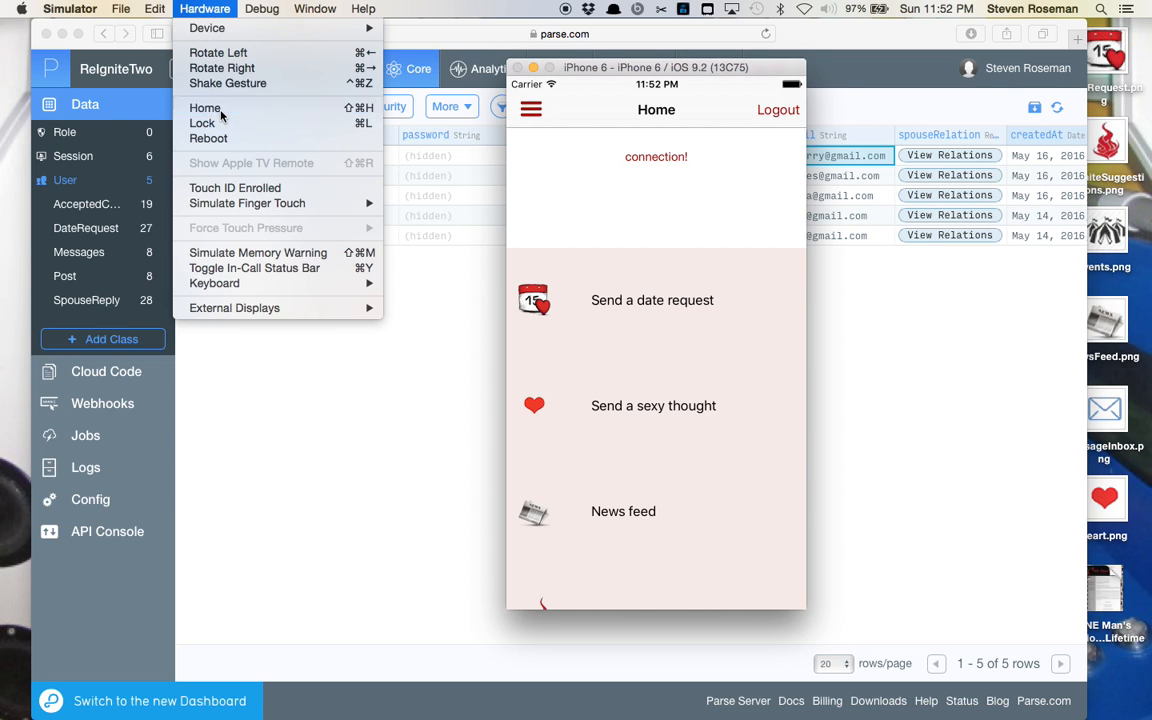
left_click(204, 108)
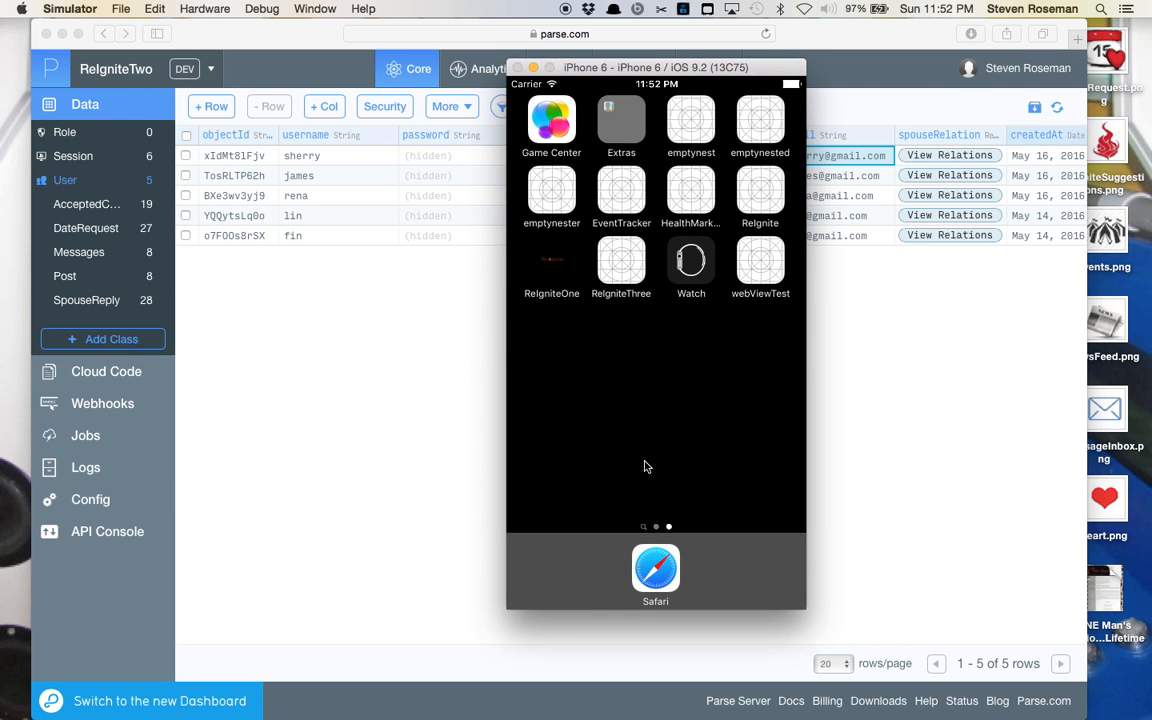
mouse_move(650, 388)
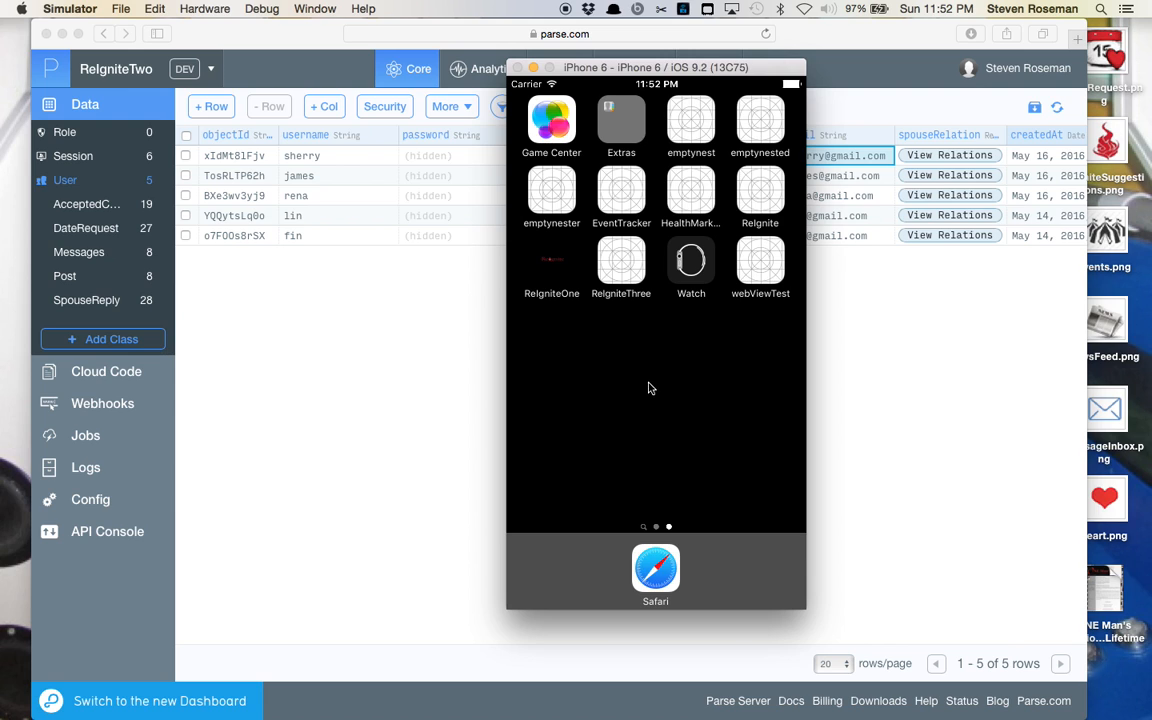
mouse_move(660, 354)
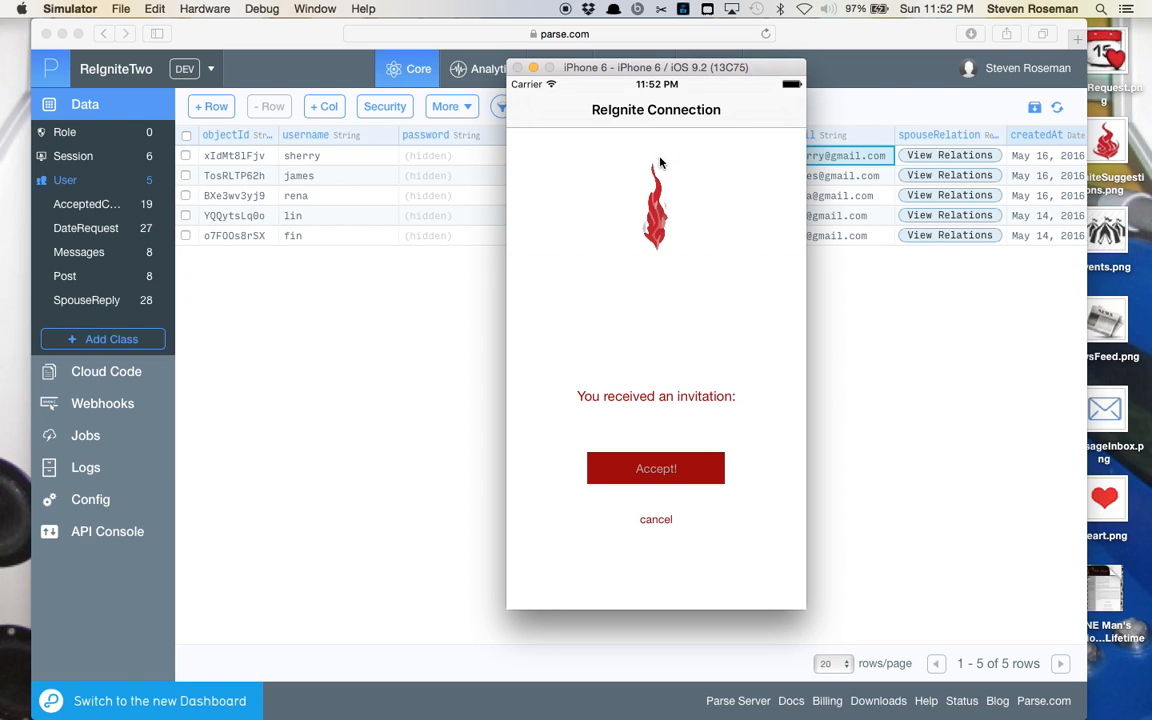
mouse_move(656, 468)
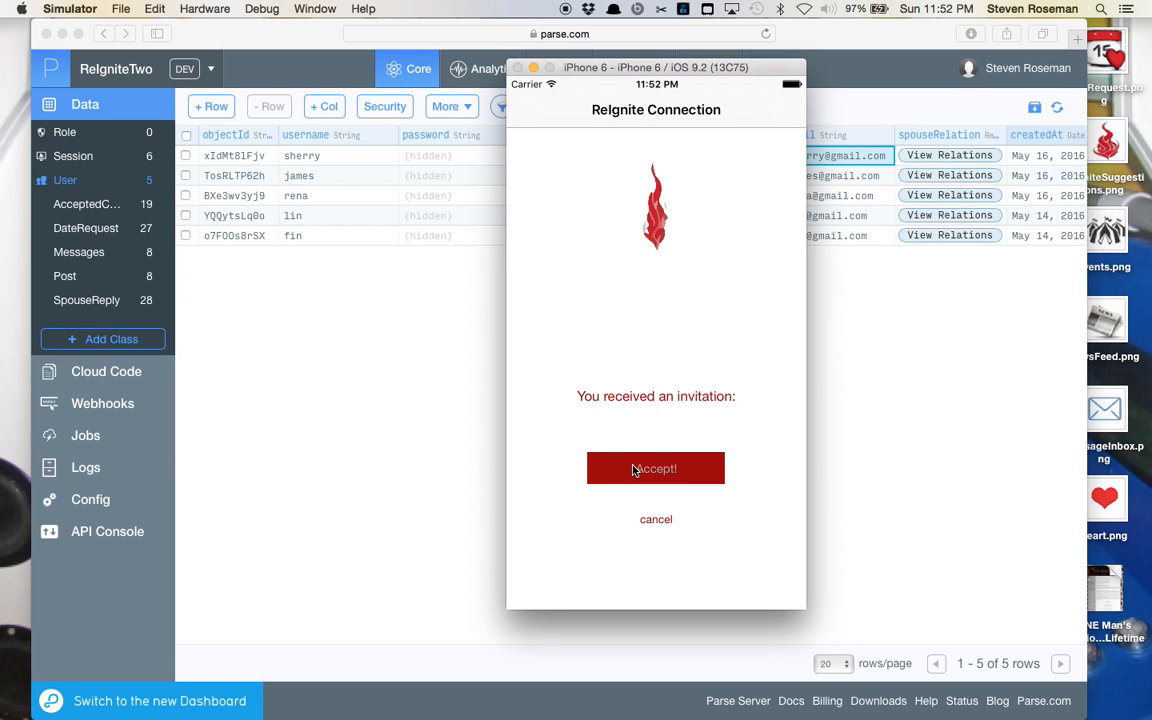
left_click(656, 468)
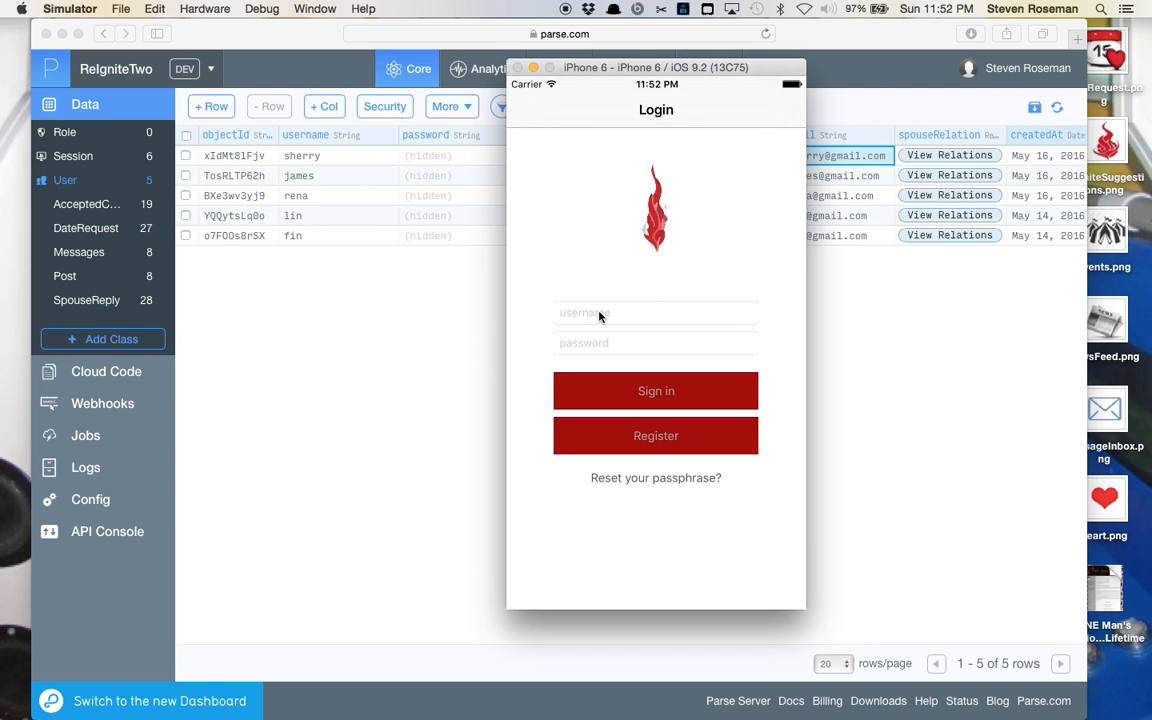
Sign in as steve, reach the ReIgnite home page, and return to the device Home screen.
type("steve")
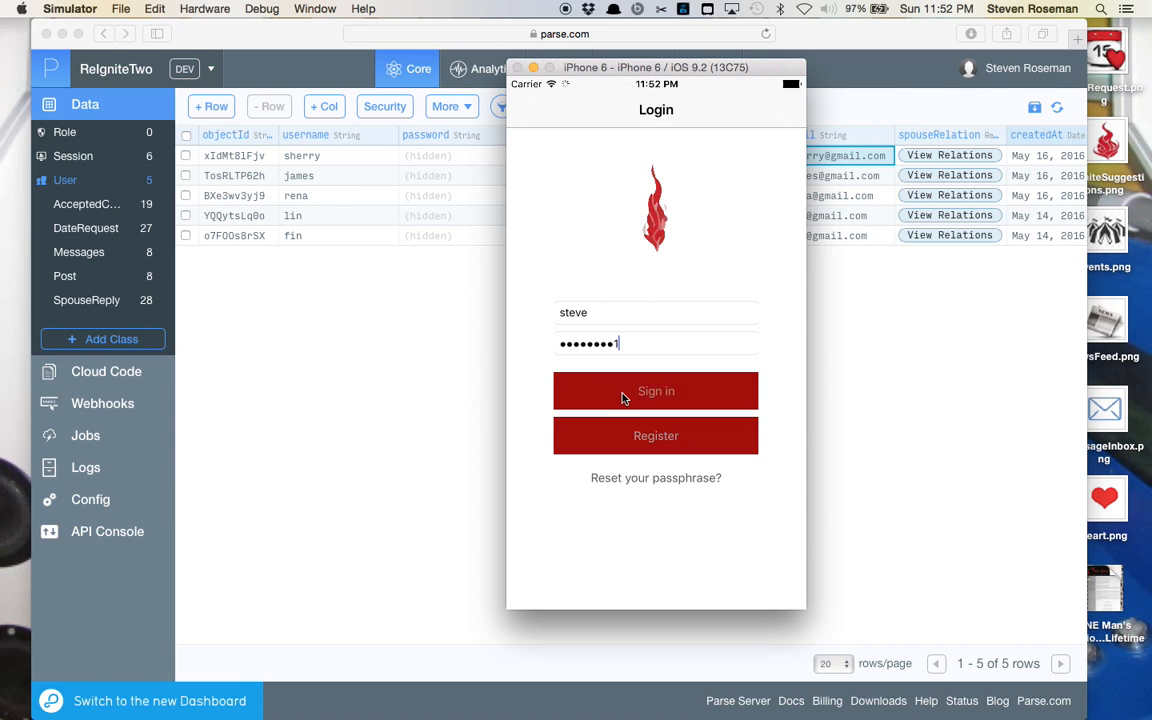
left_click(656, 390)
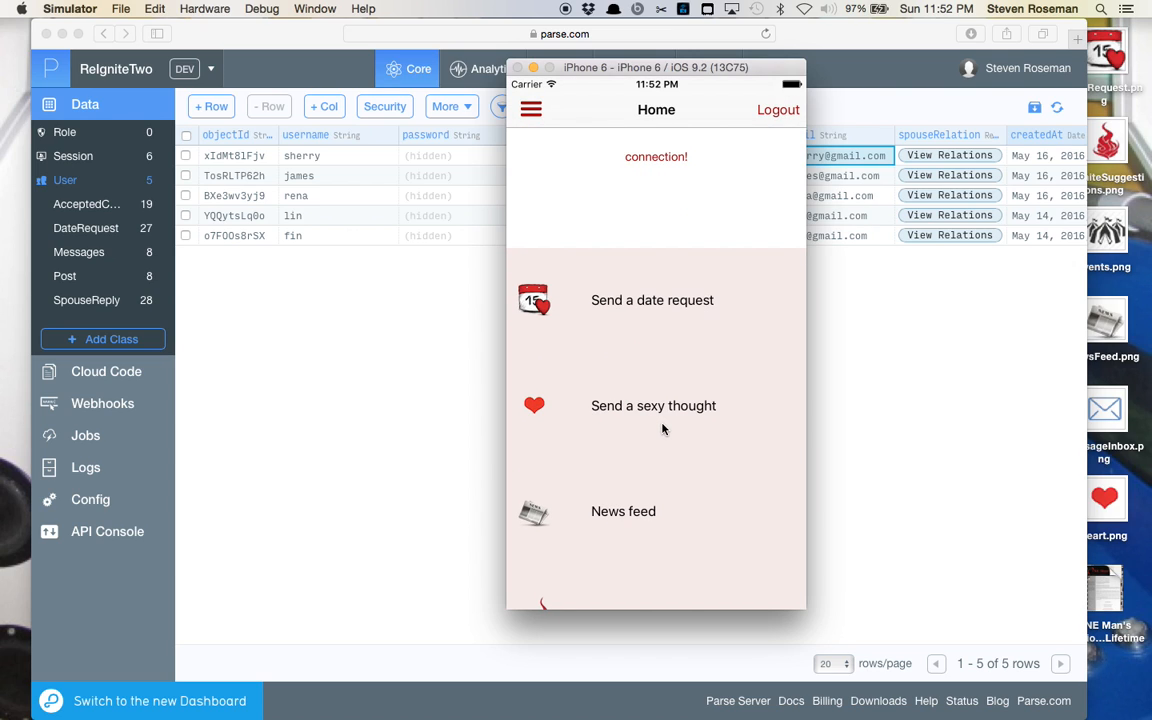
mouse_move(420, 112)
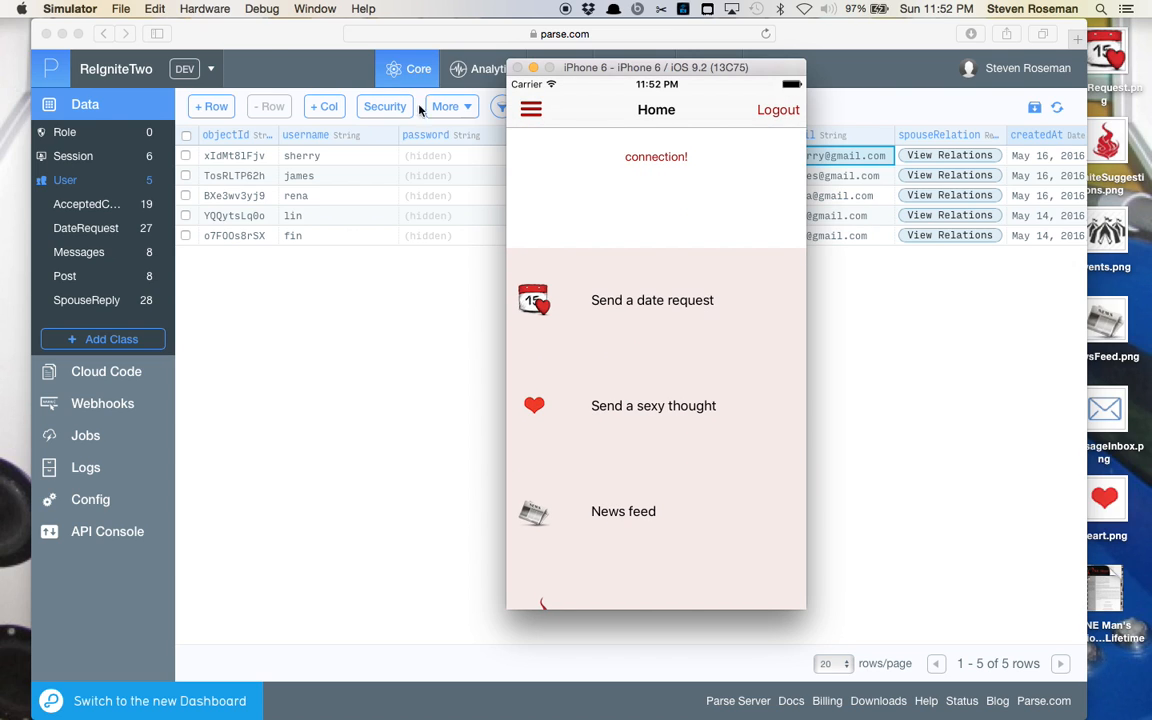
left_click(204, 8)
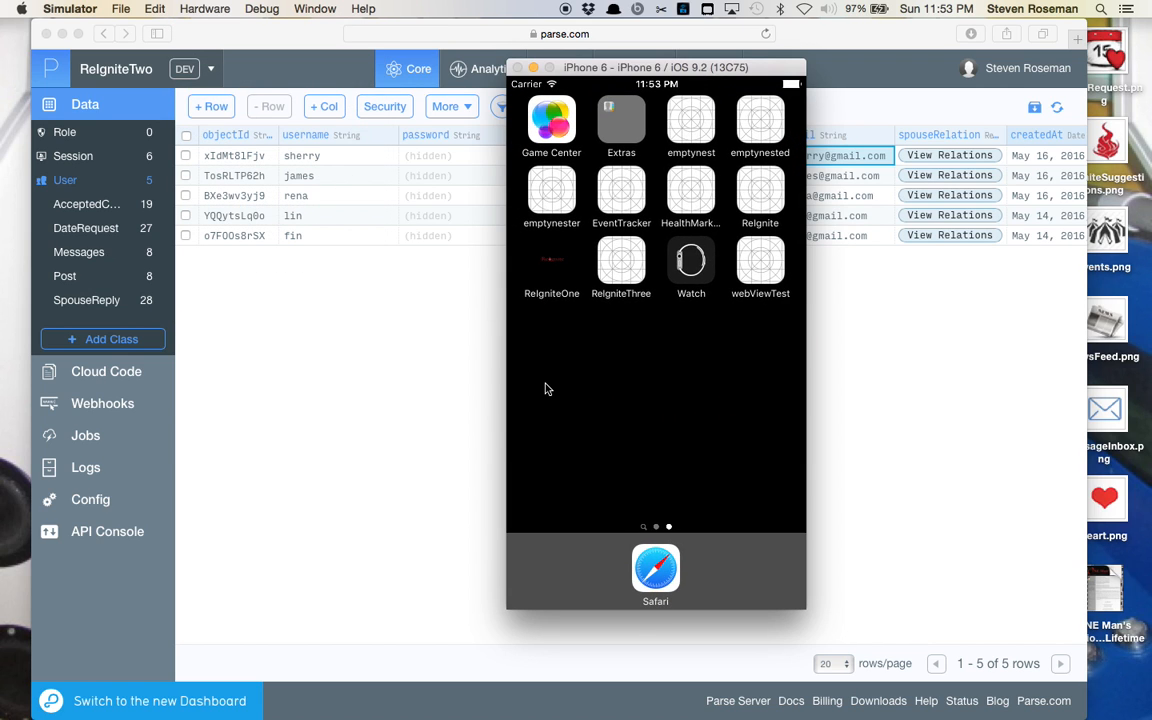
mouse_move(644, 402)
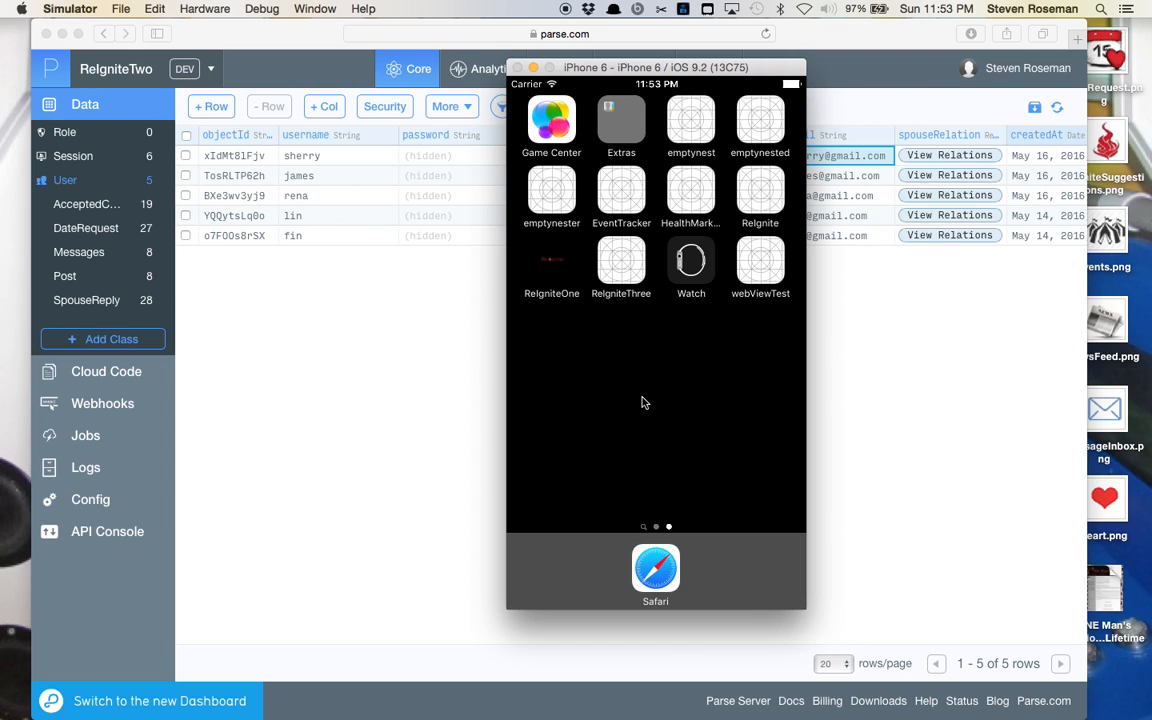
mouse_move(648, 184)
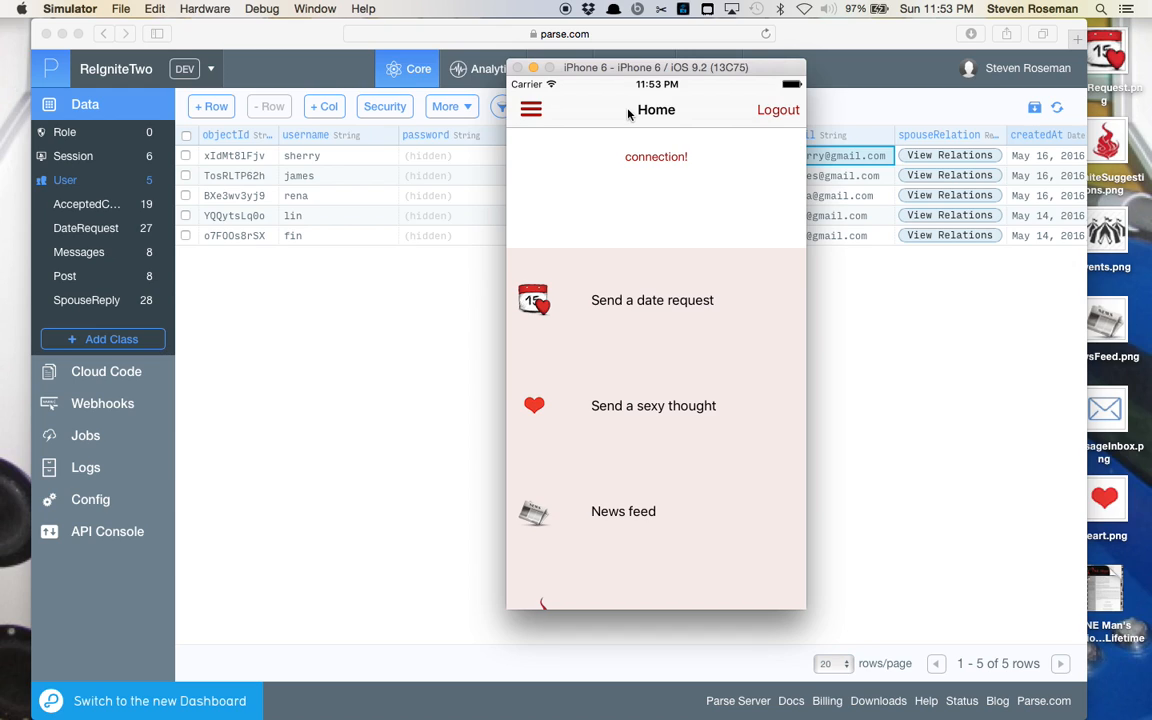
mouse_move(620, 234)
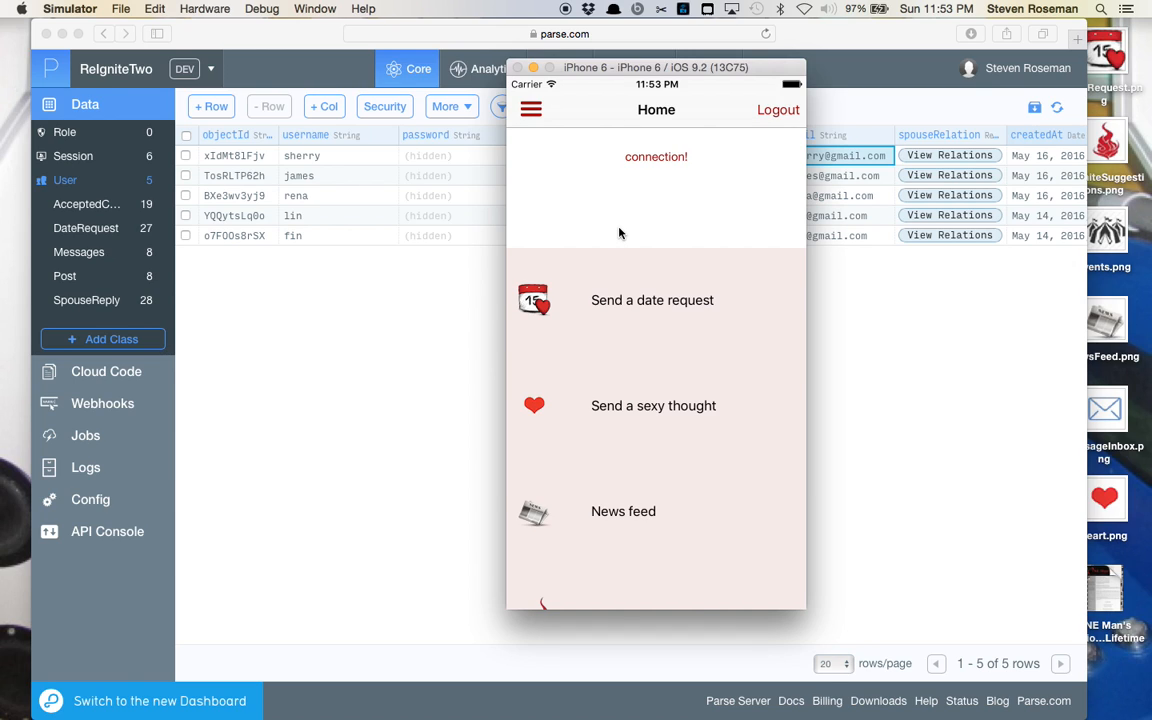
mouse_move(644, 308)
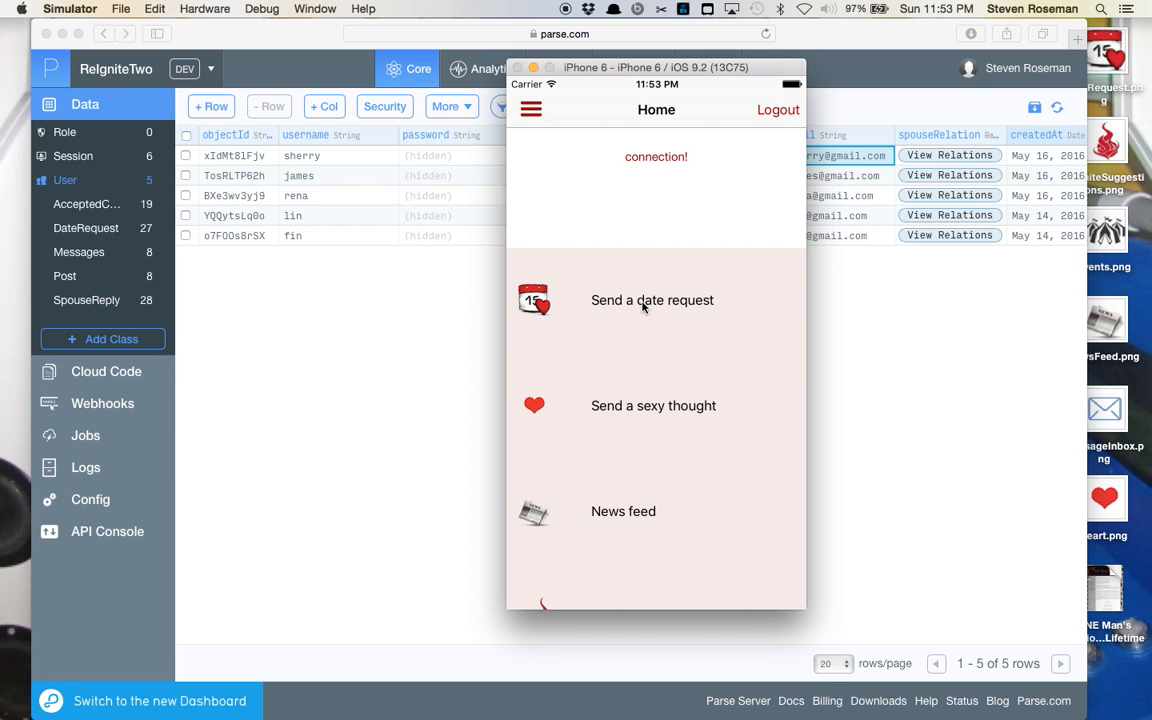
Send a photo from the Camera Roll to sherry as the recipient.
left_click(652, 300)
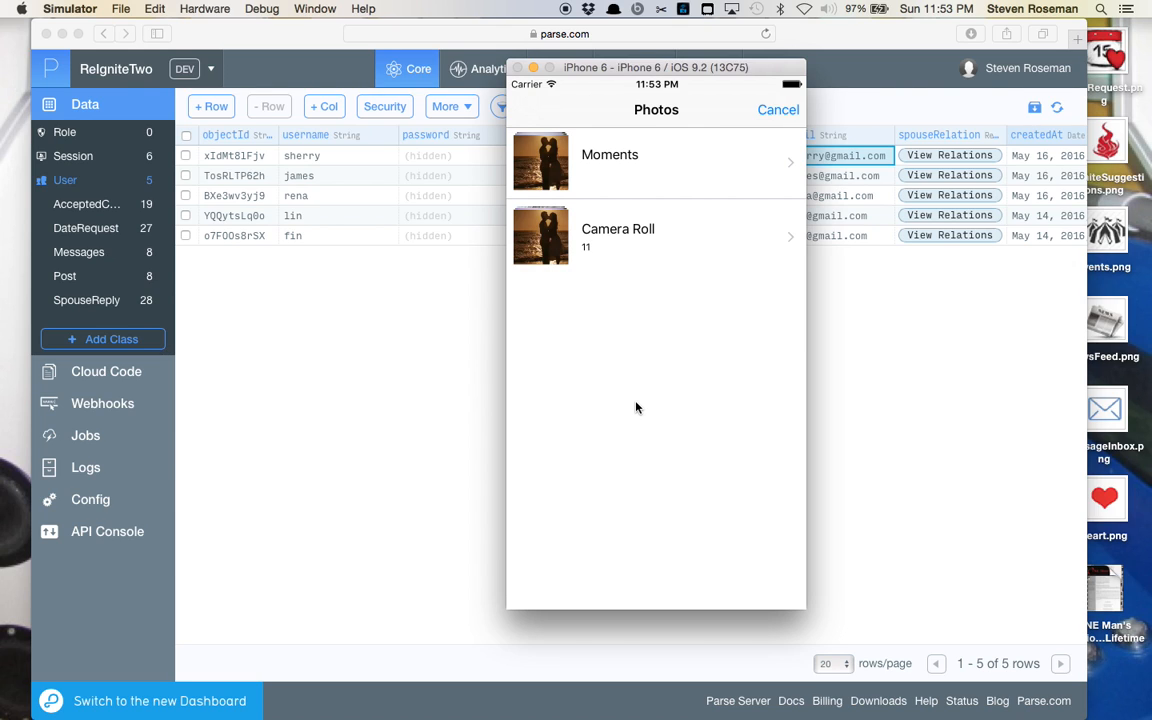
mouse_move(714, 244)
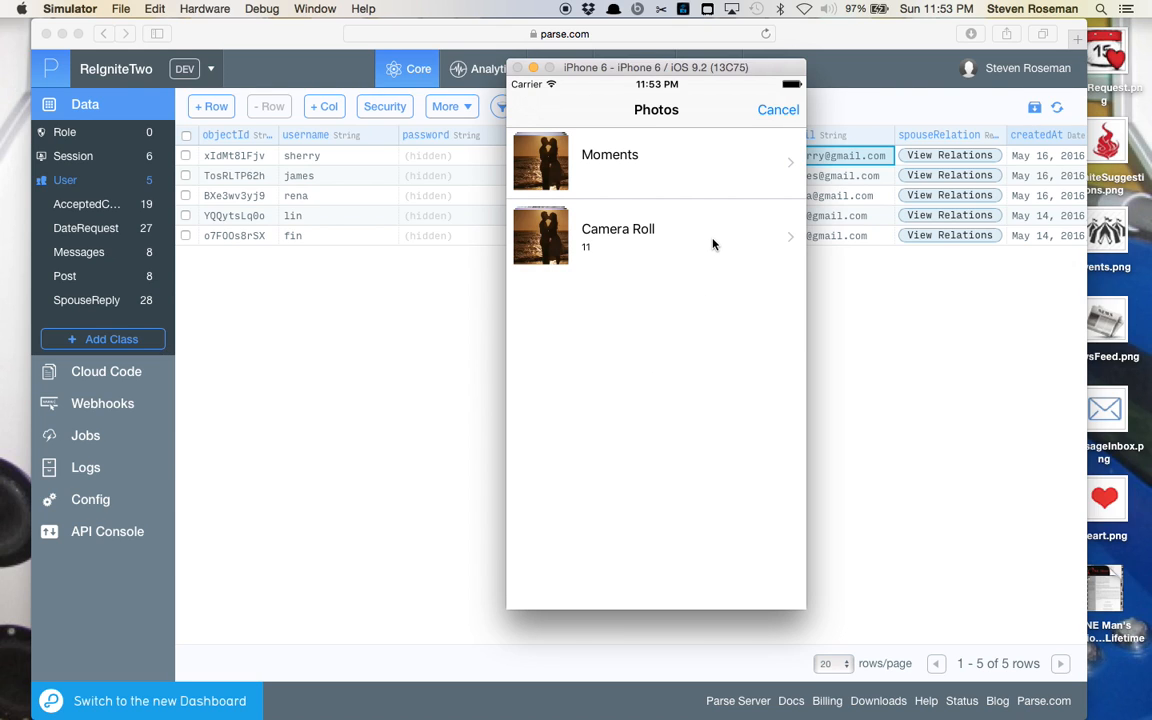
left_click(618, 236)
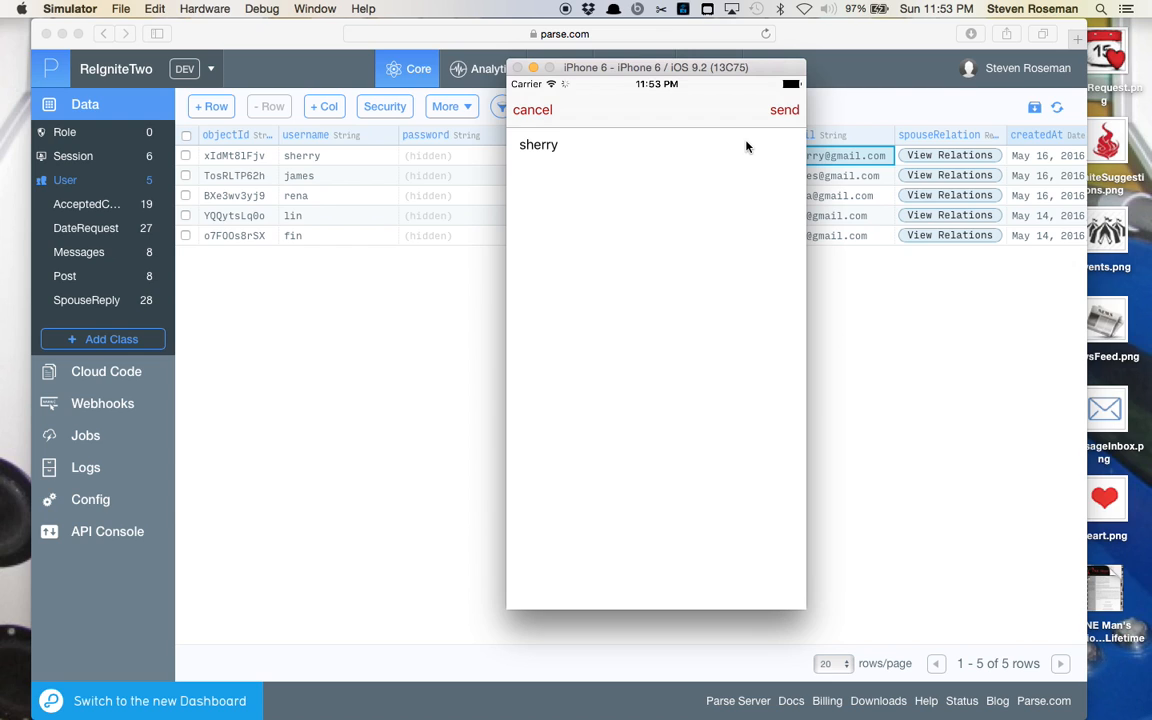
mouse_move(658, 150)
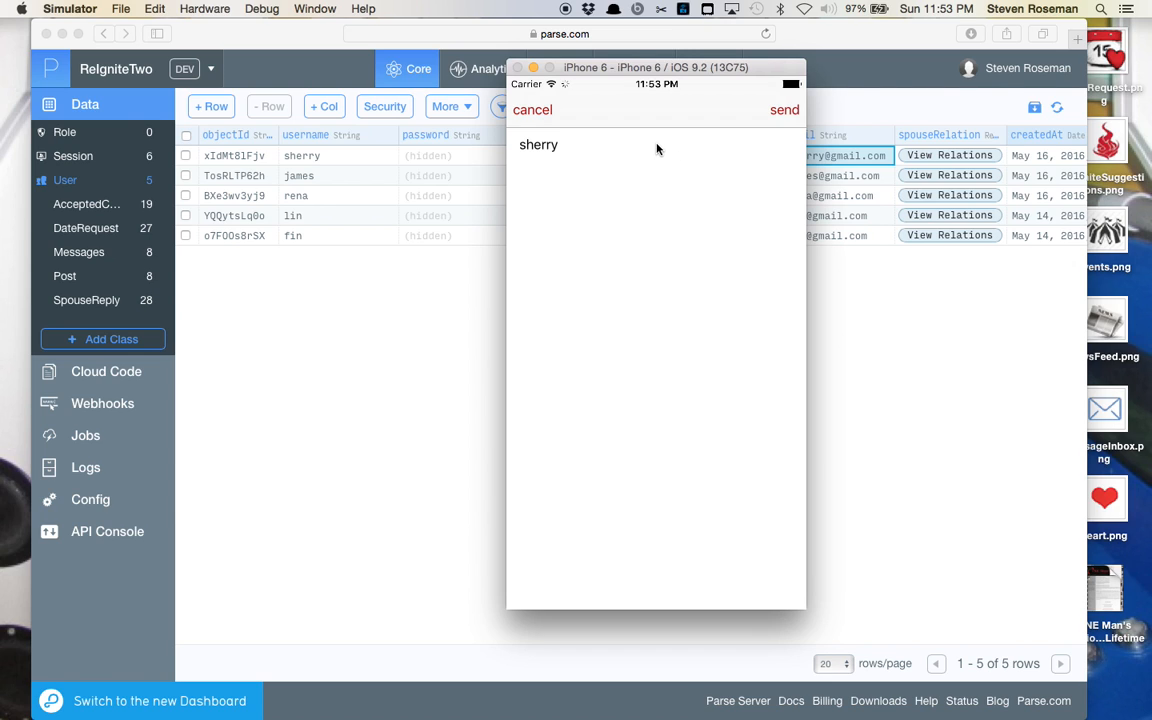
left_click(784, 108)
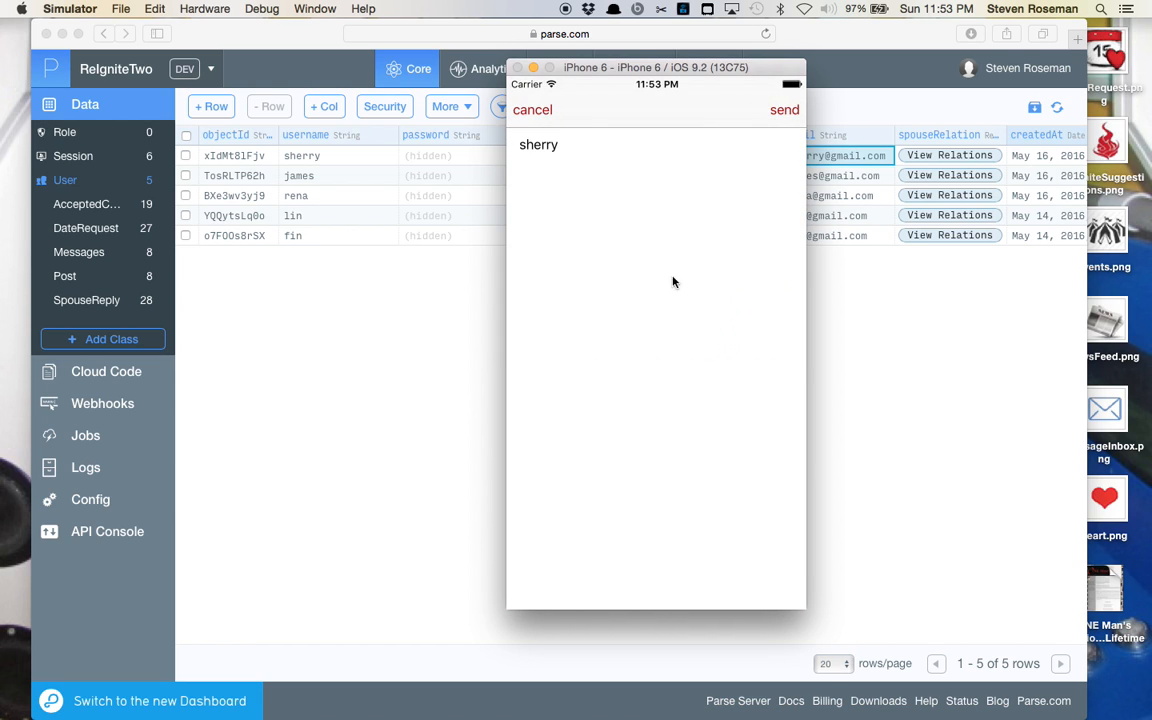
mouse_move(696, 152)
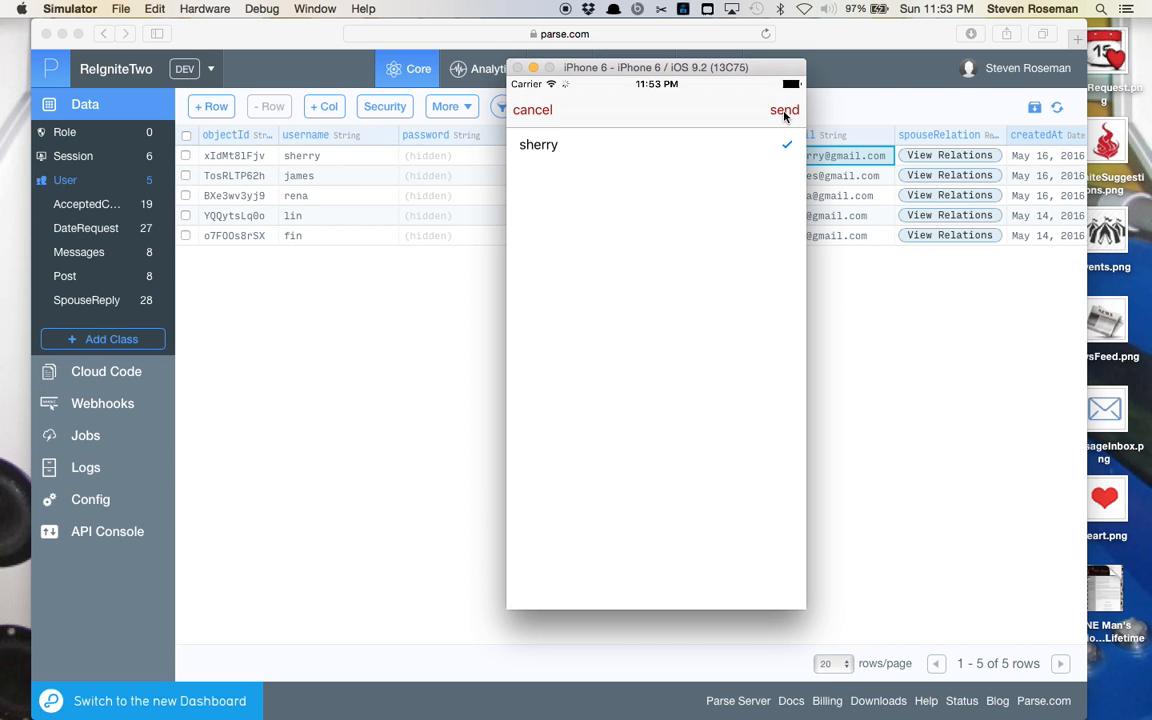
left_click(784, 110)
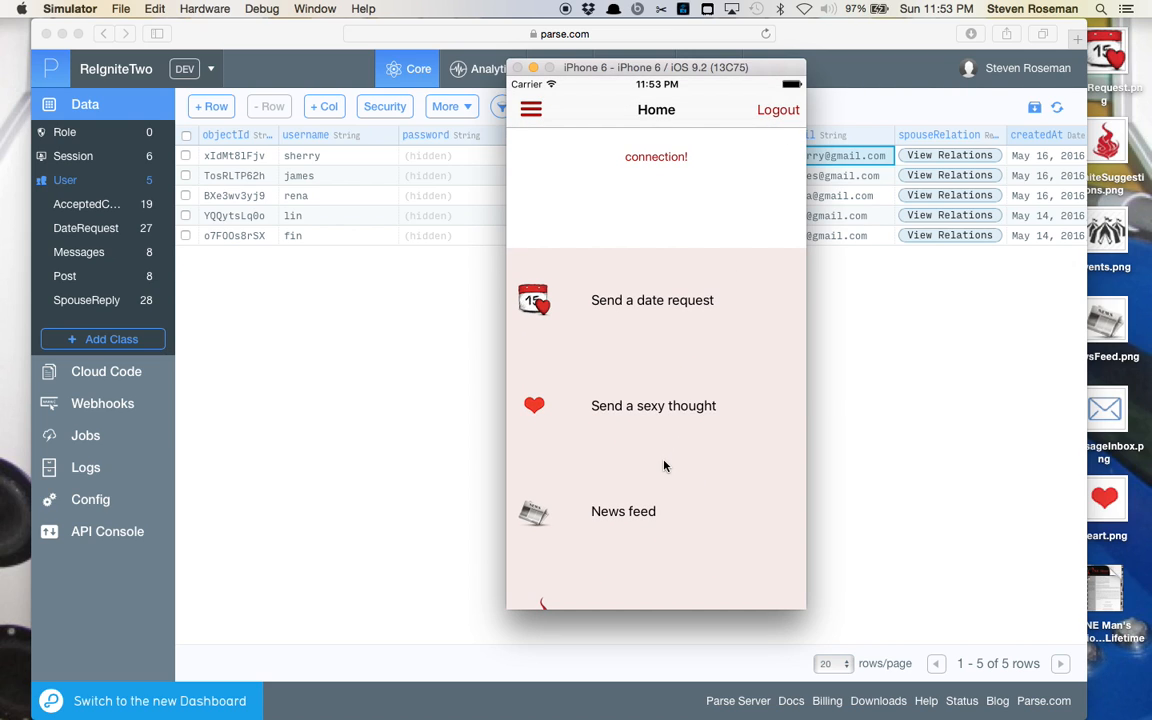
mouse_move(628, 308)
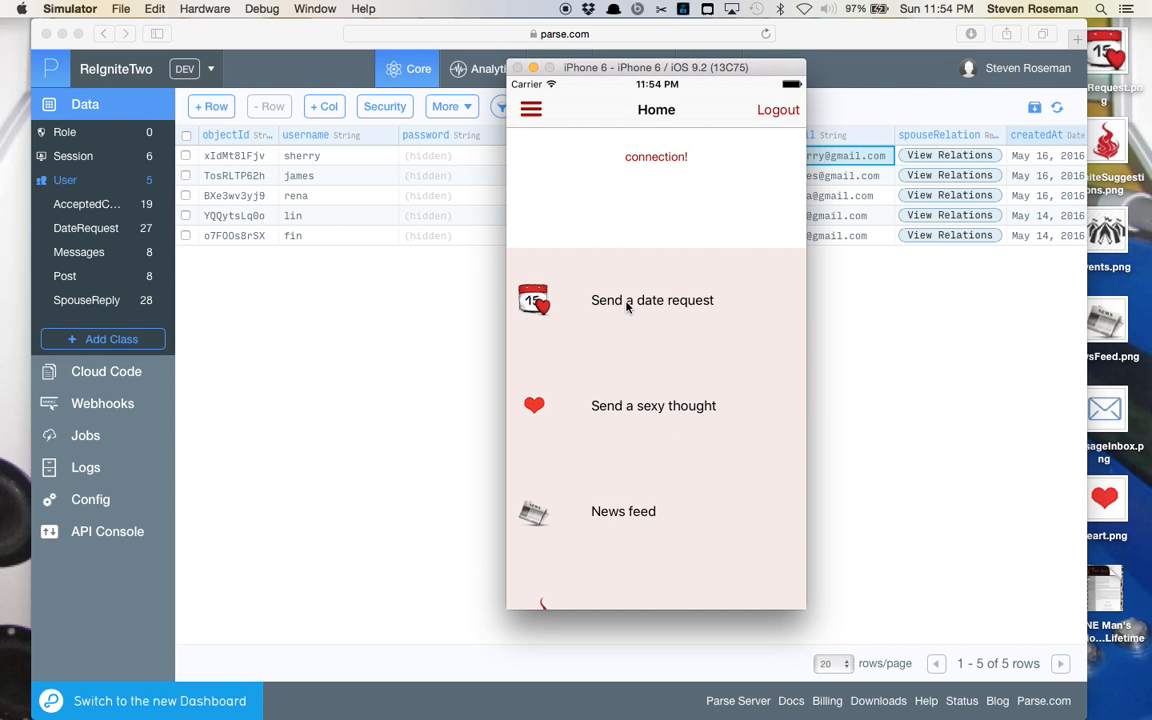
Fill a new date request with casual attire, location Farenheit and time 7:30 pm.
left_click(652, 300)
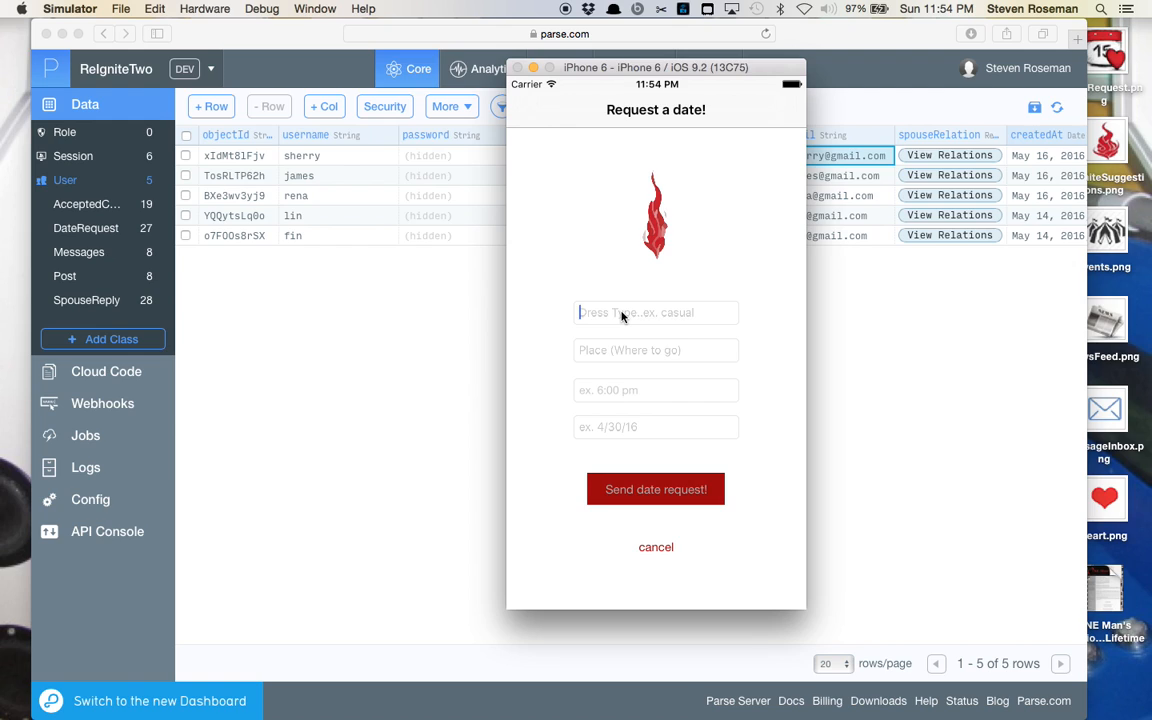
type("casual")
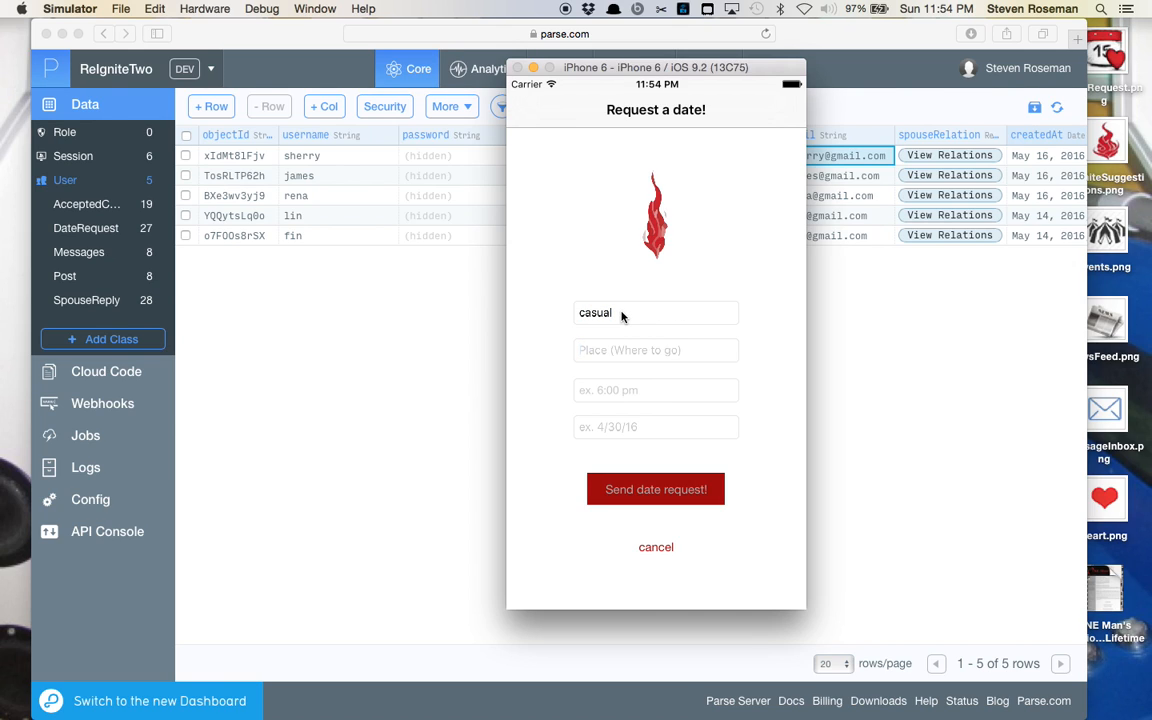
type("Faren")
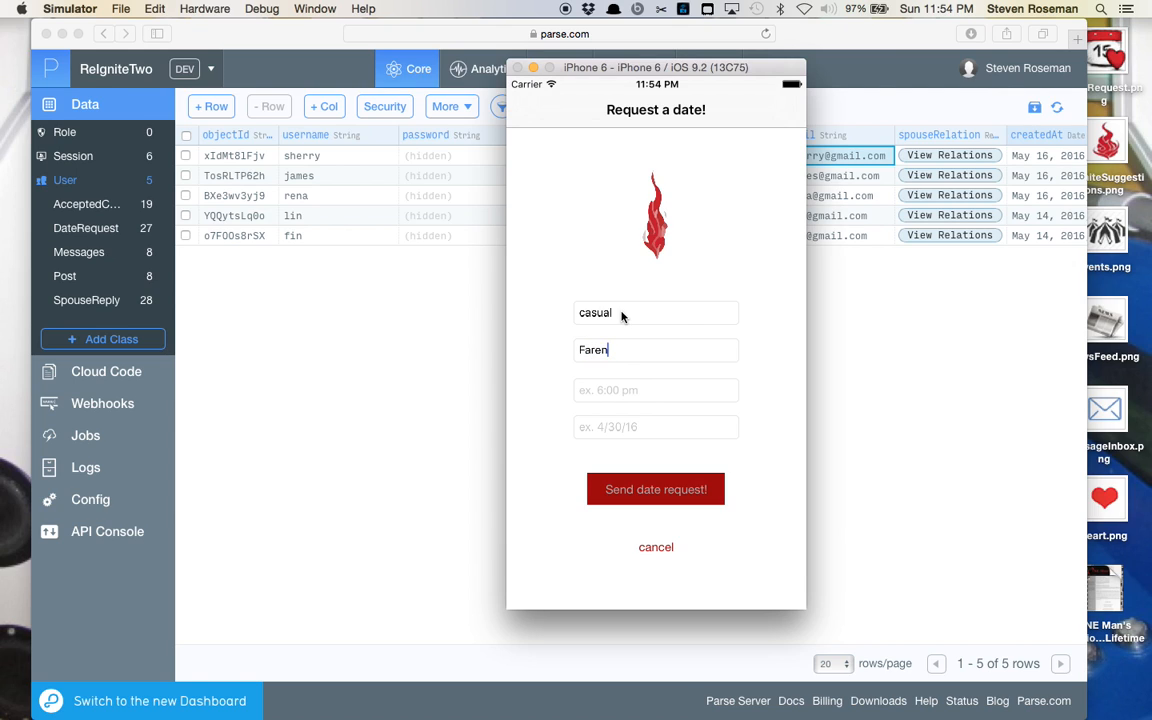
type("heit")
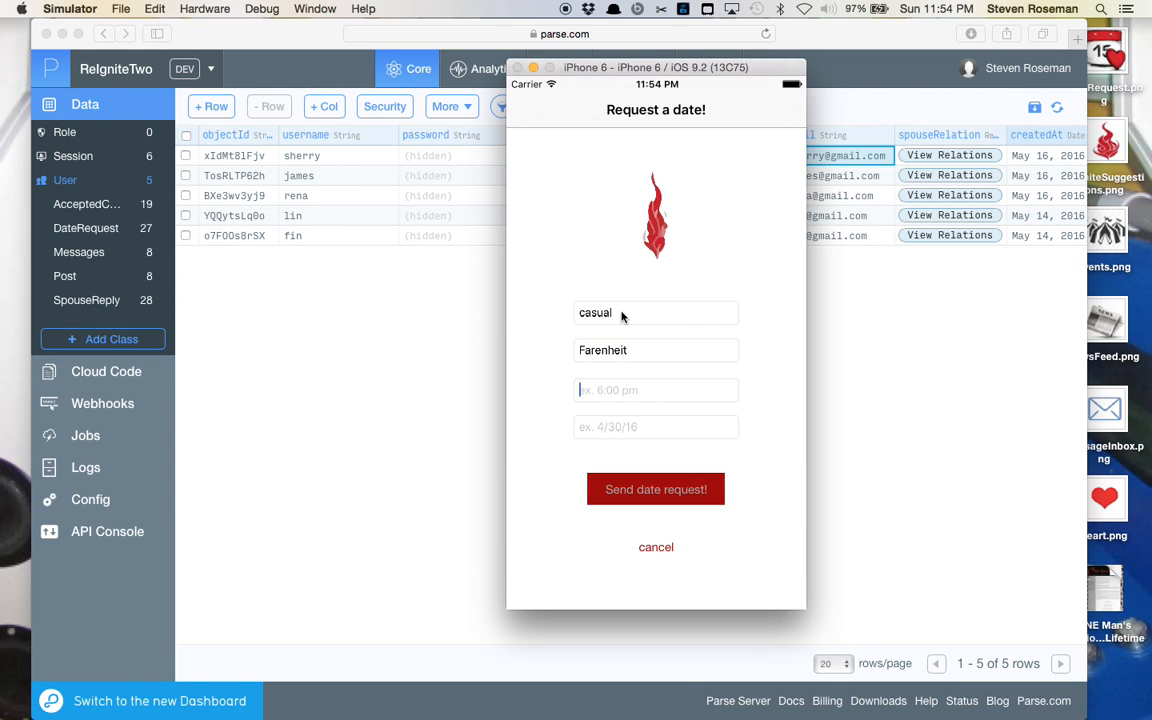
type("7:")
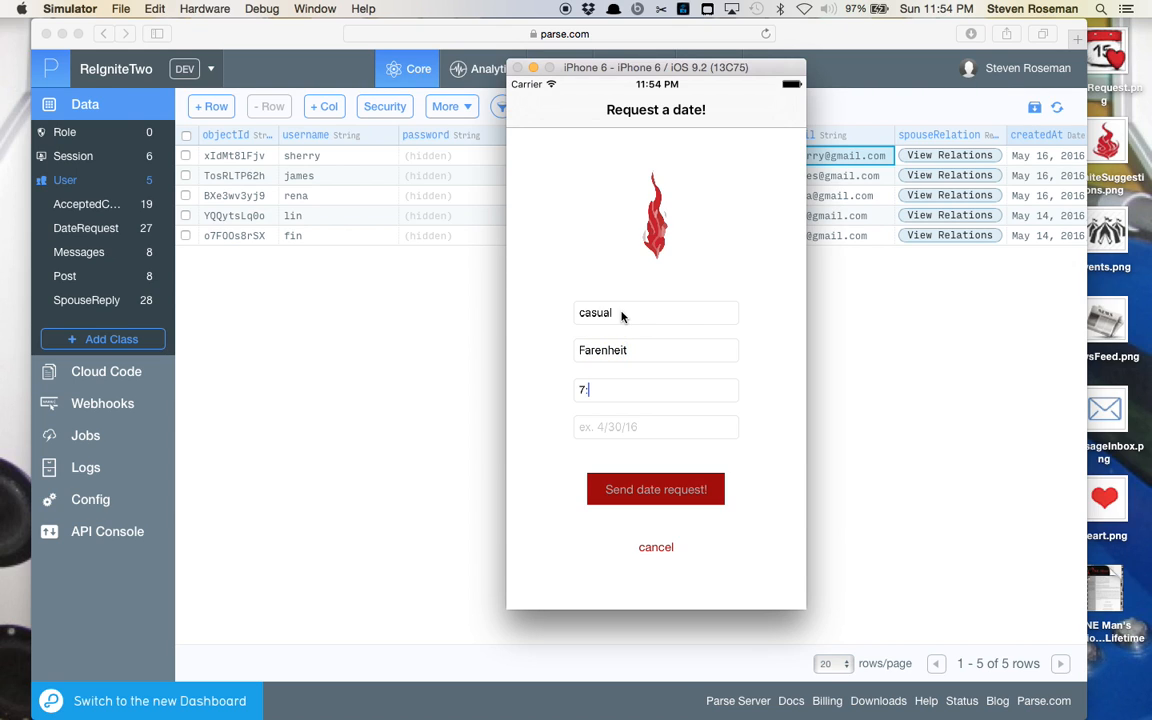
type("30 p")
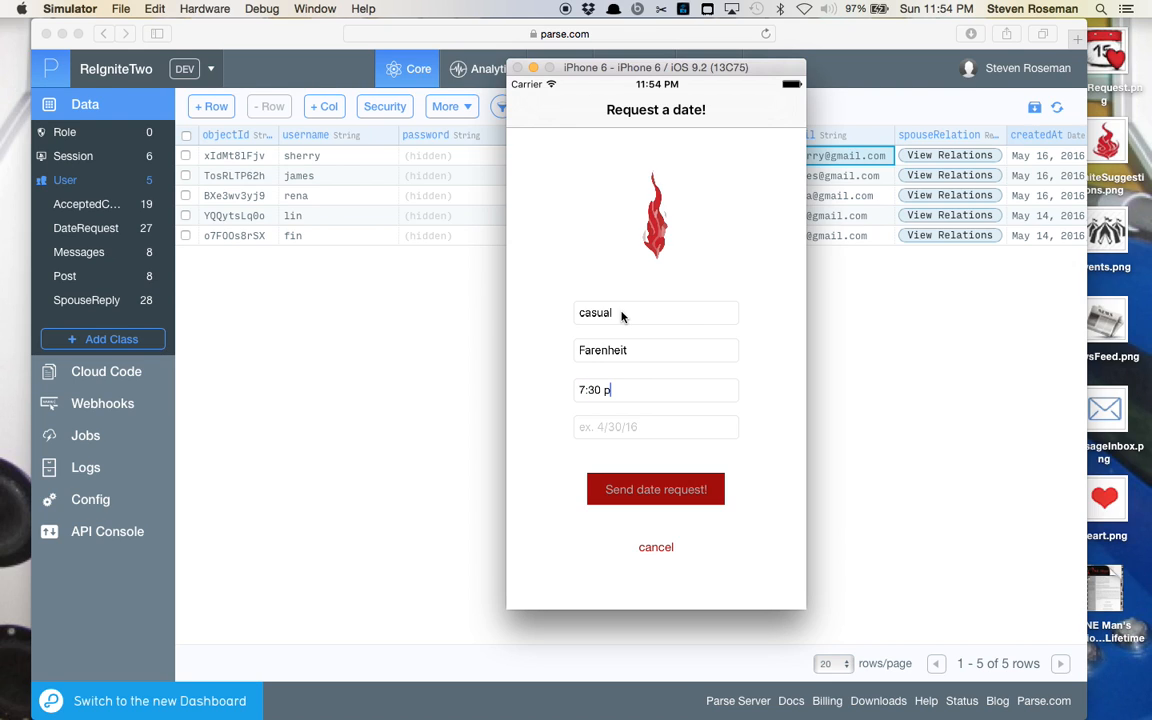
type("m")
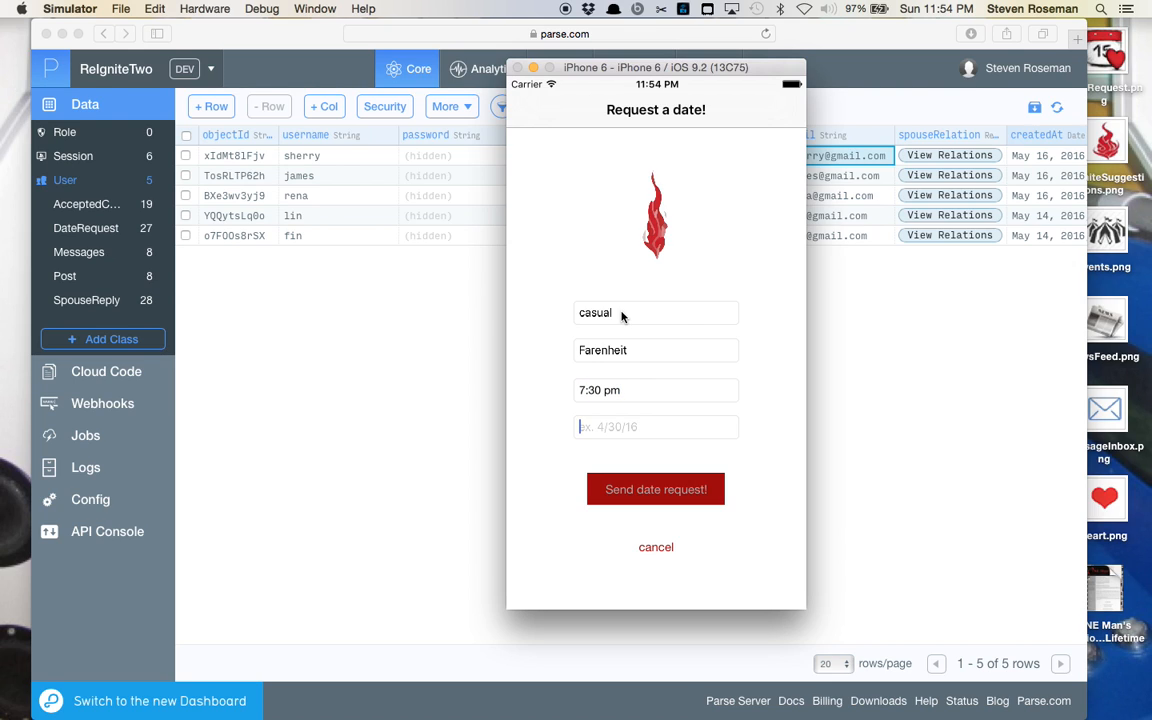
Set the date to 7/5/16 and send the date request.
type("7/")
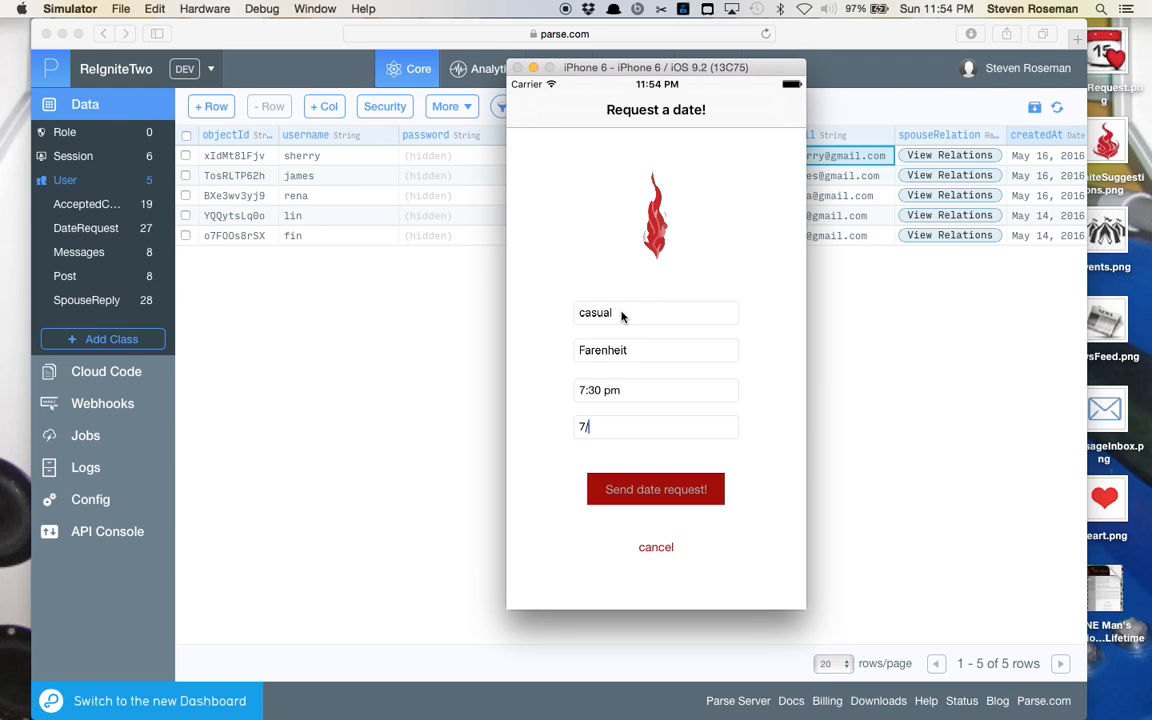
type("5/")
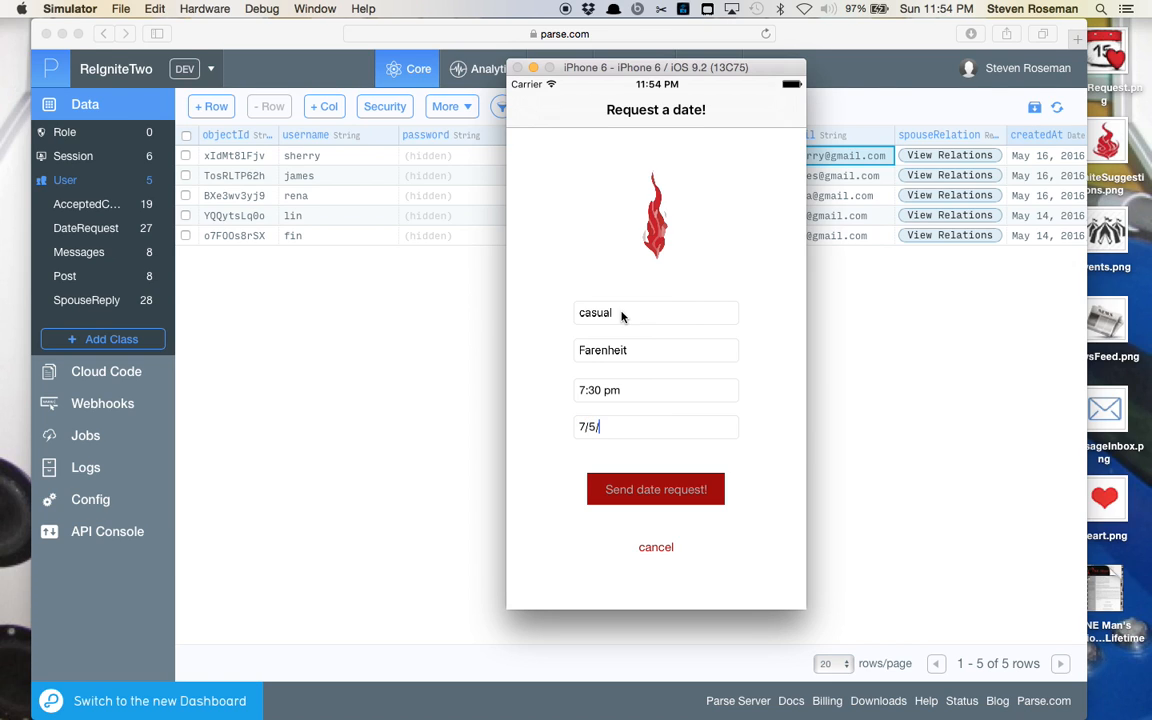
type("16")
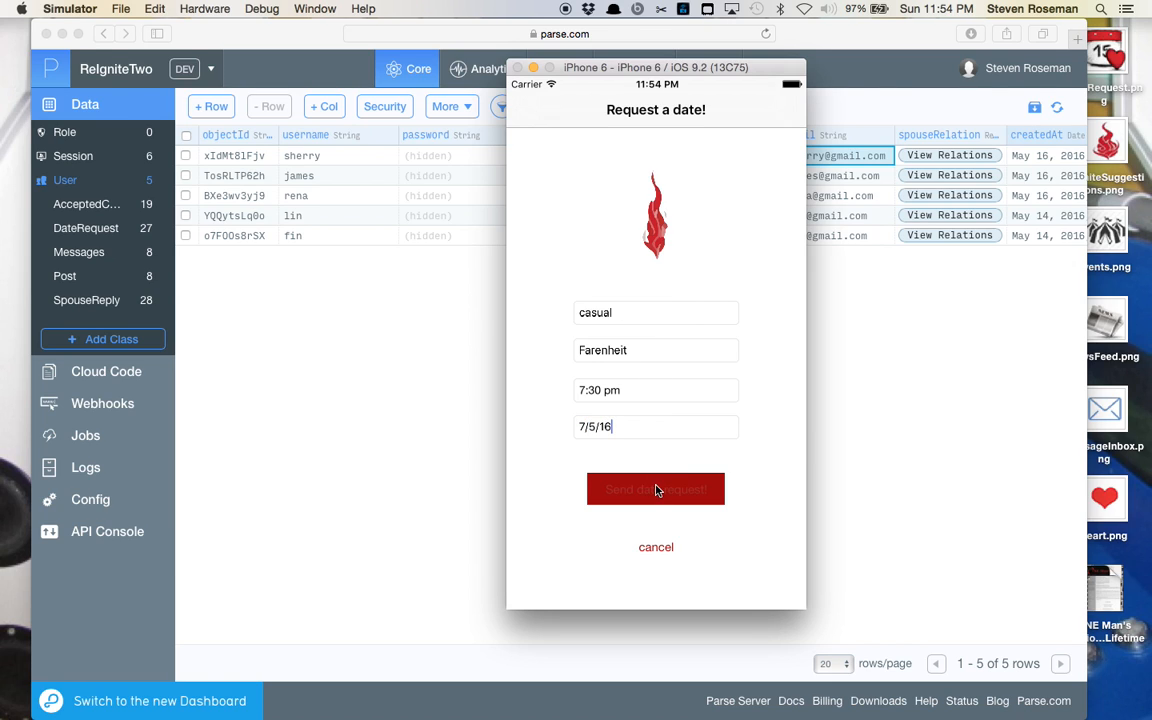
left_click(656, 488)
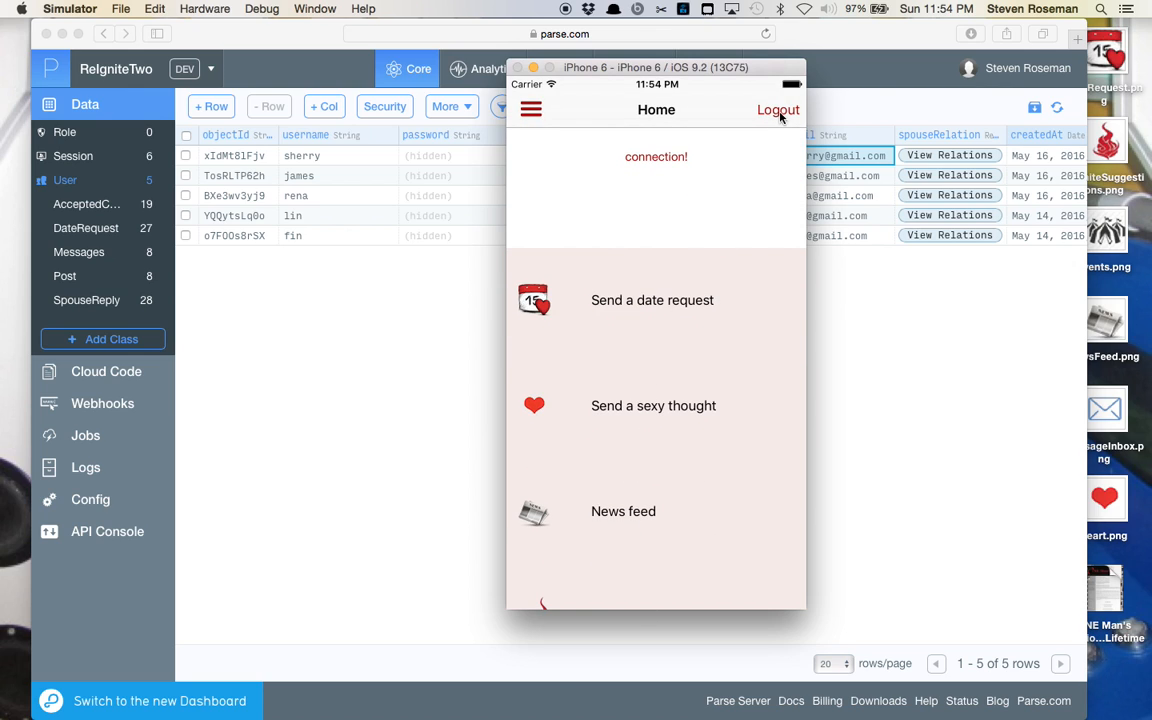
Log out of steve's account and sign in as sherry.
left_click(778, 108)
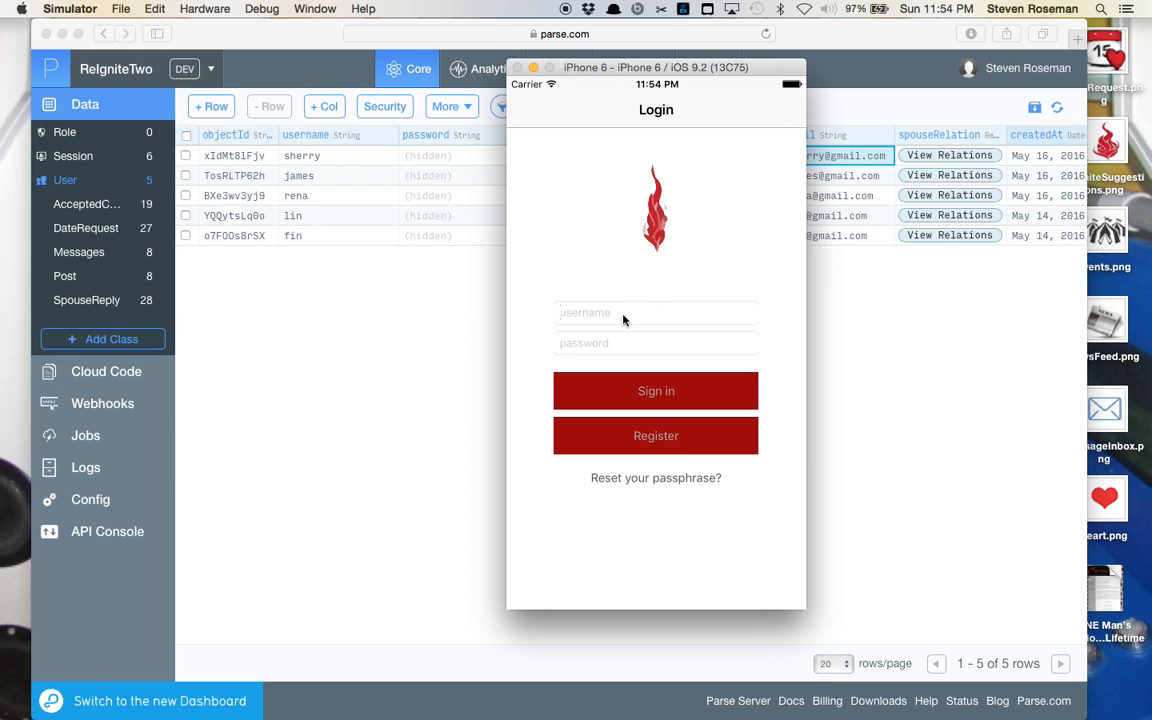
type("s")
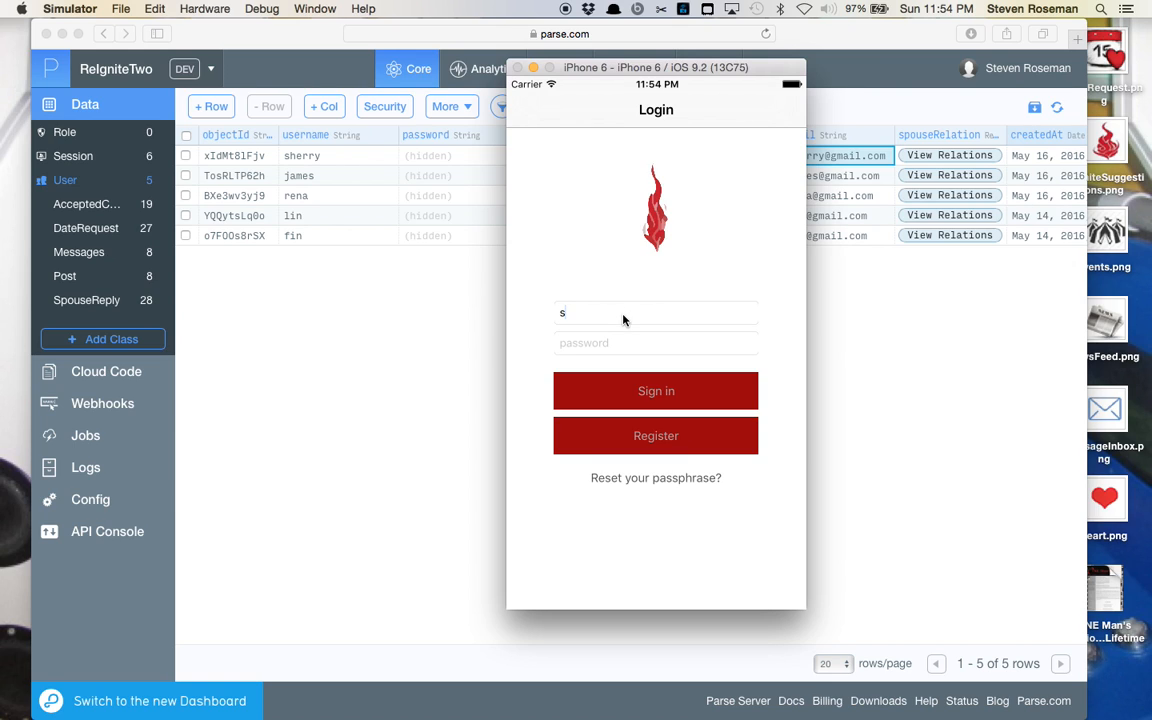
type("herry")
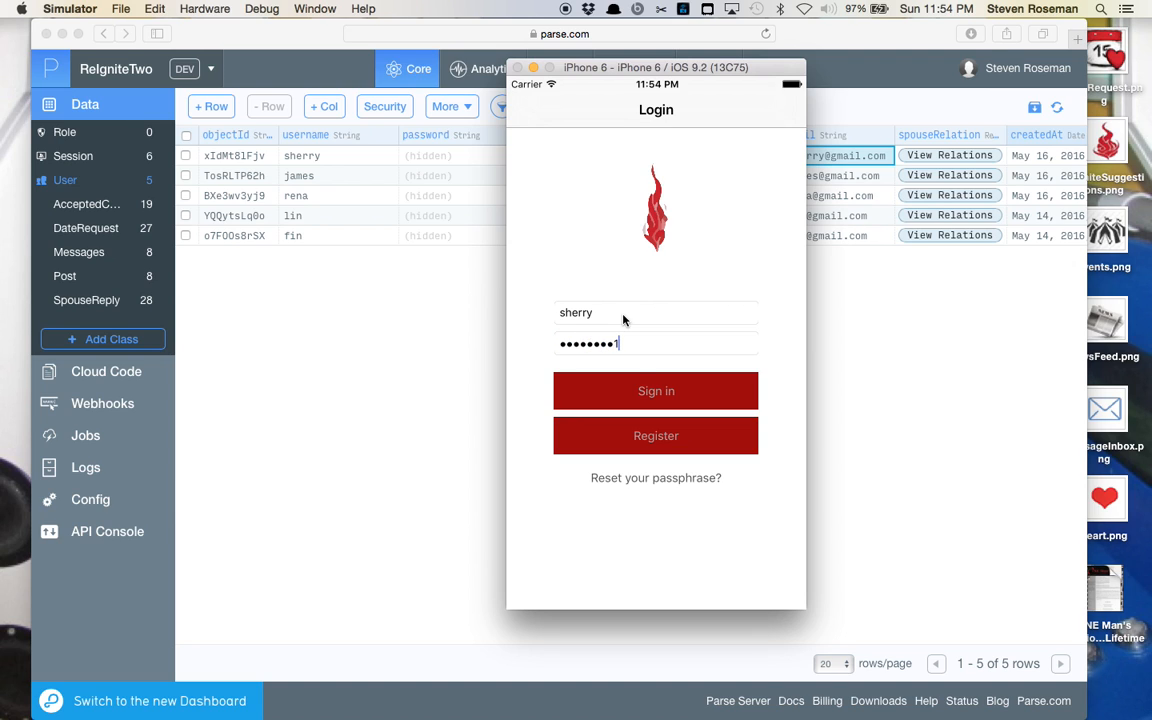
left_click(656, 390)
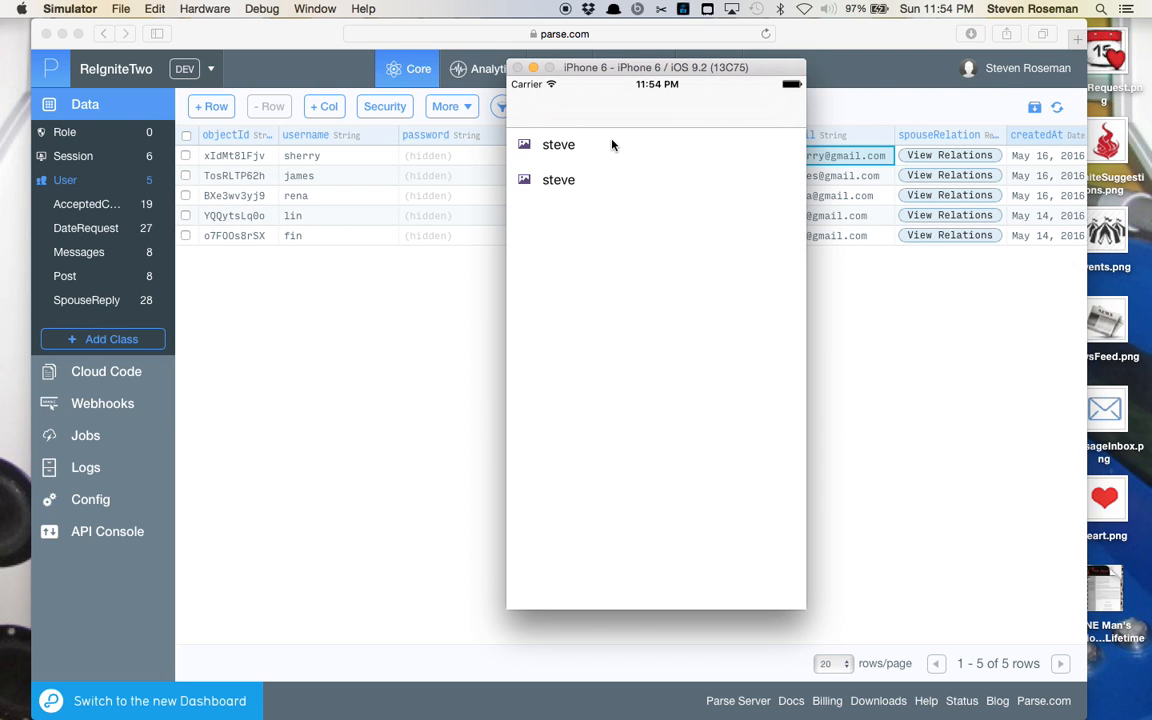
mouse_move(640, 152)
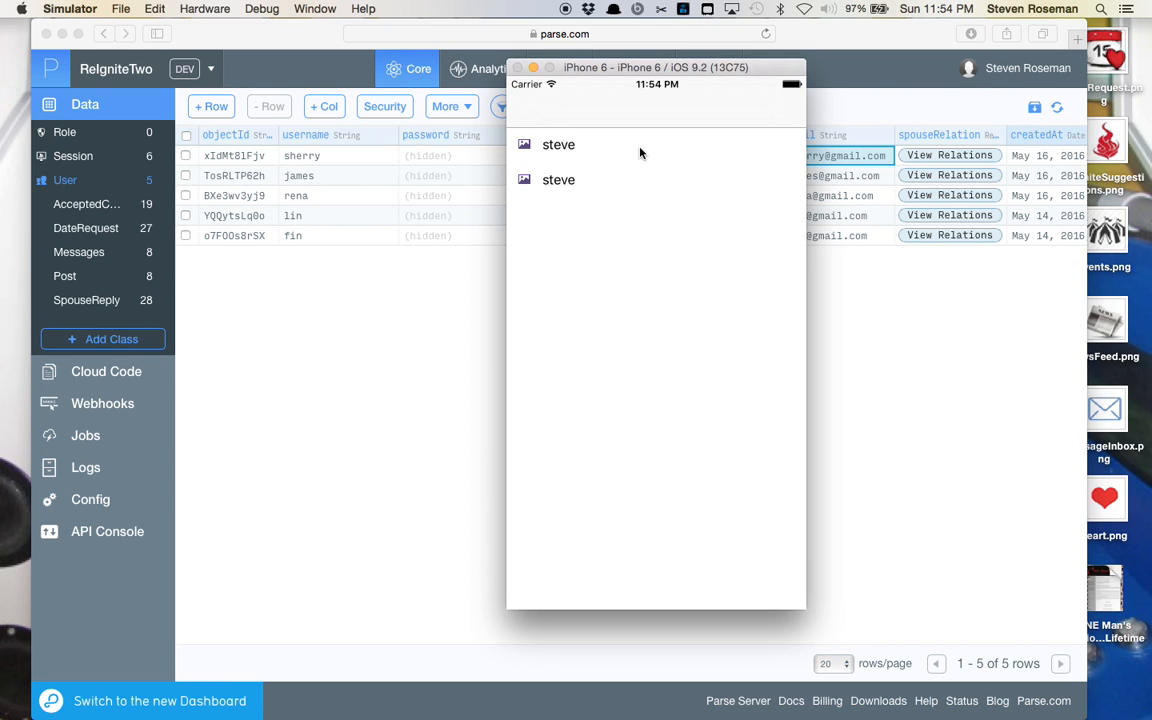
mouse_move(632, 148)
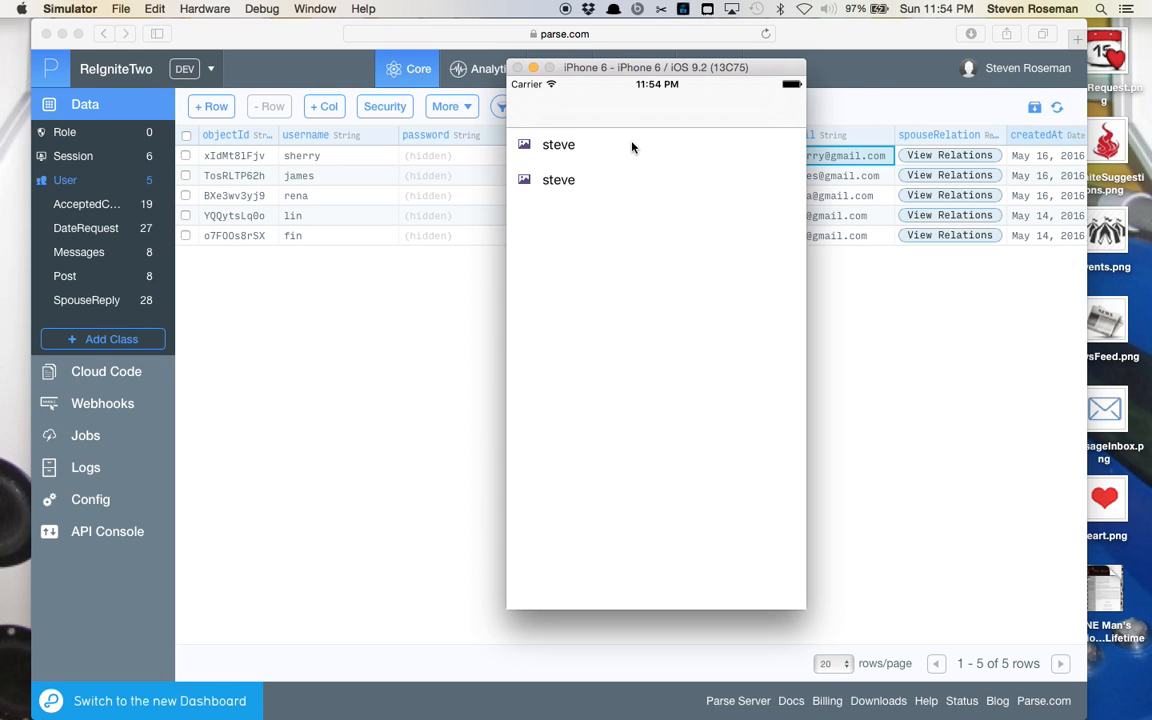
mouse_move(582, 148)
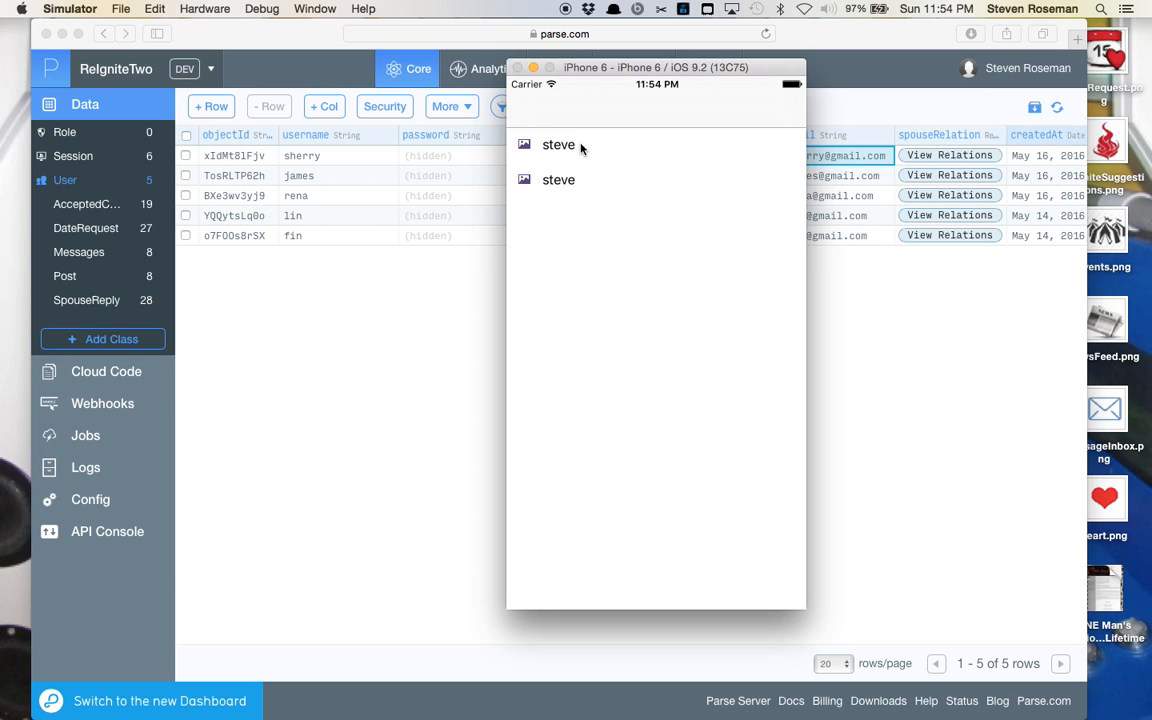
mouse_move(668, 142)
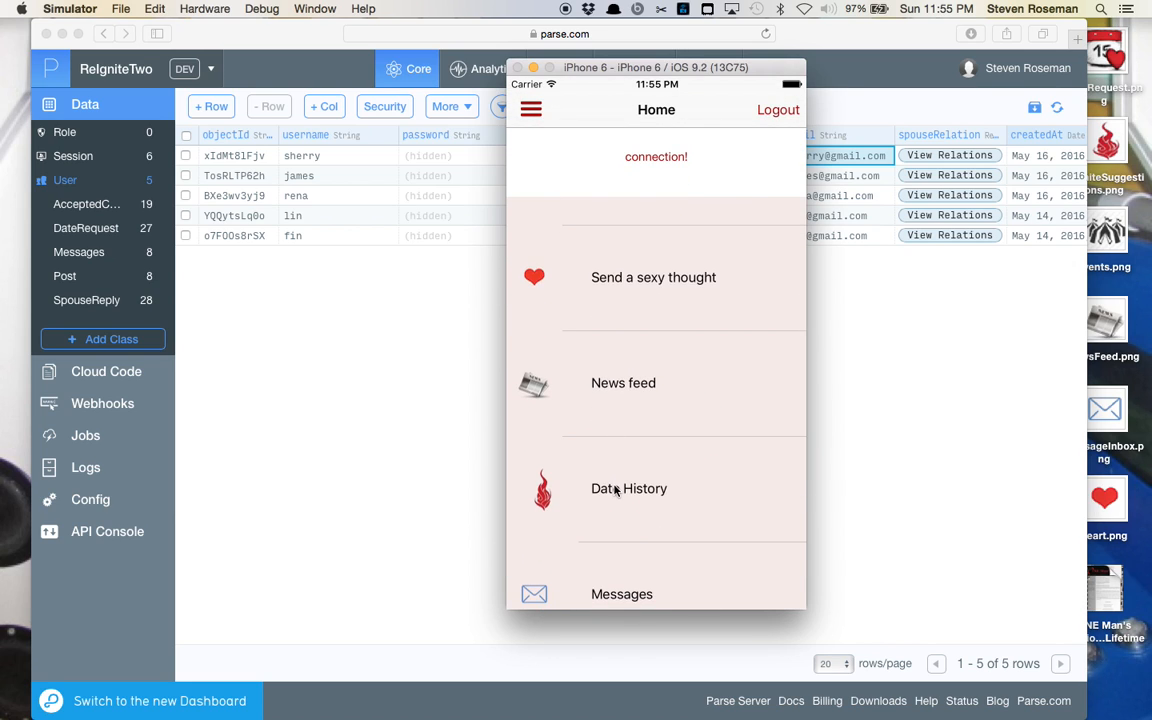
Accept steve's Farenheit date request with the comment 'love to' and return home.
left_click(628, 488)
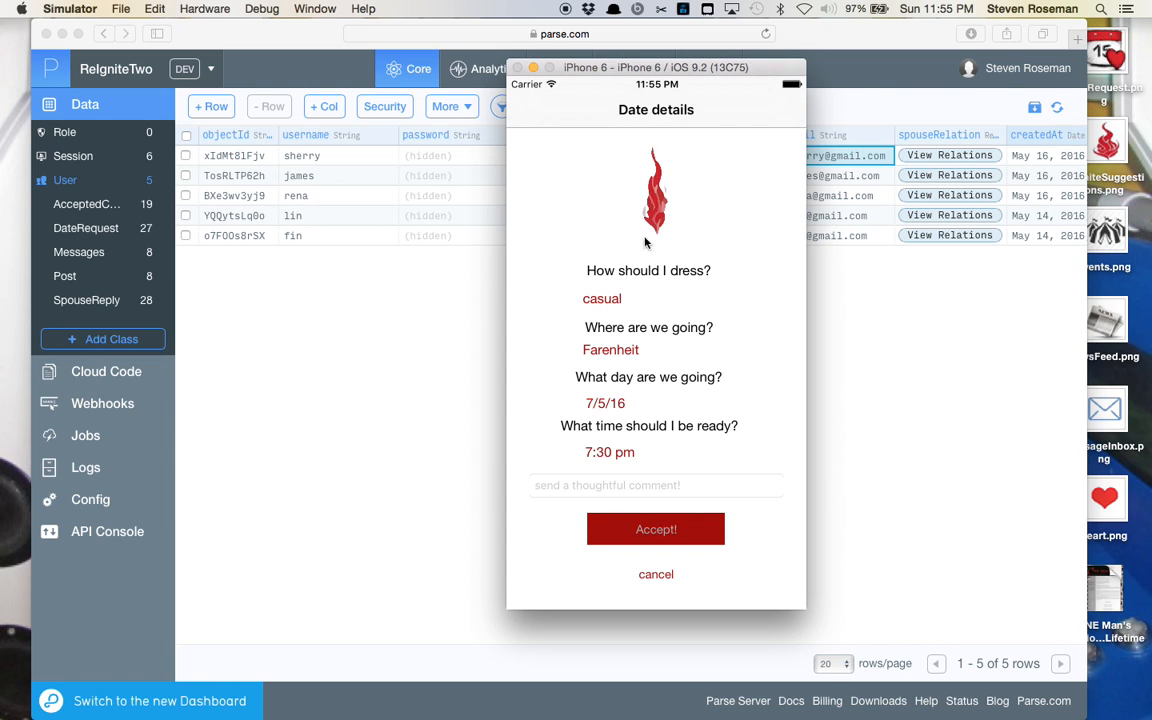
mouse_move(616, 488)
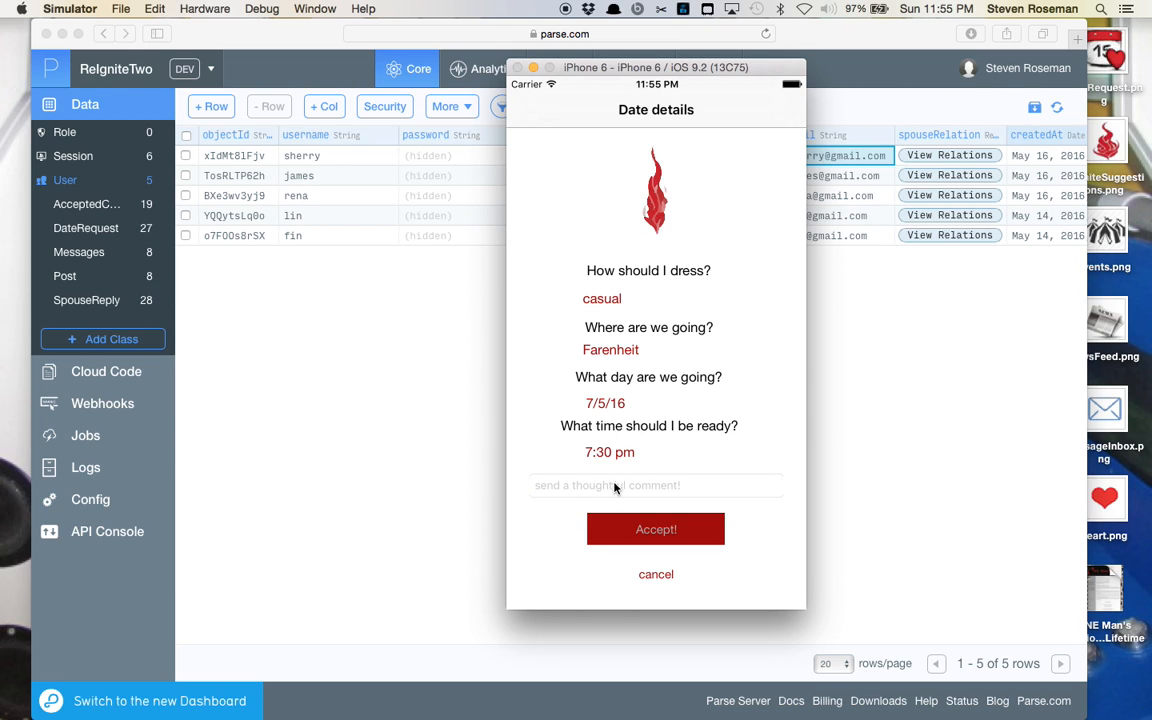
type("love to")
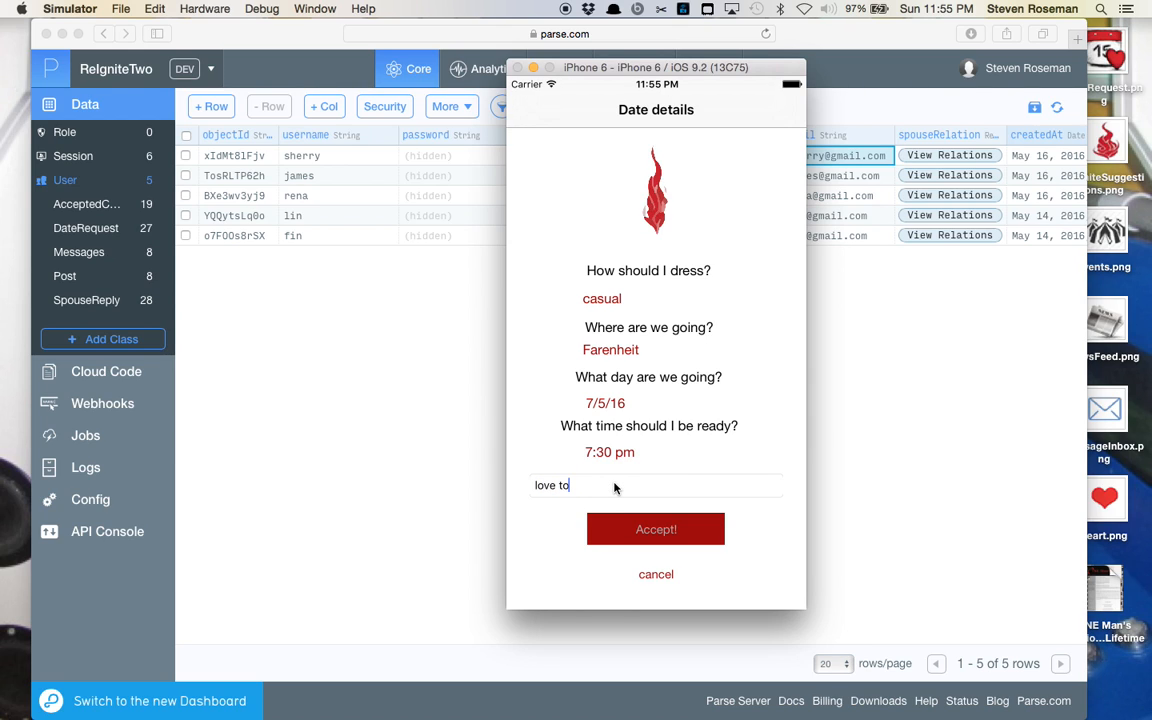
left_click(656, 528)
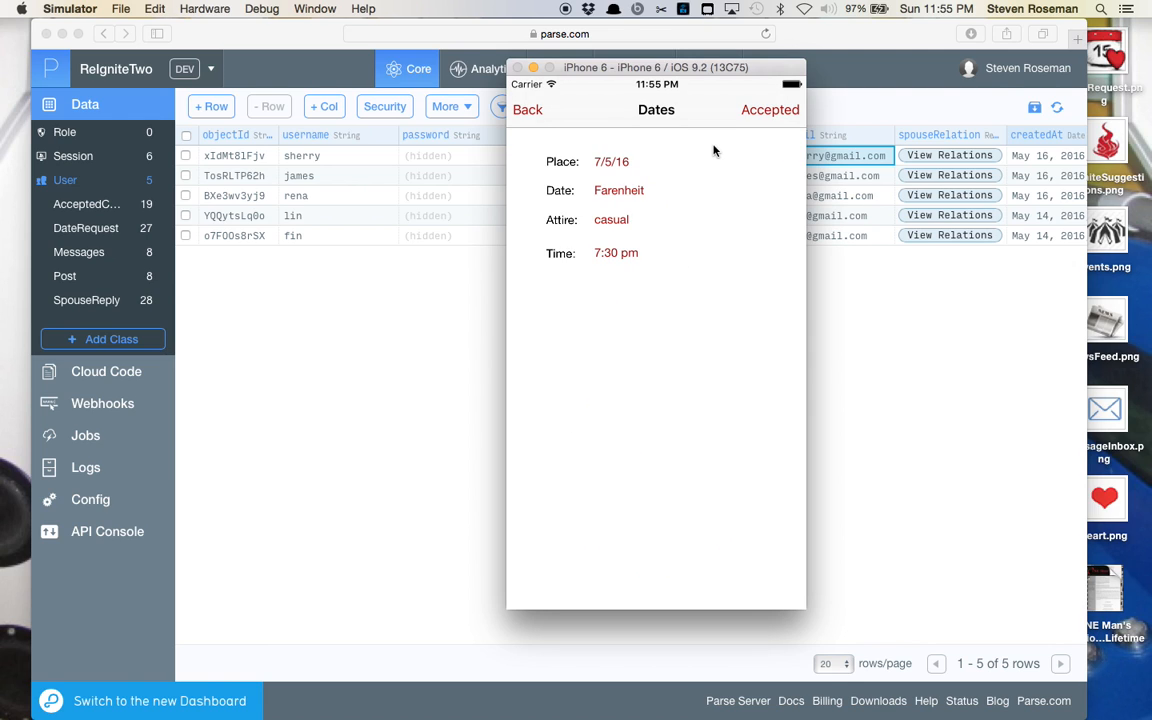
left_click(528, 110)
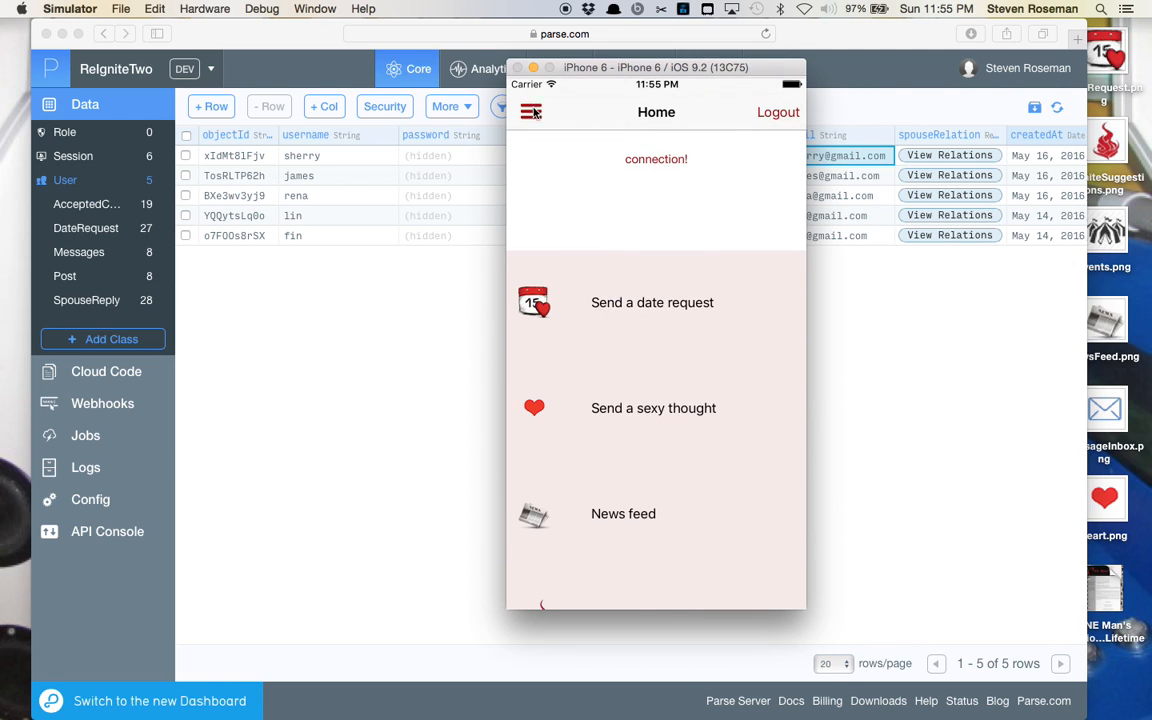
Log out of sherry's account and sign back in as steve.
left_click(778, 112)
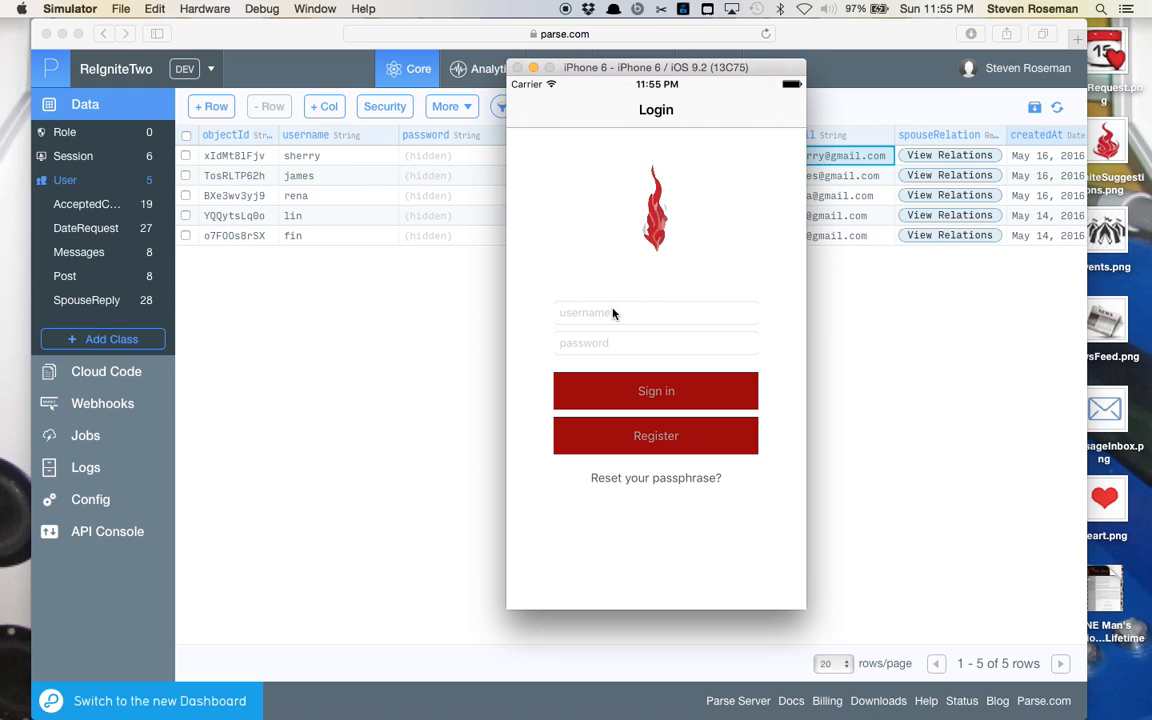
type("steve")
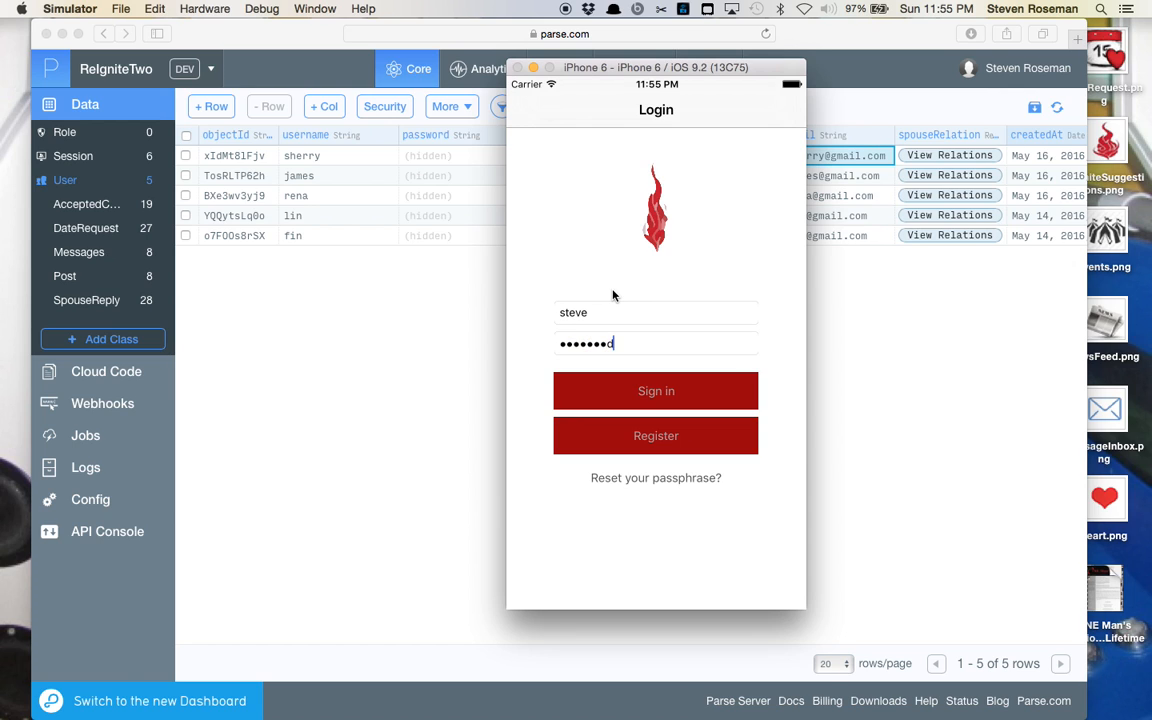
left_click(656, 390)
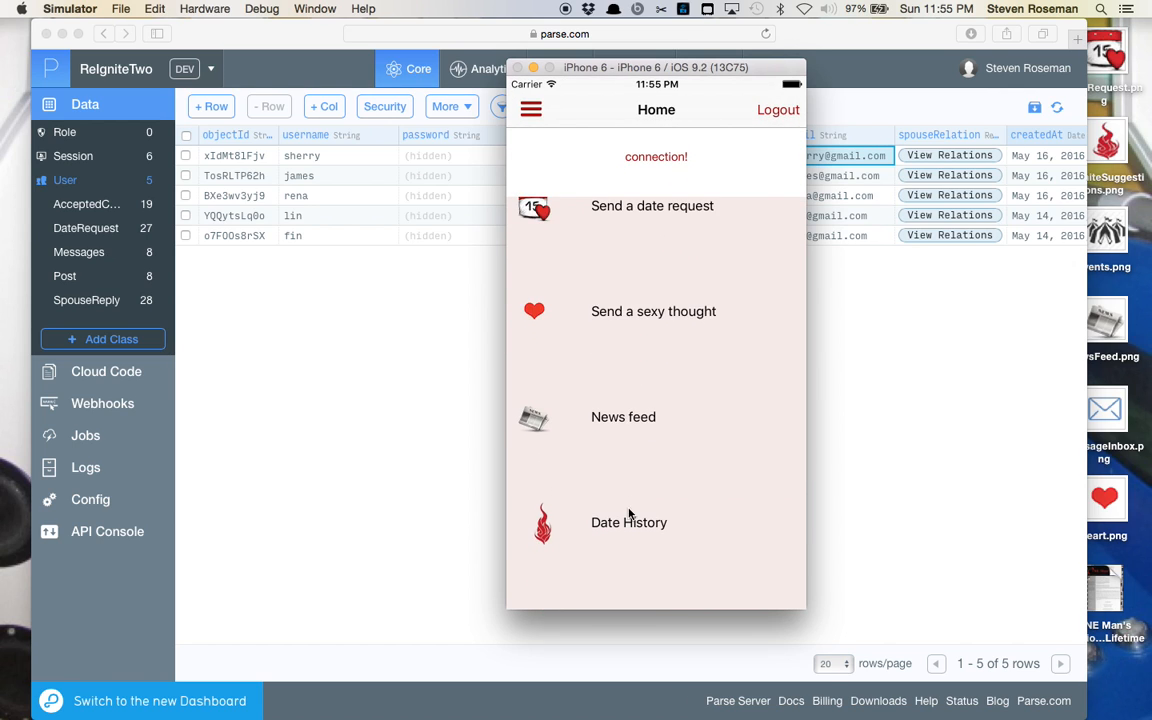
View Date History listing the accepted request with sherry's 'love to' reply.
left_click(652, 204)
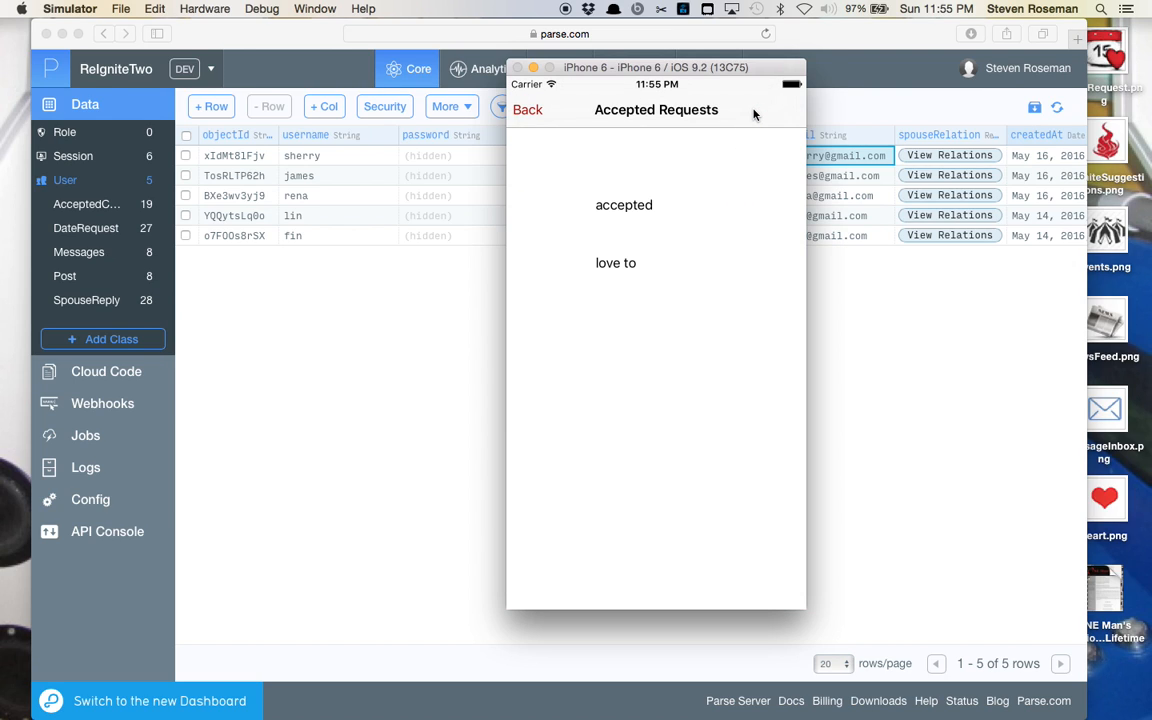
mouse_move(616, 232)
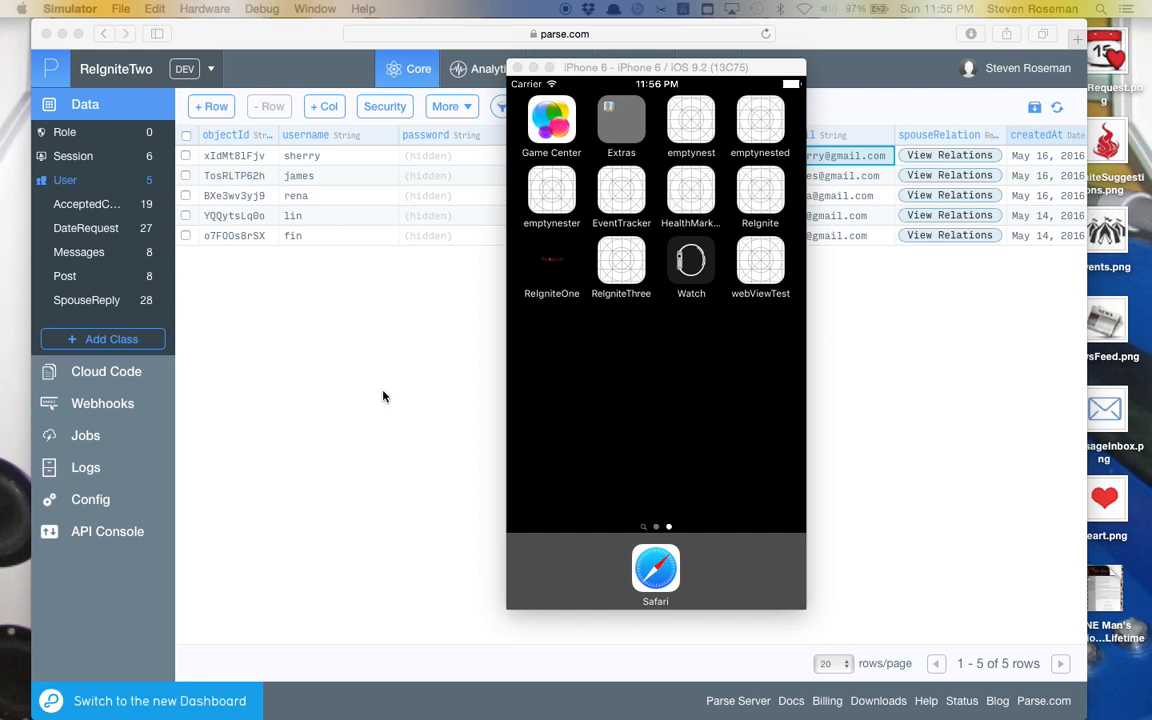
mouse_move(304, 40)
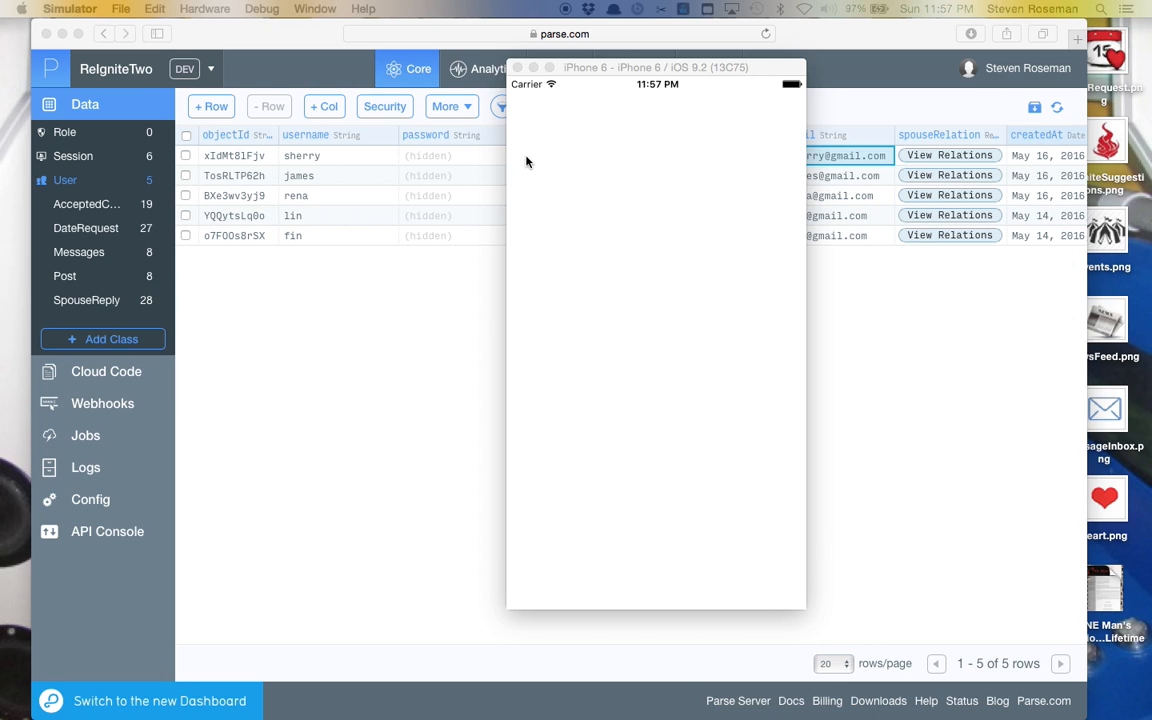
mouse_move(622, 100)
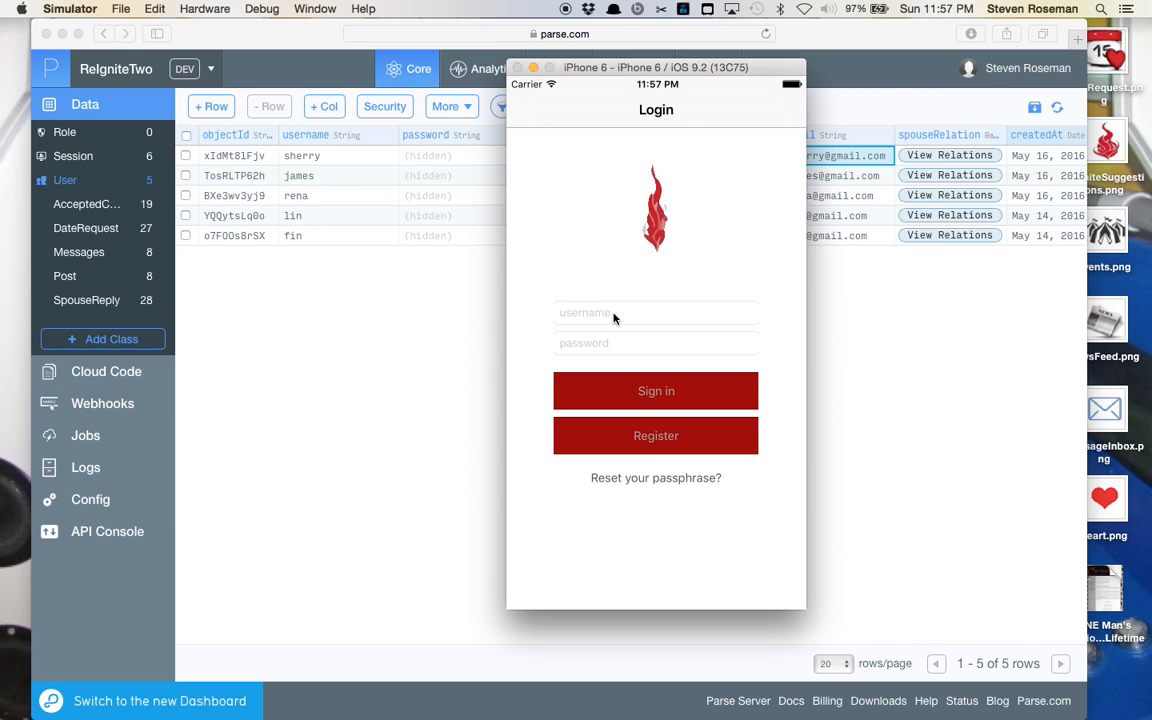
mouse_move(450, 320)
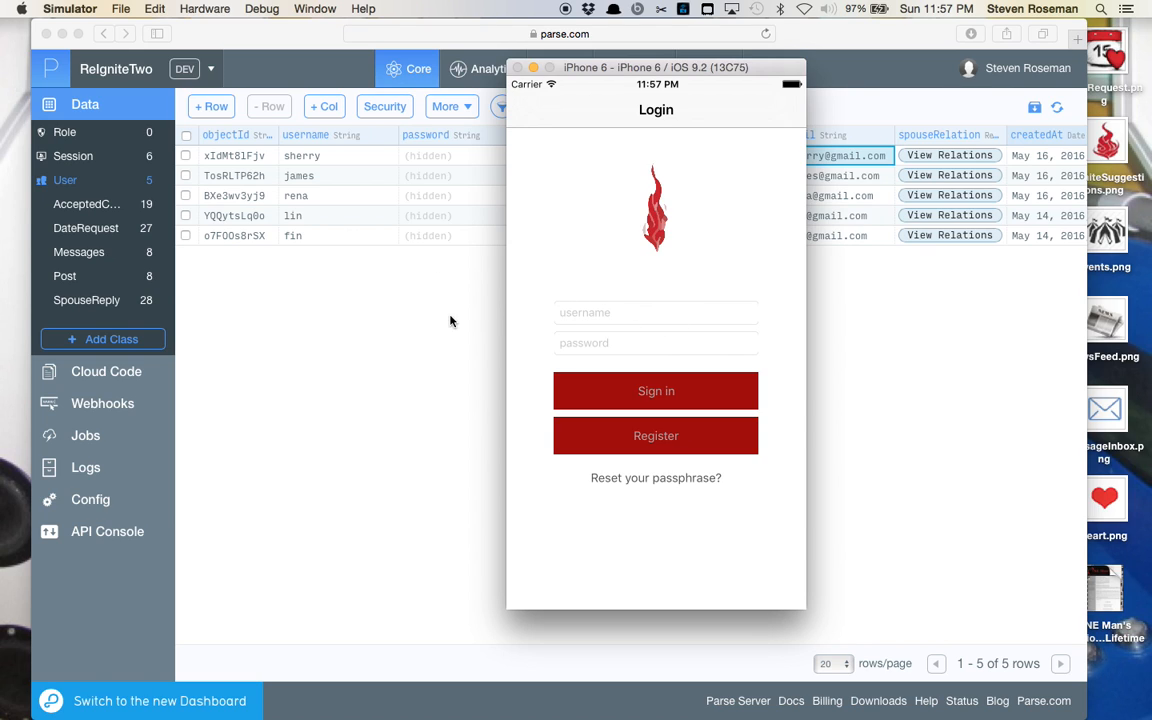
mouse_move(84, 396)
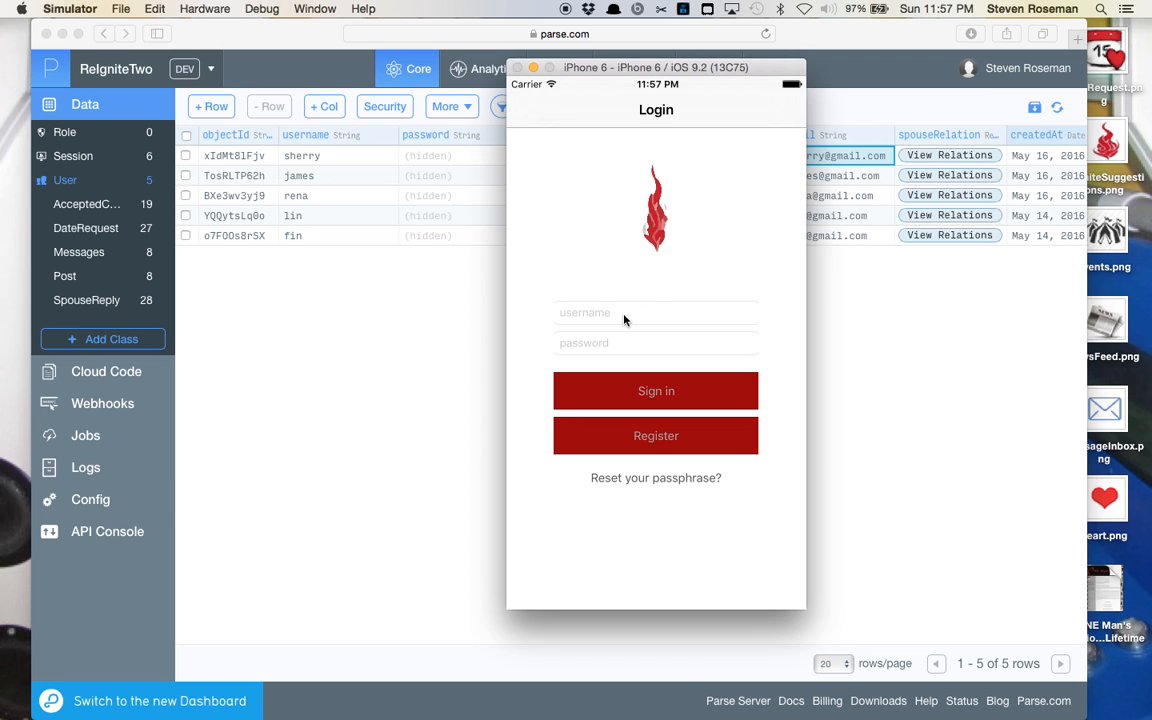
Reposition the simulator window slightly to the right while ReIgnite shows its empty login screen.
left_click_drag(656, 84, 718, 80)
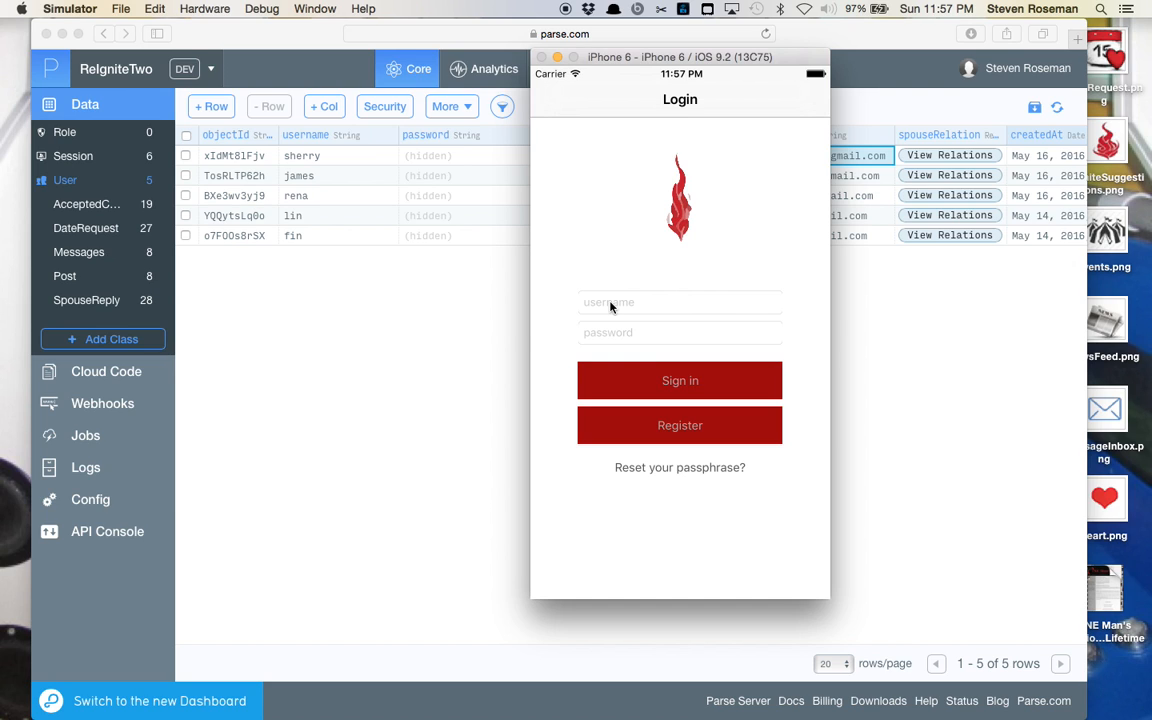
left_click_drag(680, 56, 696, 56)
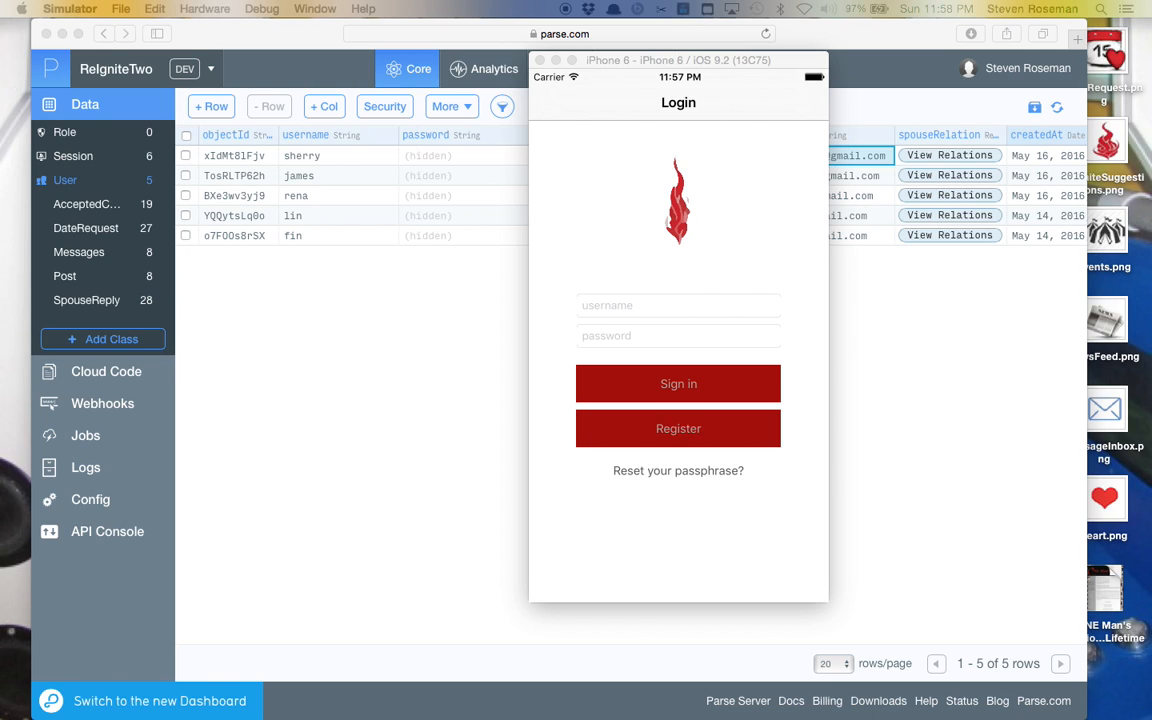
mouse_move(230, 218)
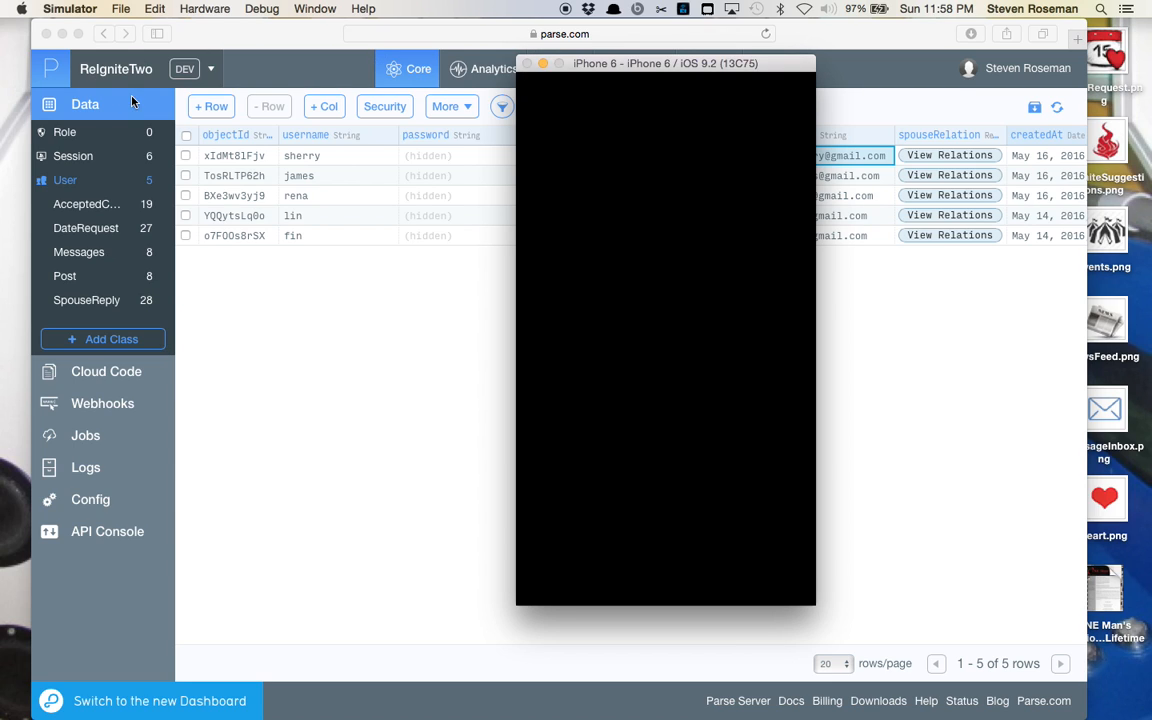
mouse_move(678, 220)
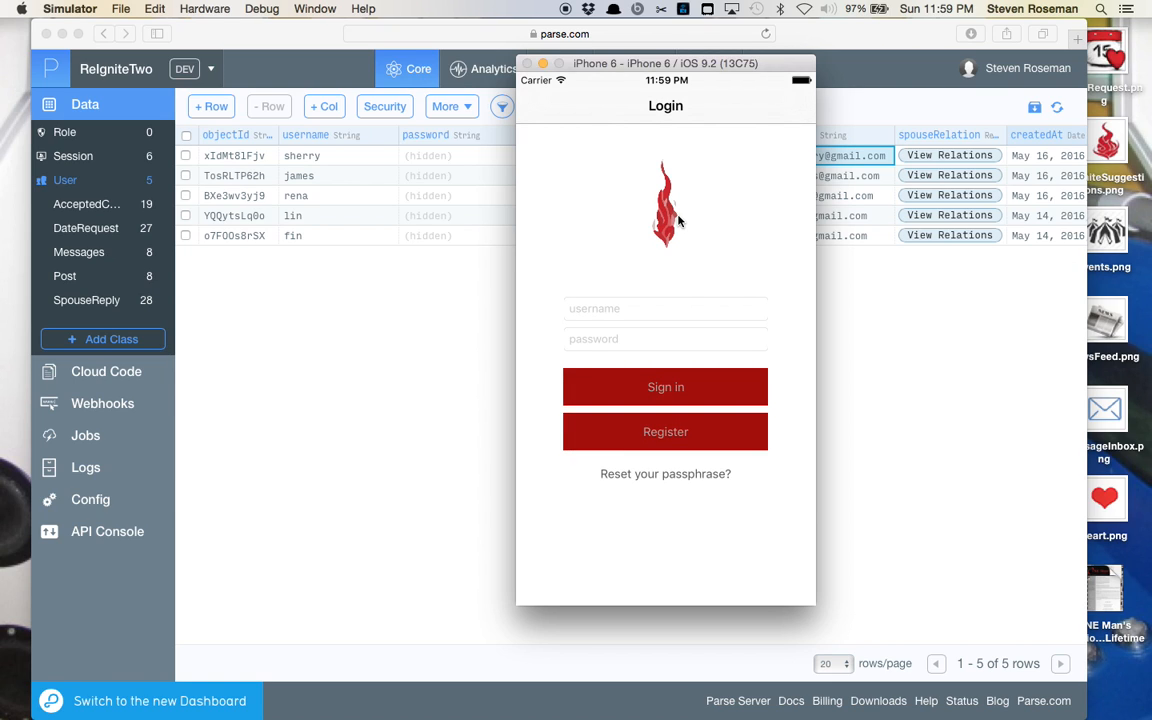
mouse_move(632, 312)
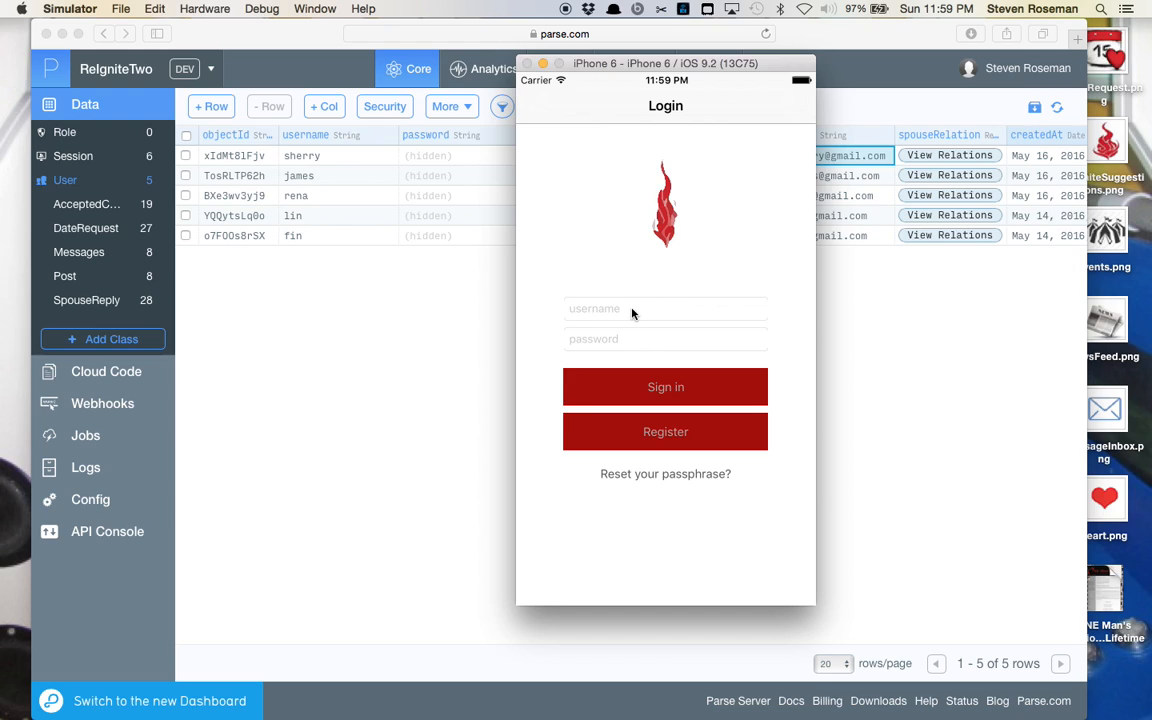
Sign into ReIgnite as steve and land on the home menu.
type("steve")
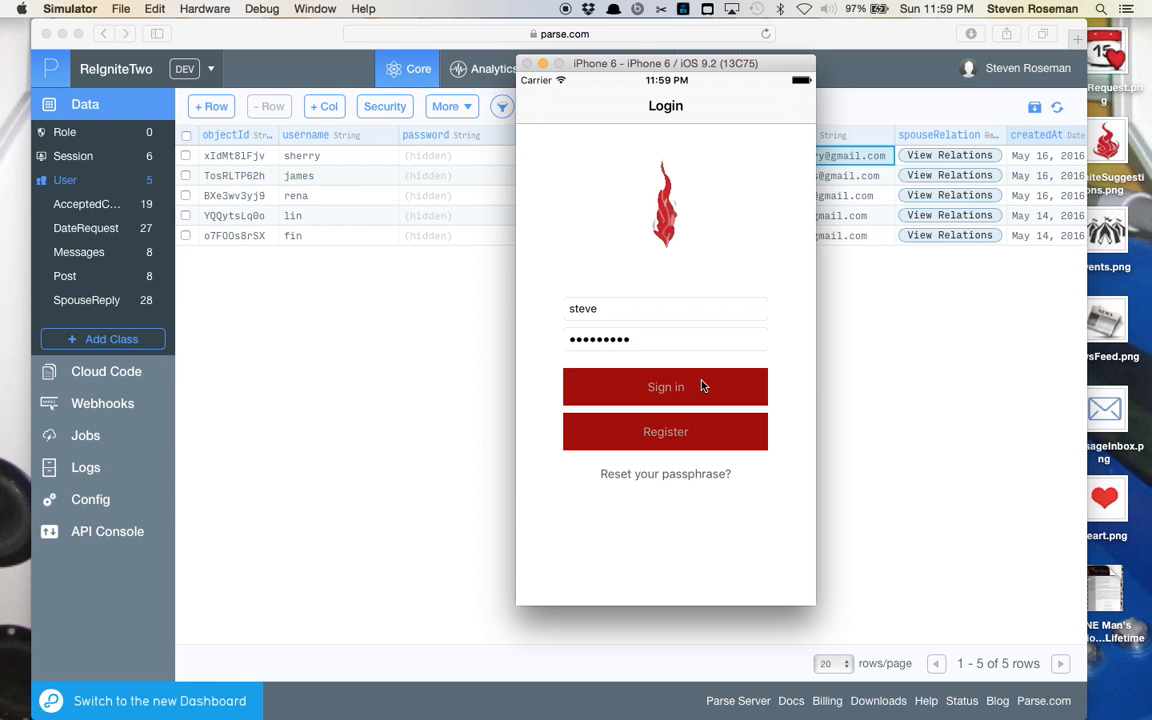
left_click(664, 388)
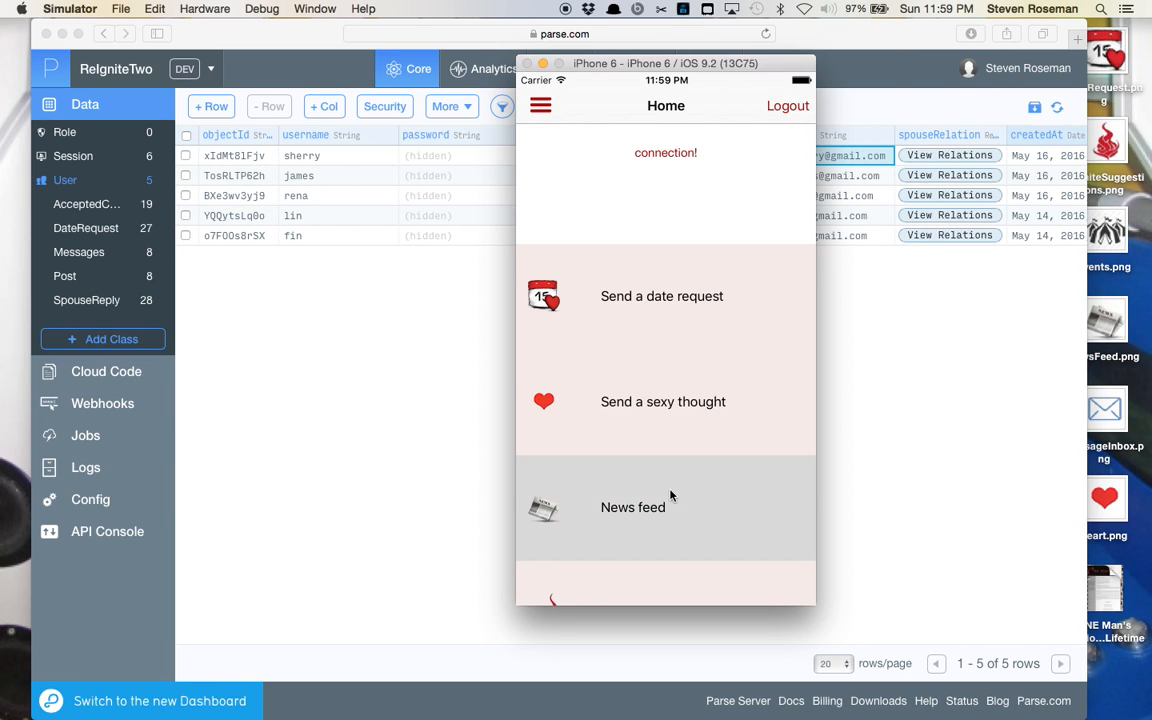
Post "this is what love is about" to the news feed.
left_click(632, 508)
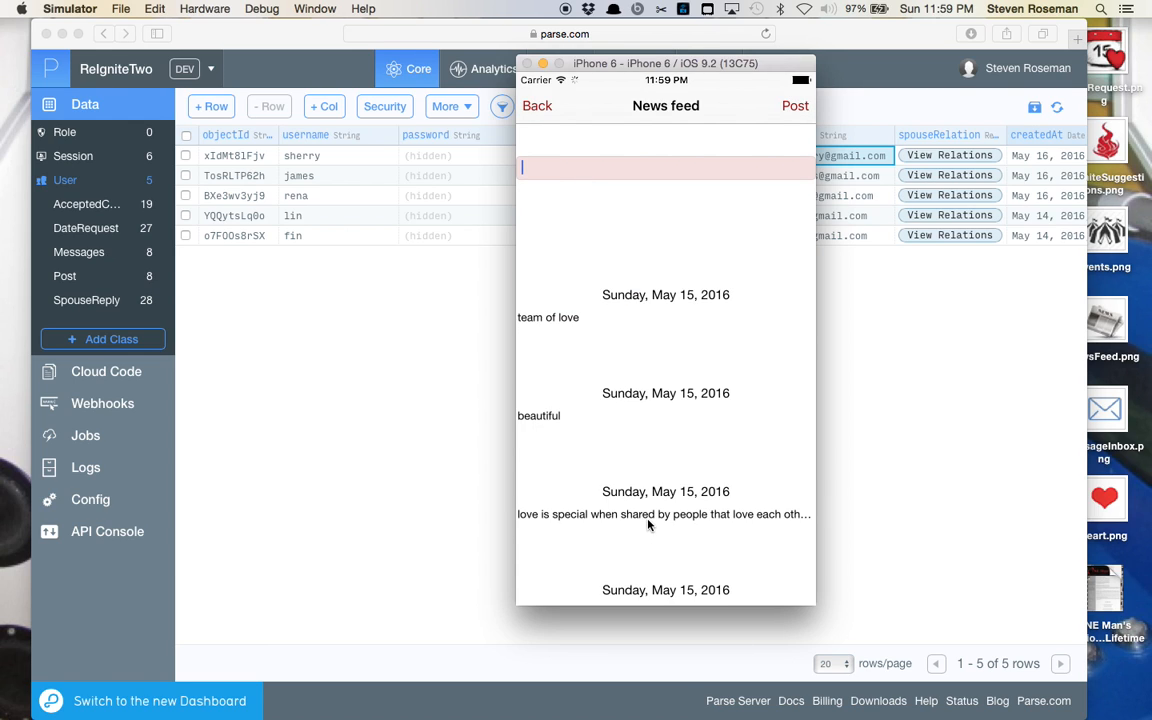
mouse_move(618, 212)
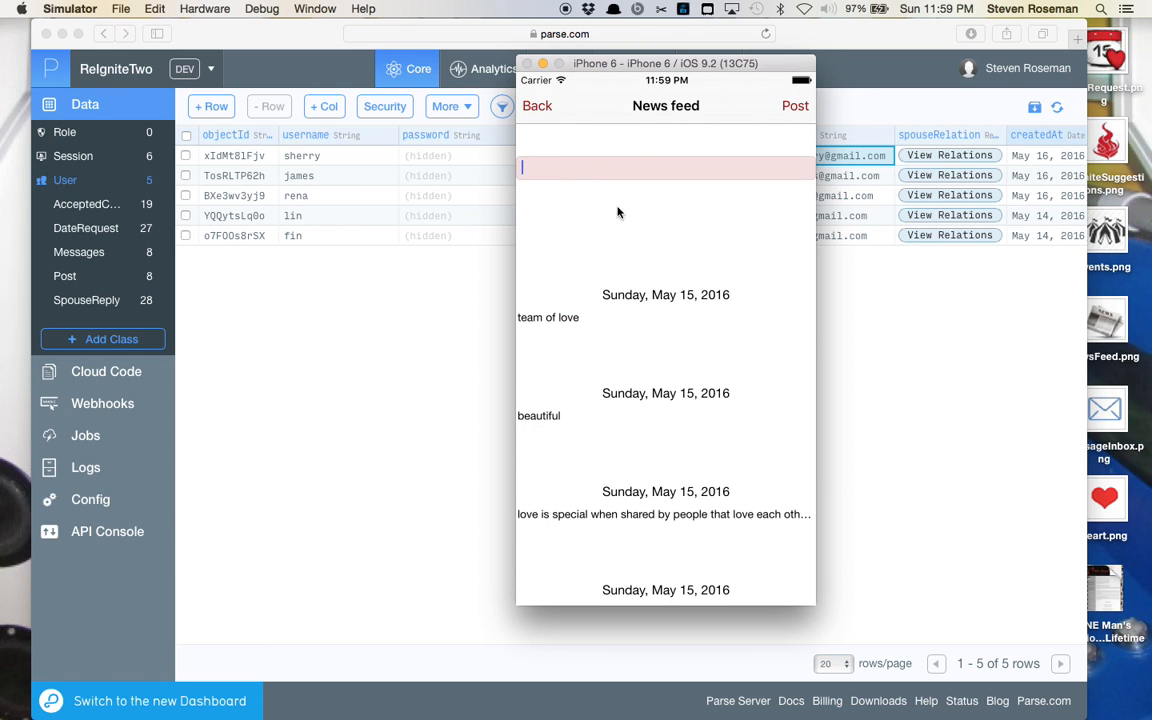
mouse_move(608, 176)
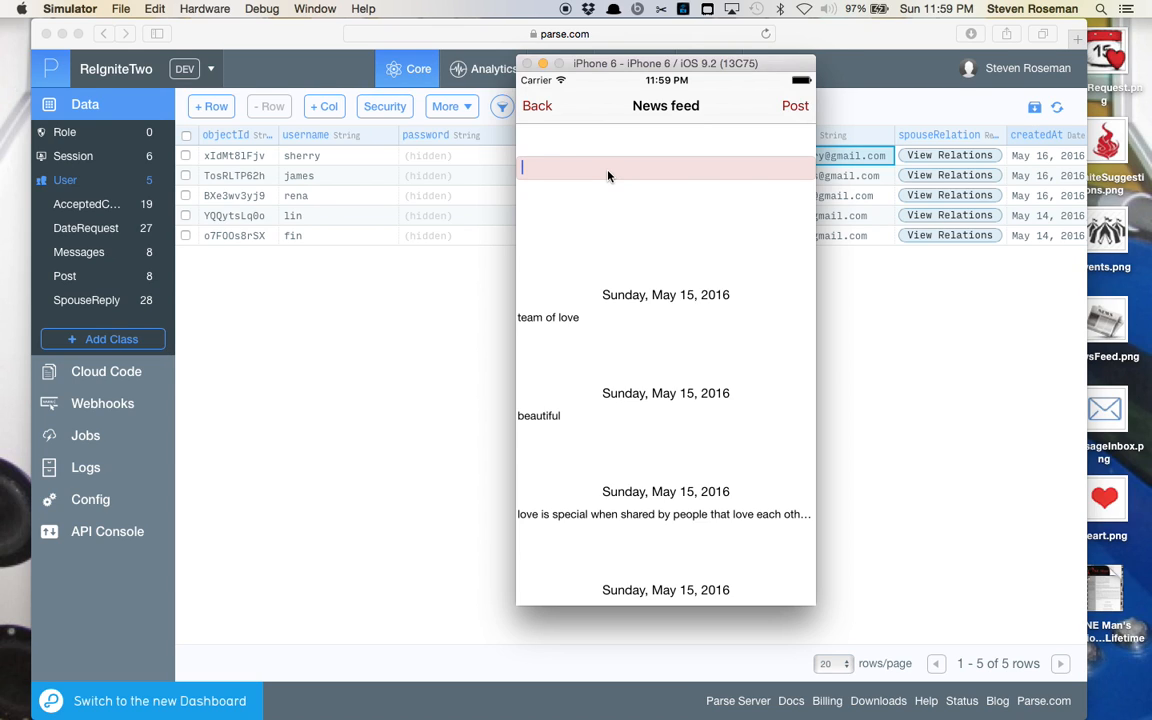
type("this is what love is about")
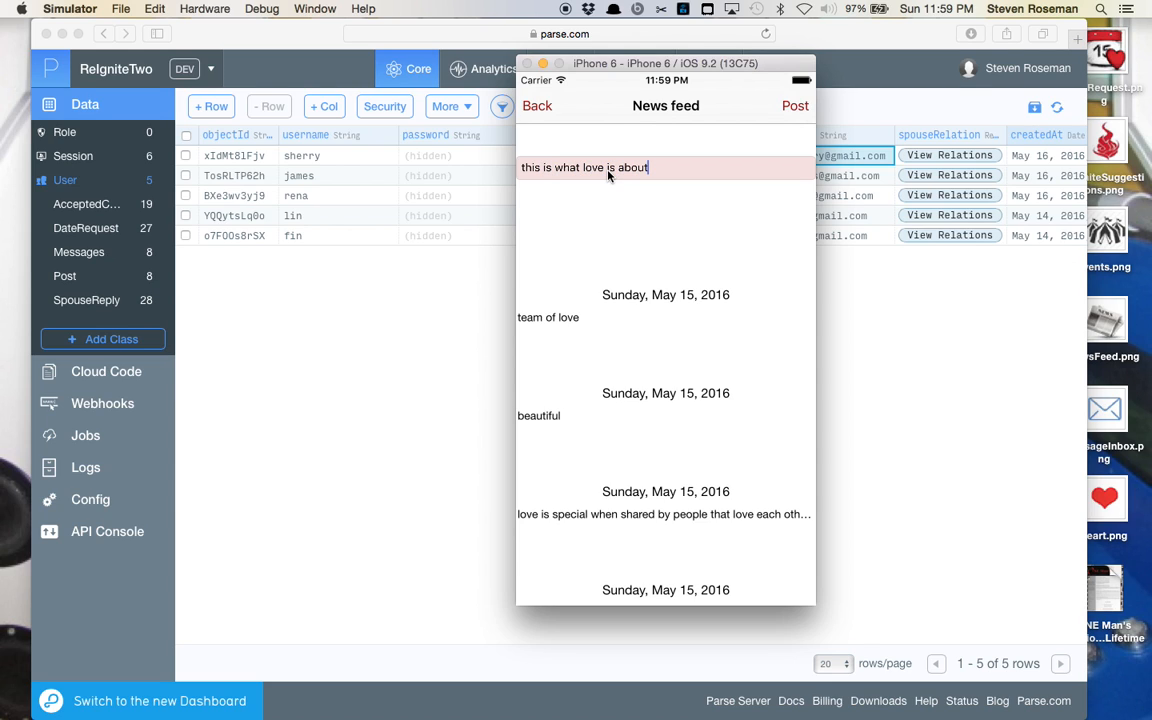
left_click(796, 106)
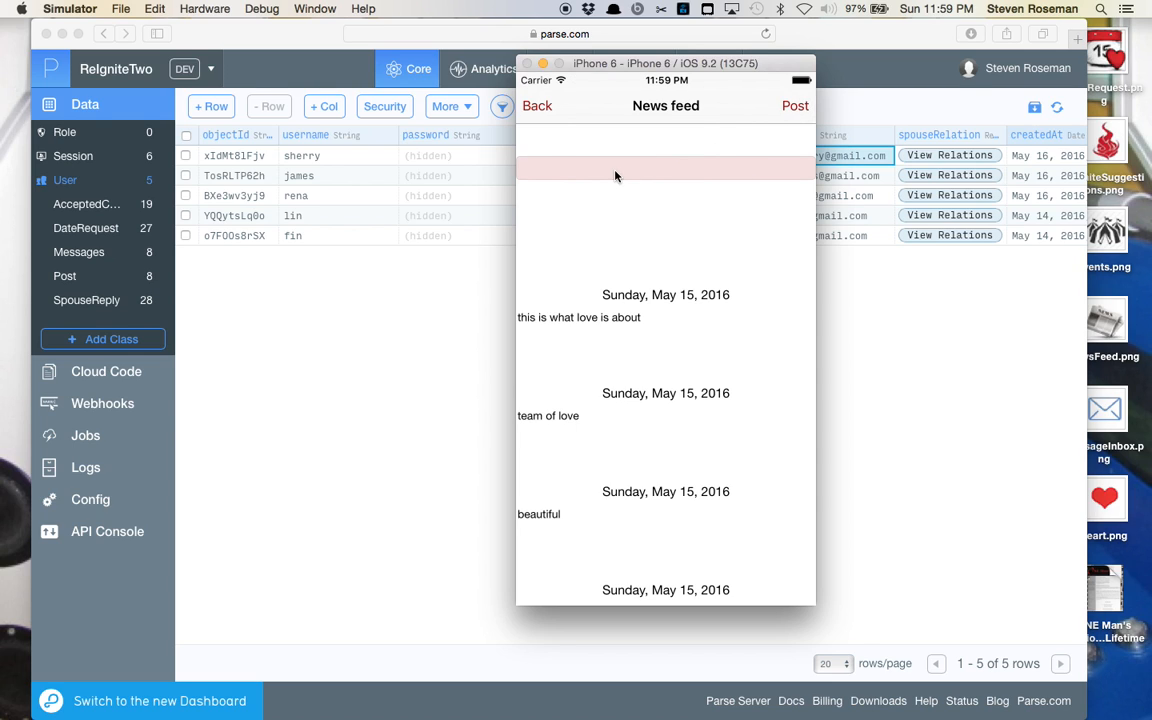
mouse_move(568, 168)
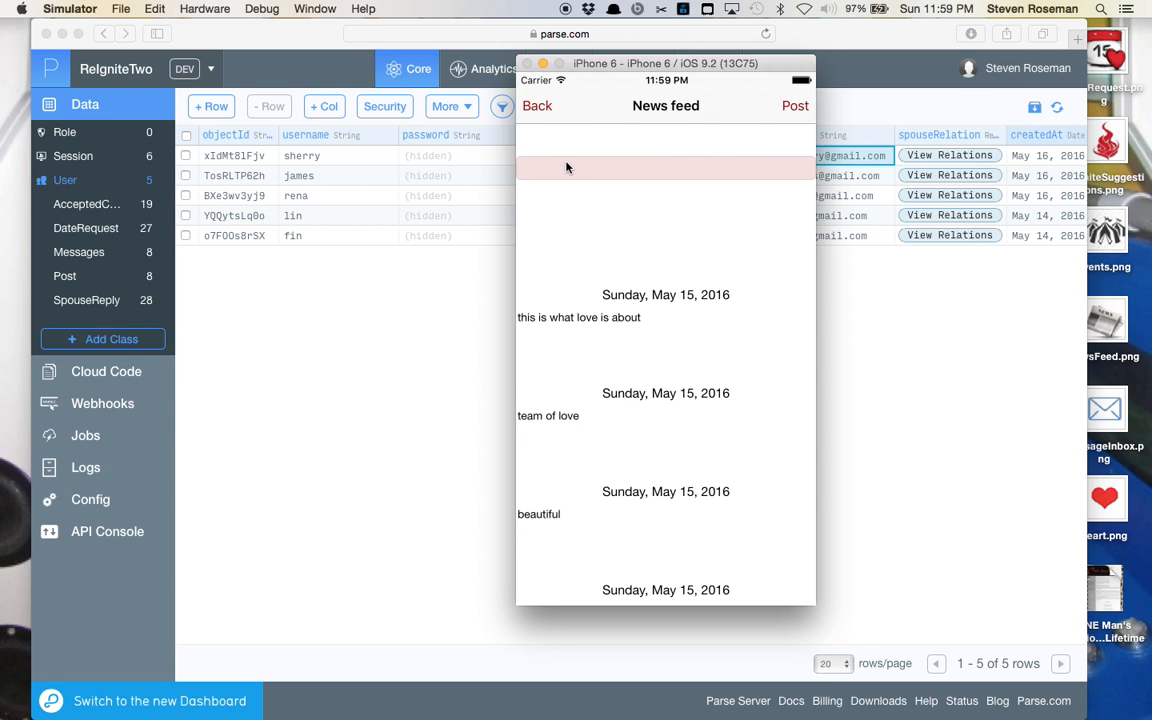
Compose a second news feed post reading "love is true".
type("love")
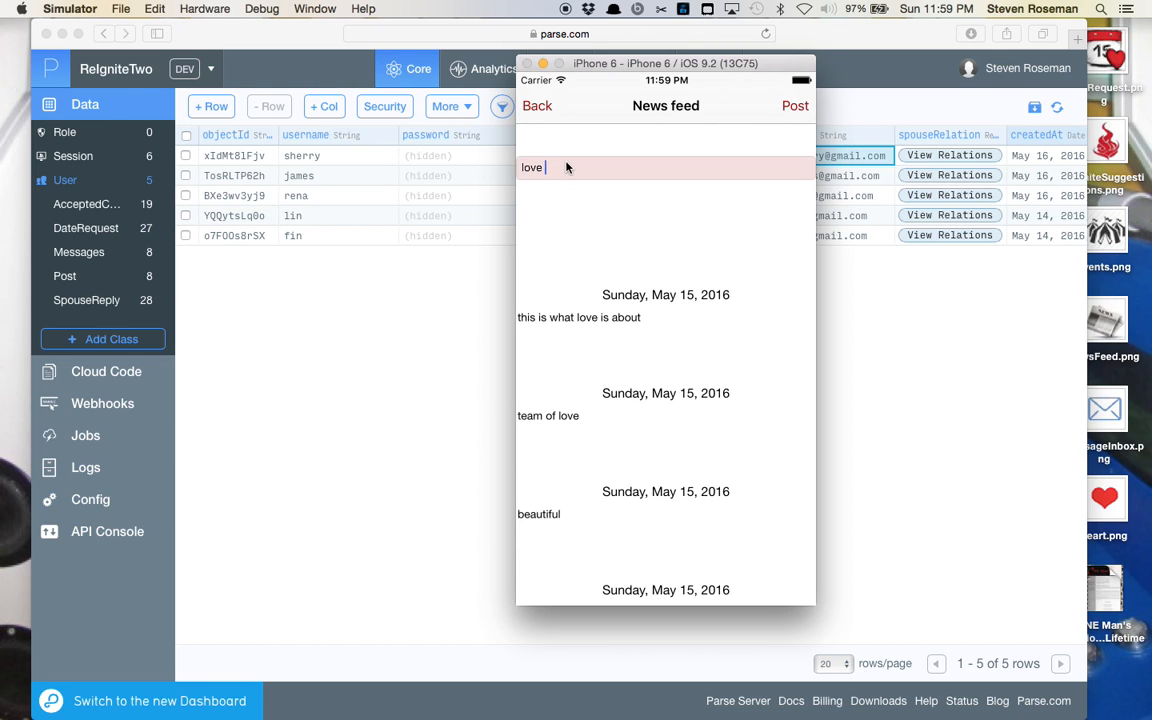
type("is true")
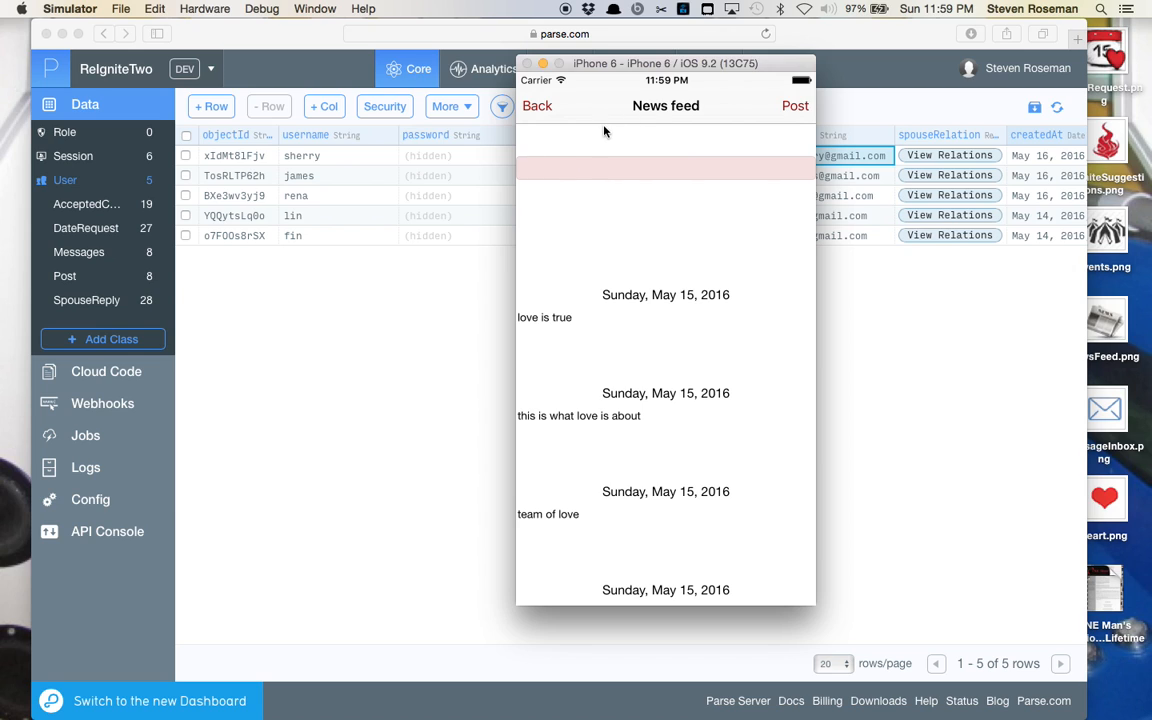
Return to the home menu and log steve out, ending on the login screen.
left_click(536, 104)
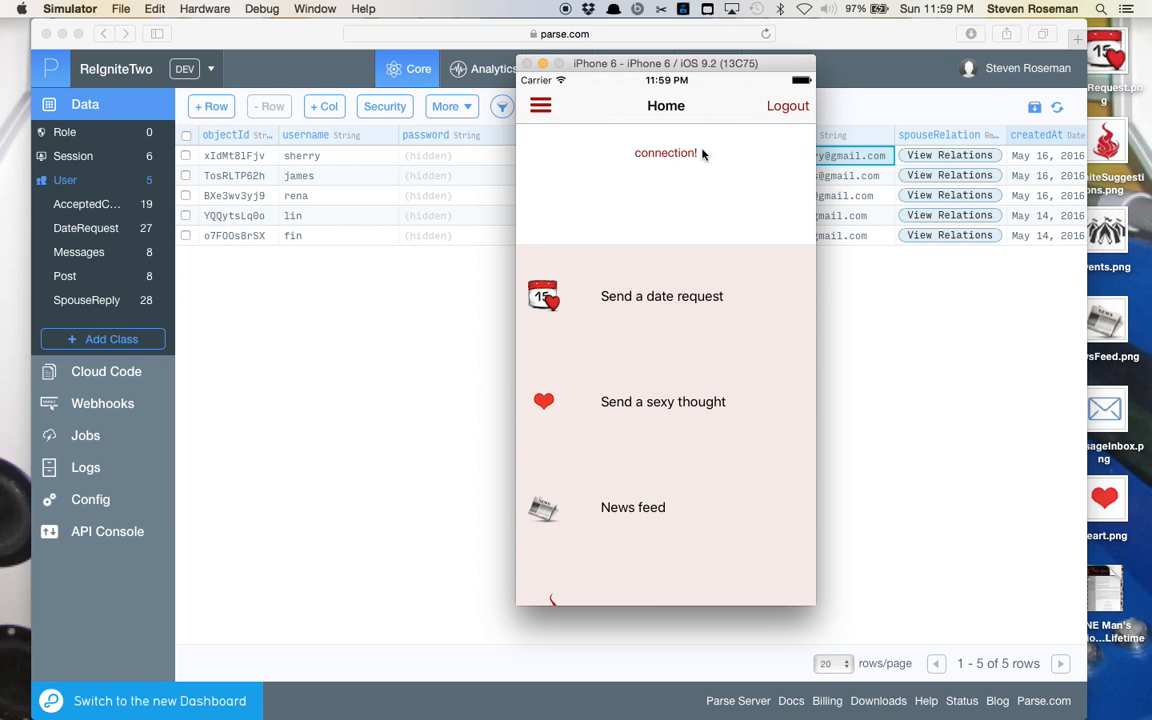
scroll("down", 3)
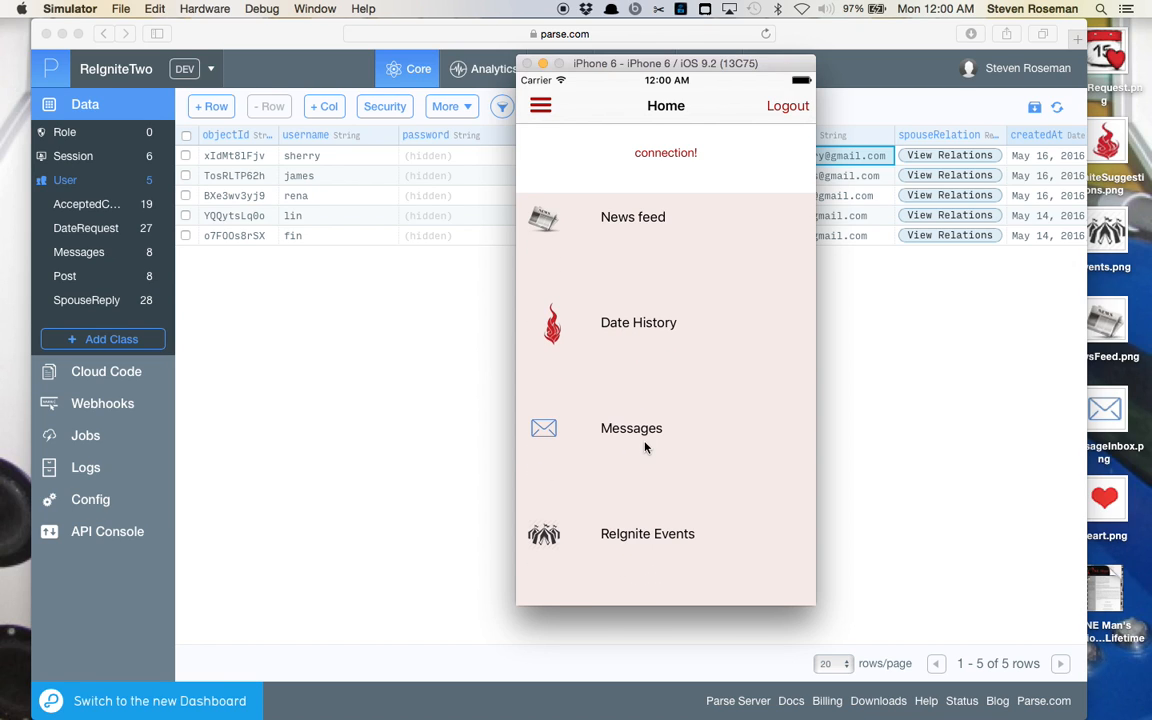
mouse_move(628, 424)
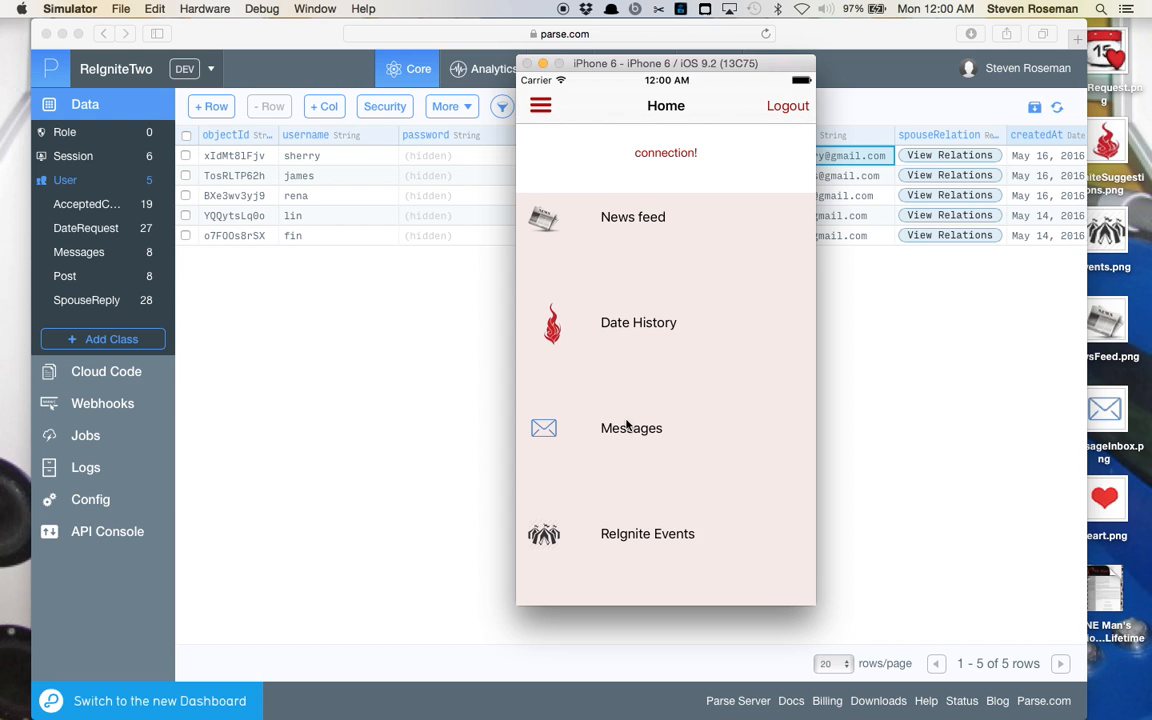
scroll("down", 3)
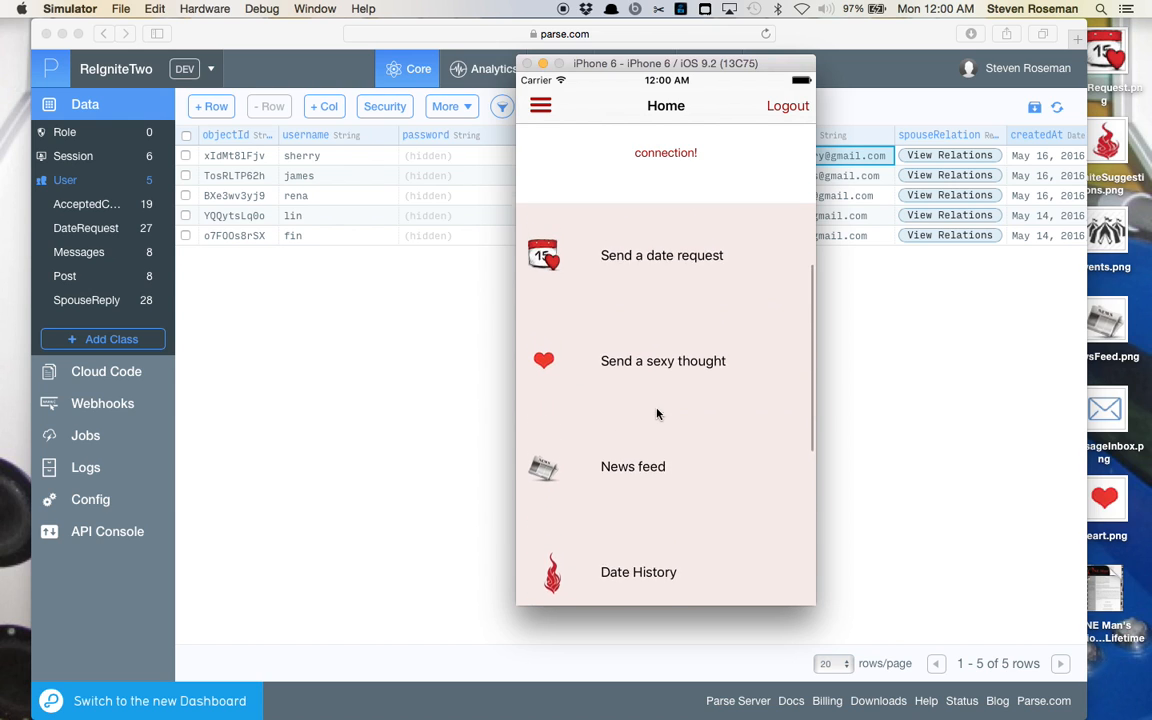
scroll("down", 3)
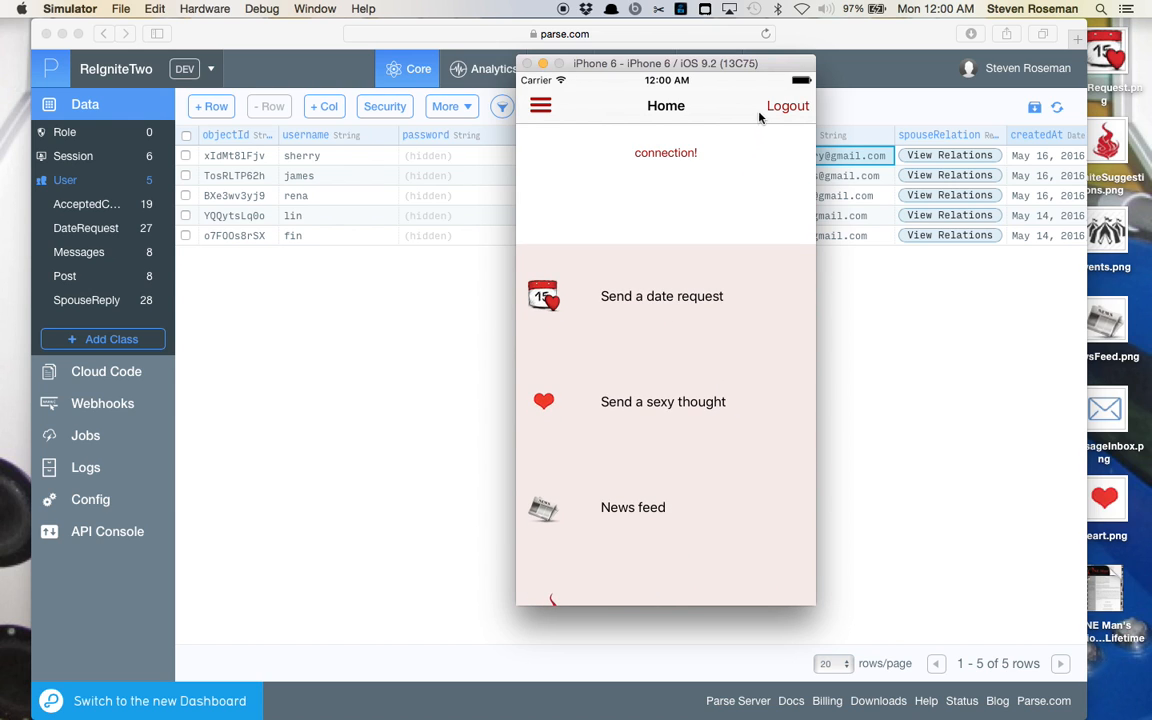
left_click(788, 104)
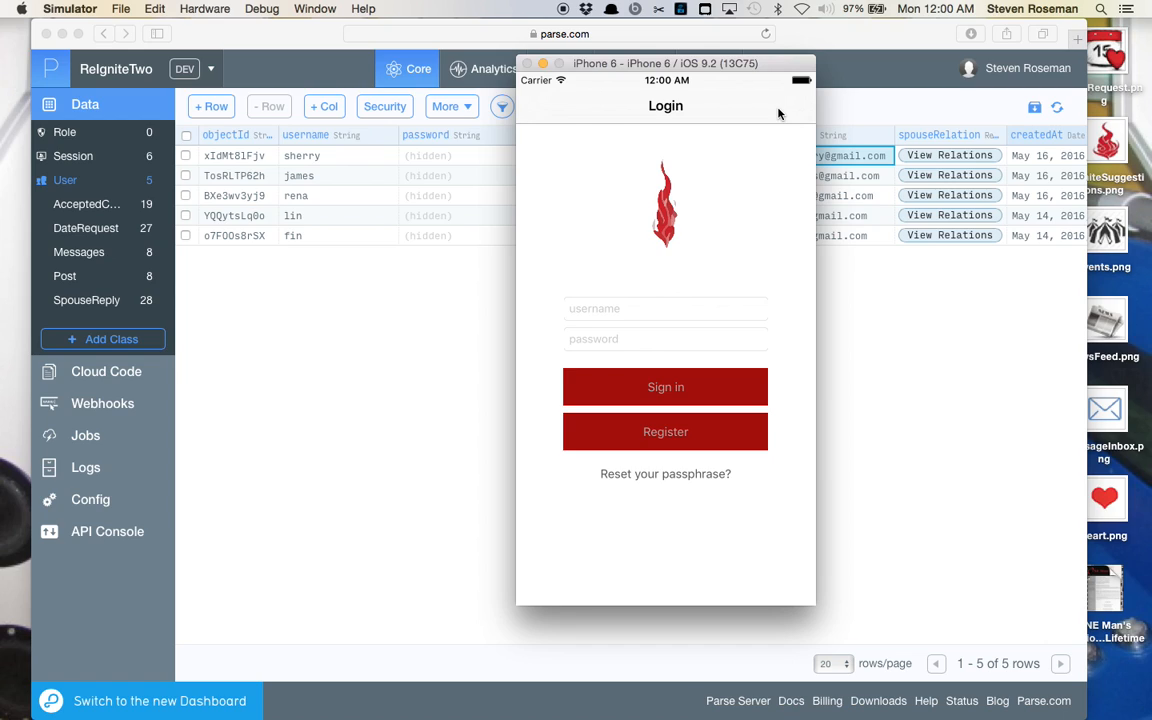